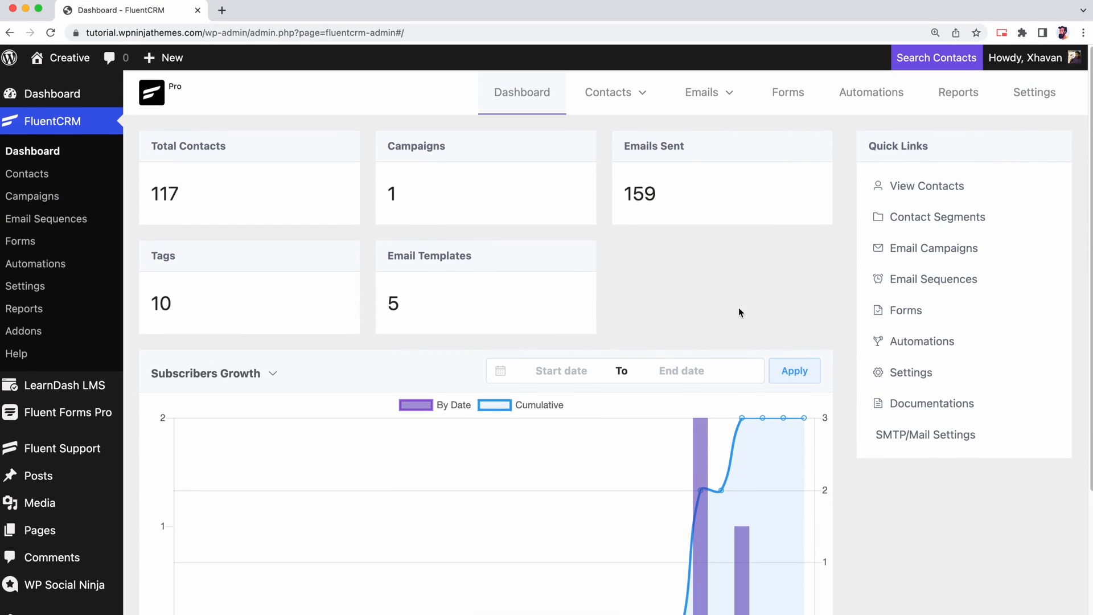
Open FluentCRM's Incoming Web Hooks settings, which list the three existing webhooks.
{"action": "left_click", "coordinate": [1034, 91]}
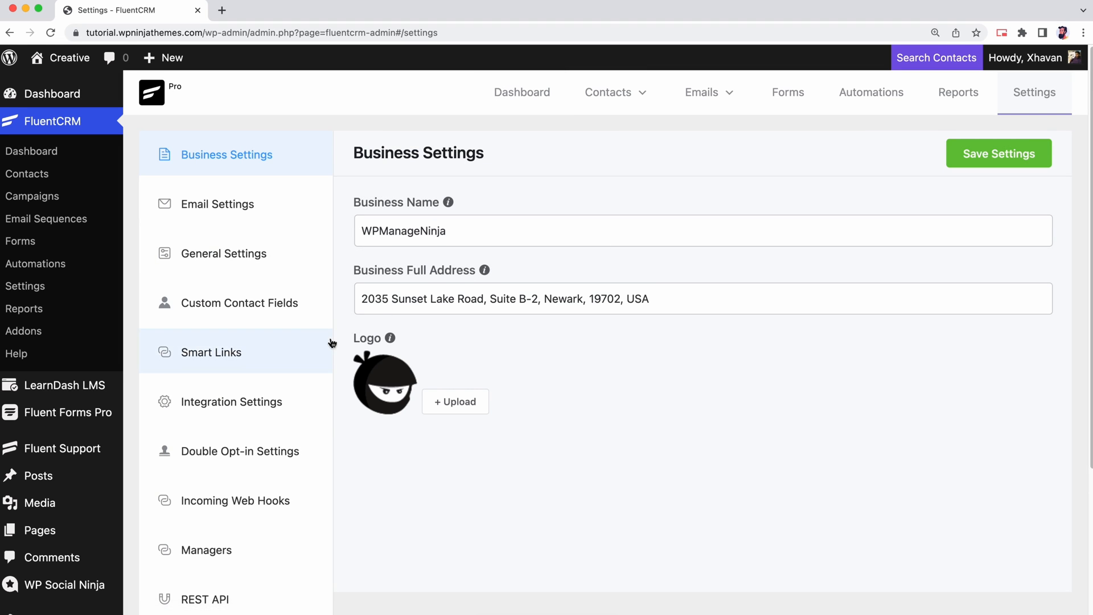
{"action": "left_click", "coordinate": [236, 500]}
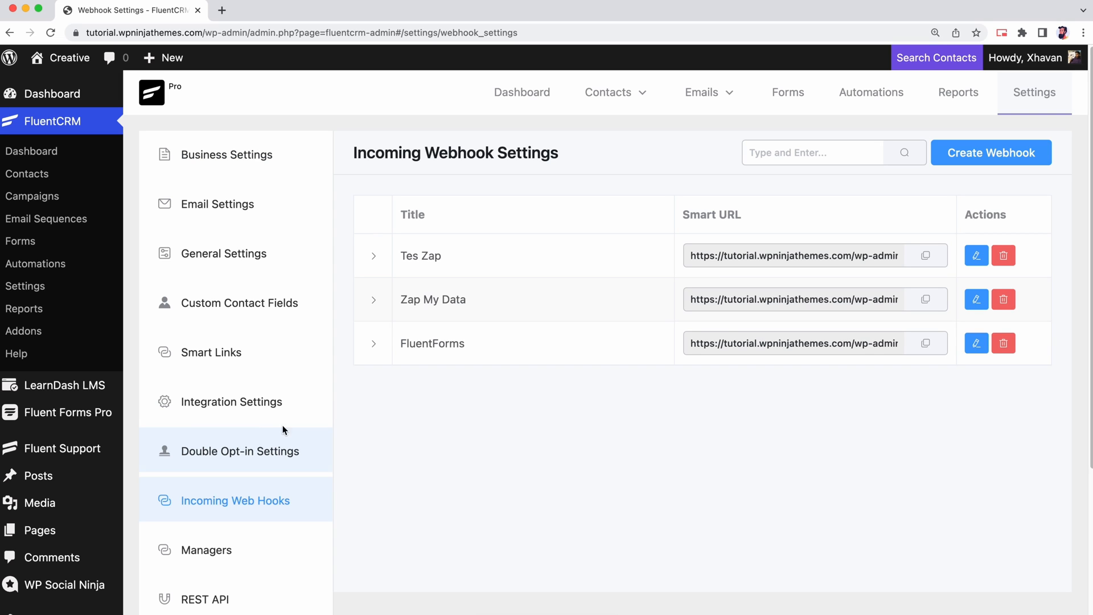
Create and save the 'My hook' webhook for List A, tag Test CSV, status Subscribed.
{"action": "left_click", "coordinate": [991, 152]}
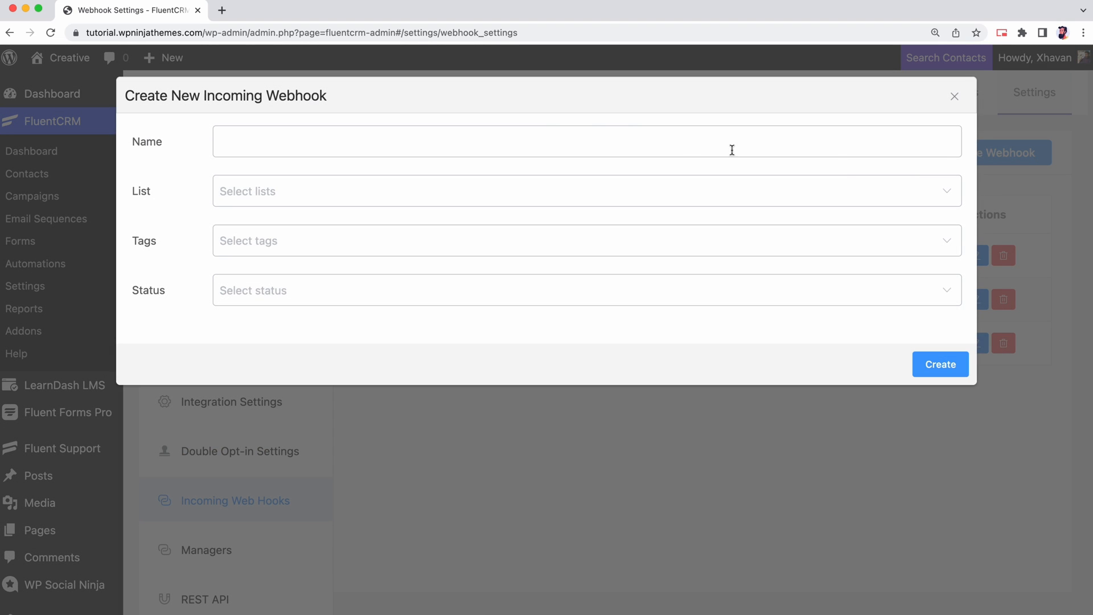
{"action": "type", "text": "My hook"}
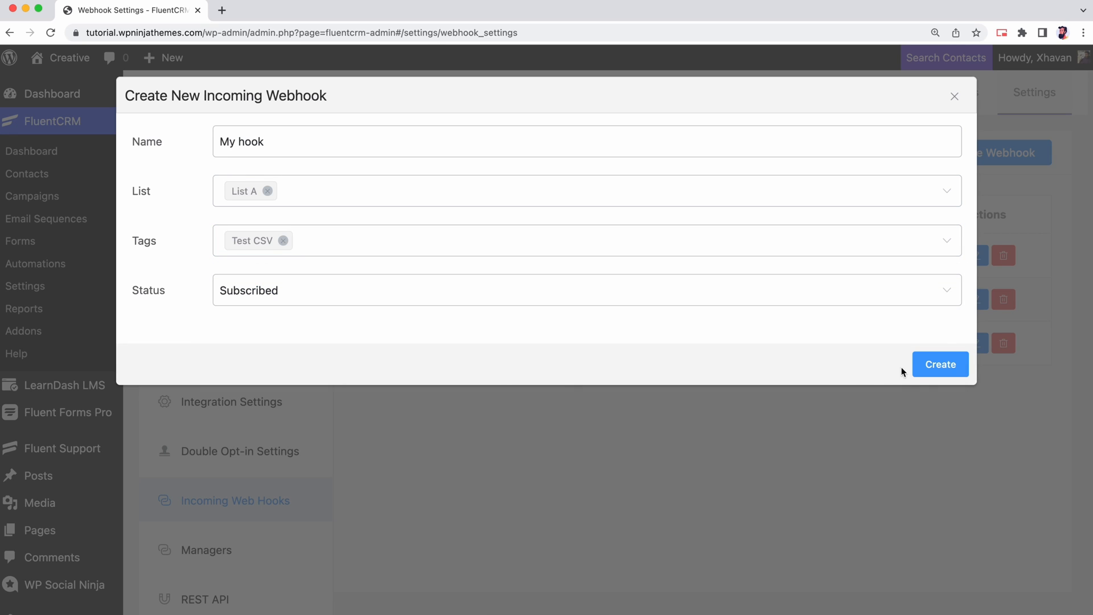
{"action": "left_click", "coordinate": [940, 364]}
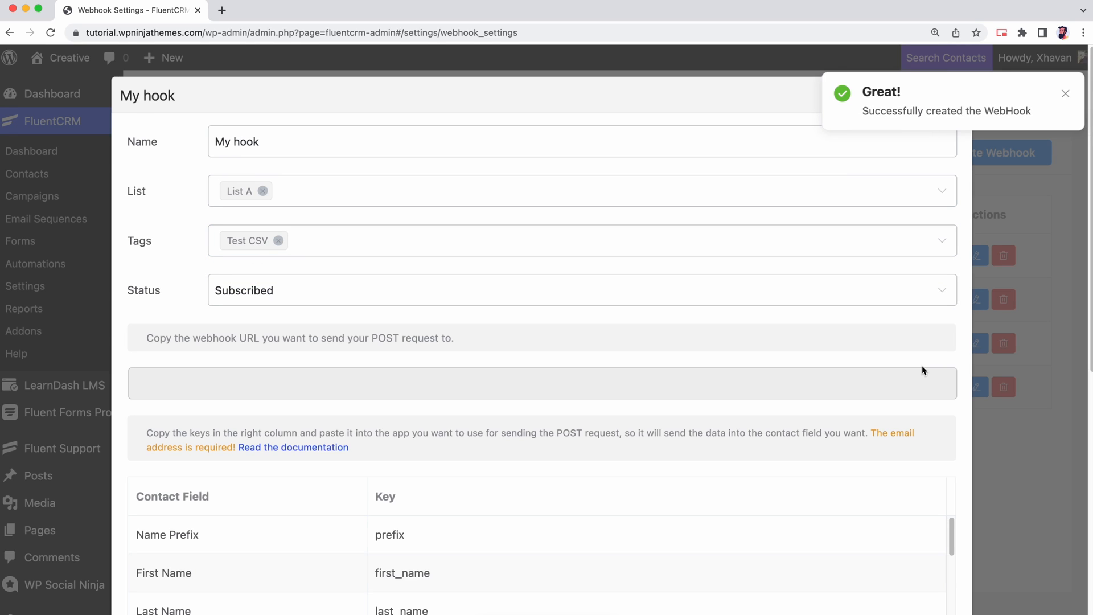
{"action": "scroll", "scroll_direction": "down", "scroll_amount": 3}
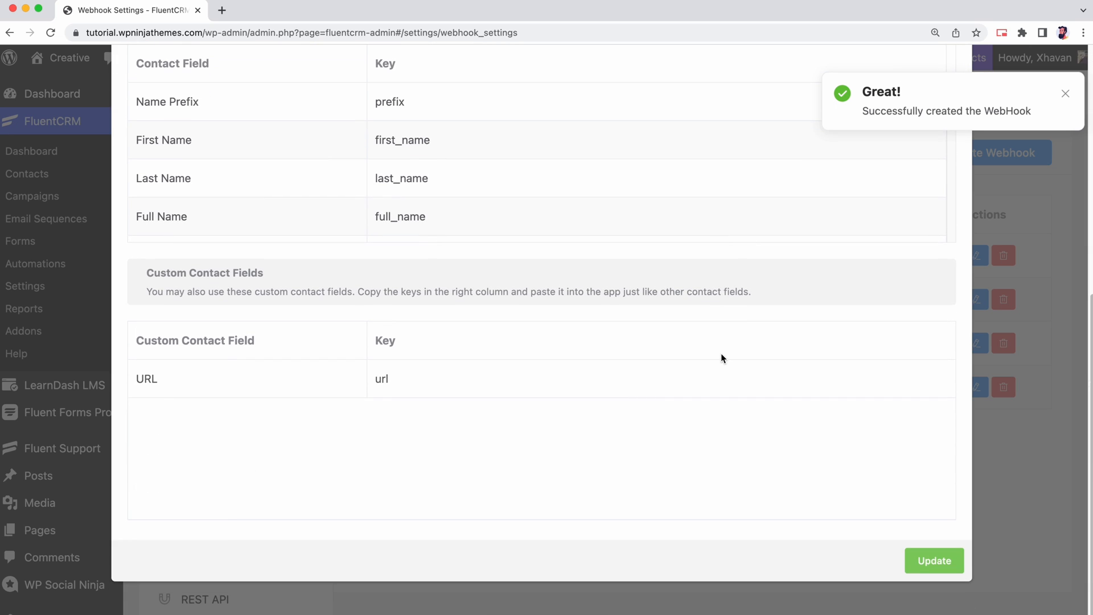
{"action": "left_click", "coordinate": [934, 560]}
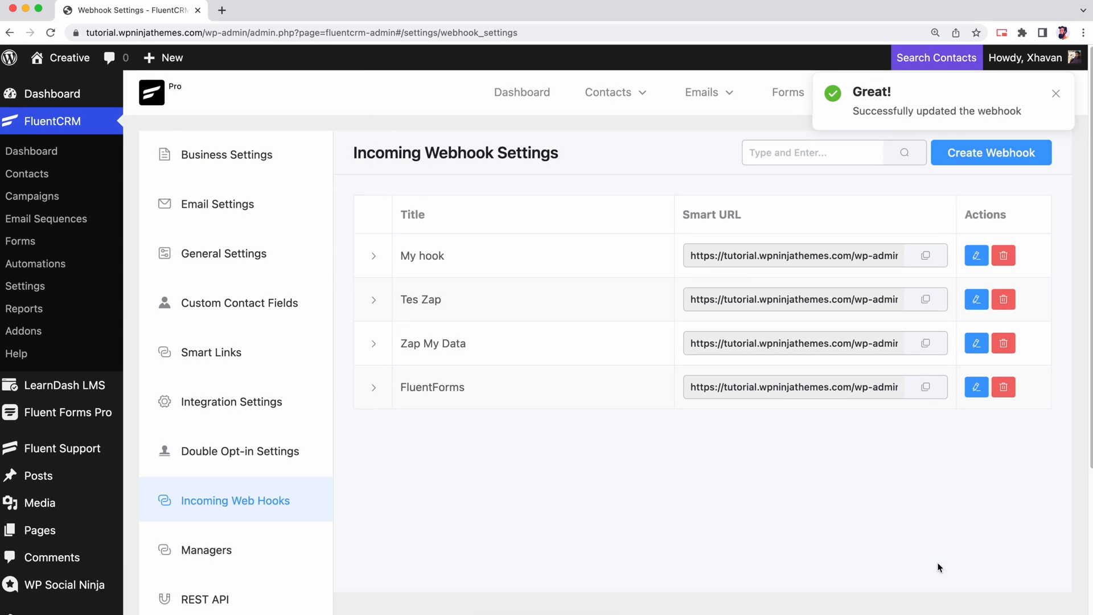
{"action": "mouse_move", "coordinate": [889, 317]}
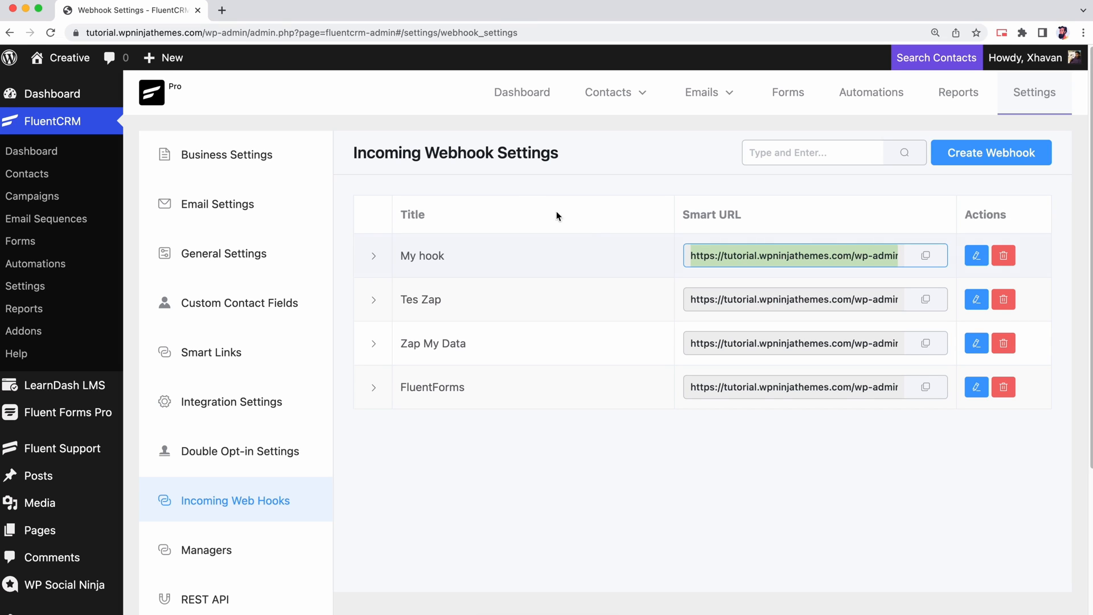
Create a zap with Google Sheets 'New Spreadsheet Row' as its trigger.
{"action": "left_click", "coordinate": [285, 10]}
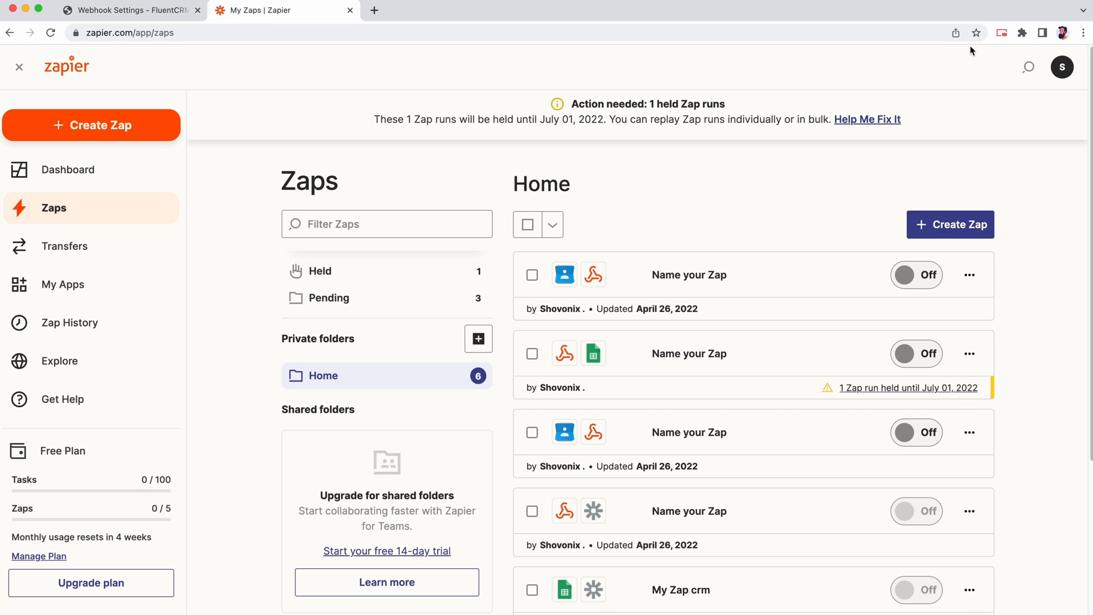
{"action": "mouse_move", "coordinate": [1062, 67]}
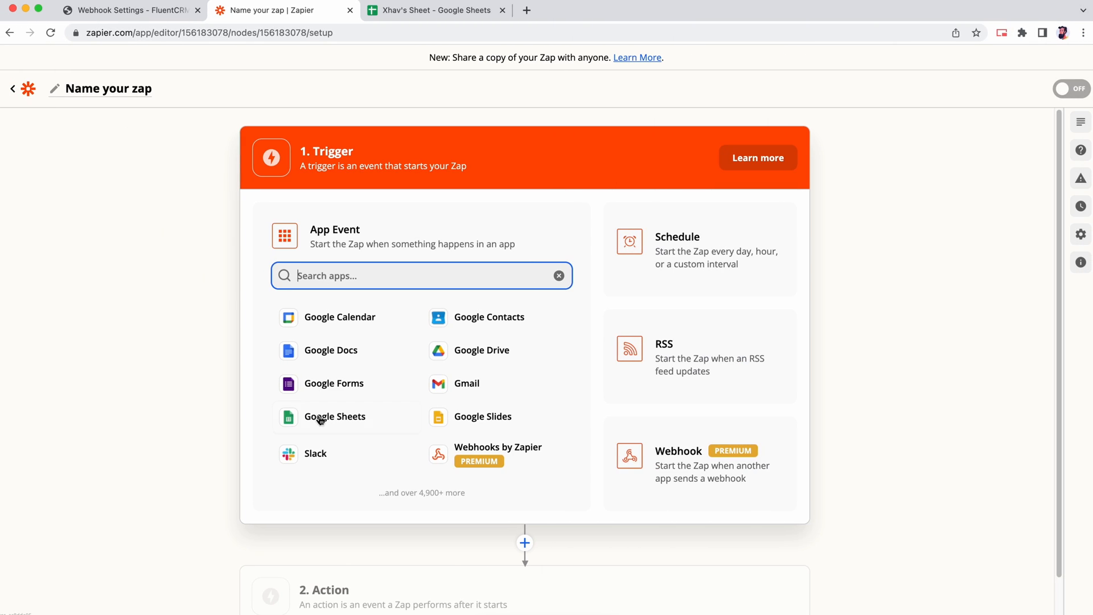
{"action": "left_click", "coordinate": [334, 416]}
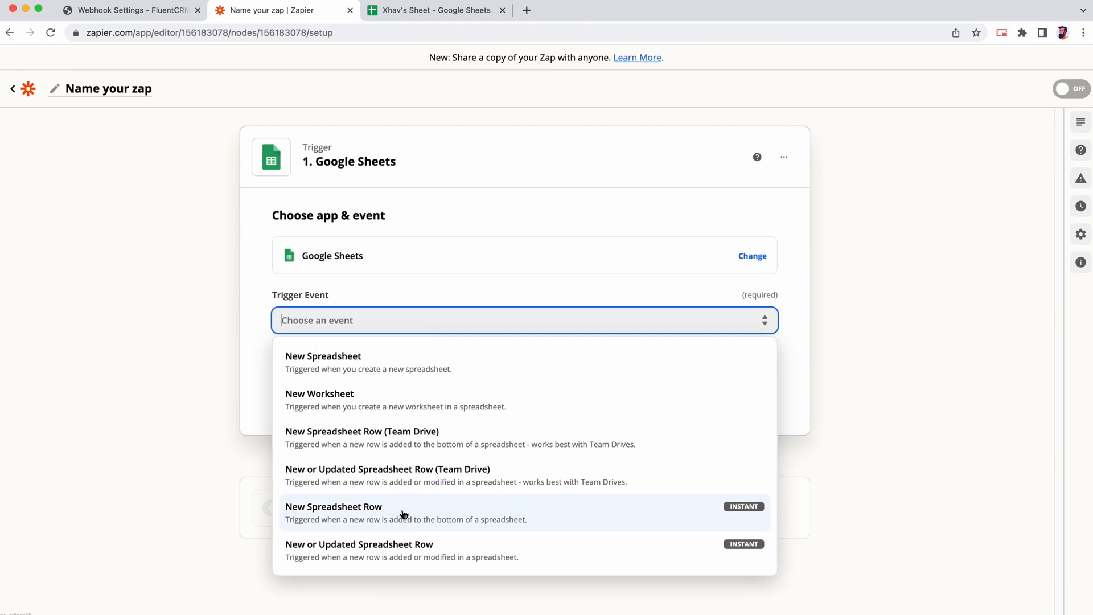
{"action": "left_click", "coordinate": [333, 506]}
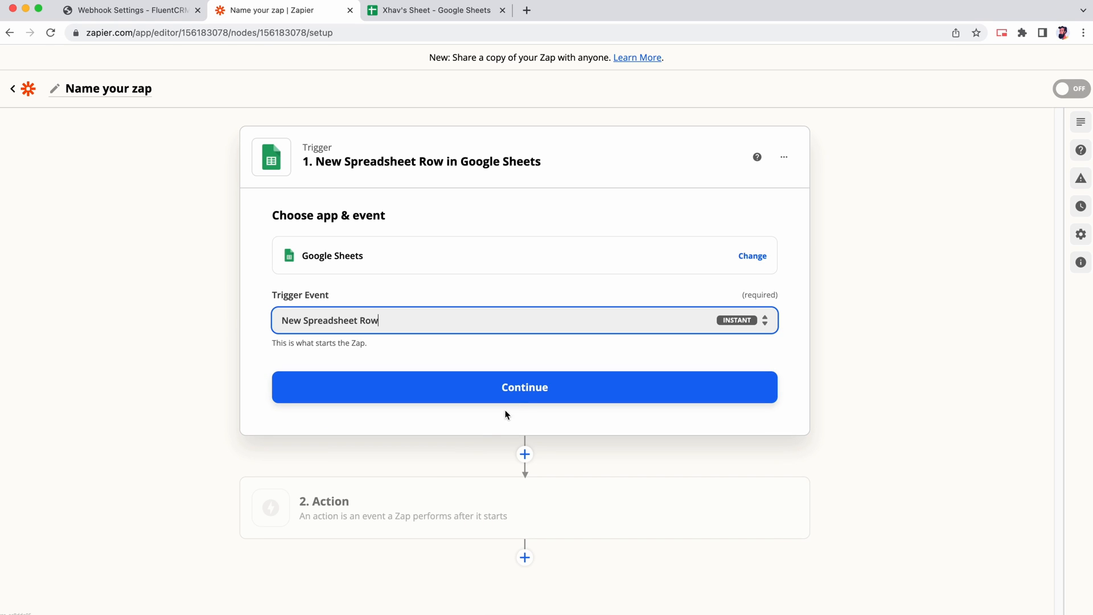
{"action": "left_click", "coordinate": [524, 387]}
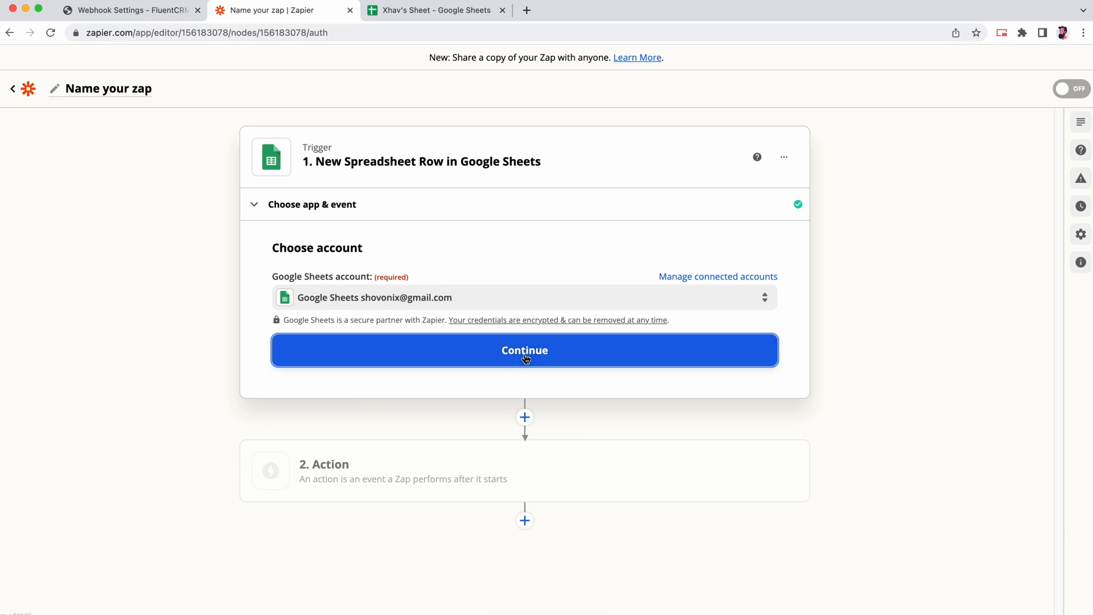
Point the trigger at the contacts spreadsheet's Email list worksheet.
{"action": "left_click", "coordinate": [525, 350]}
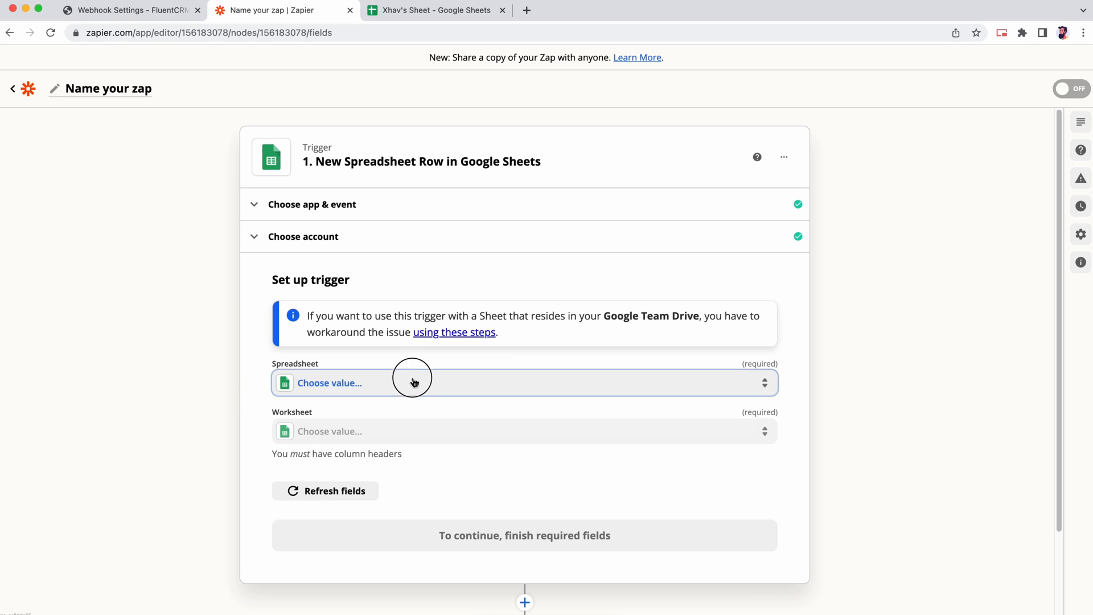
{"action": "left_click", "coordinate": [414, 383]}
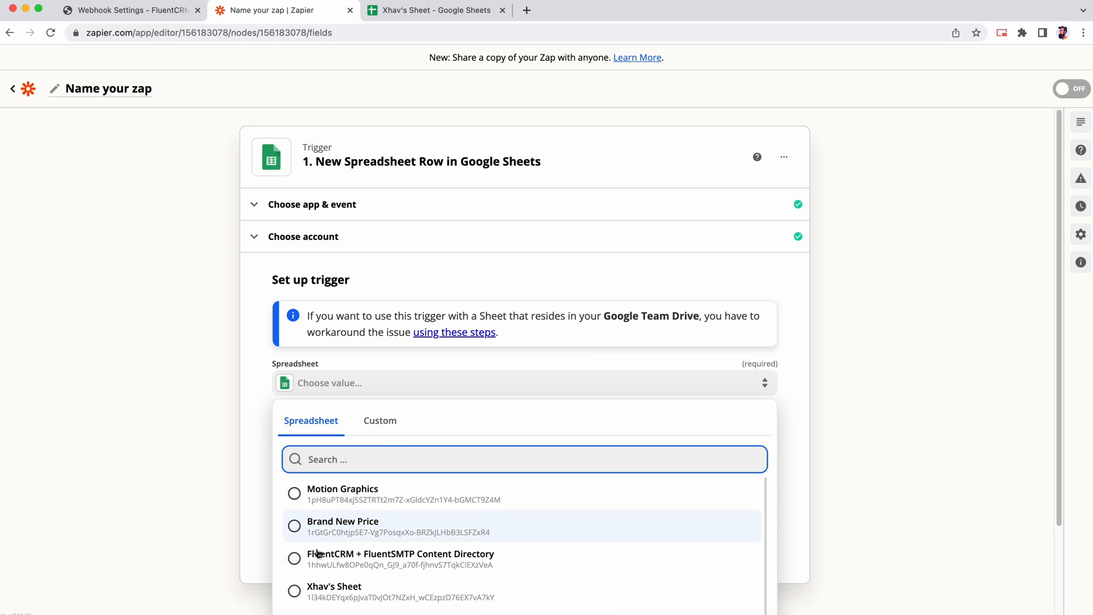
{"action": "left_click", "coordinate": [333, 591]}
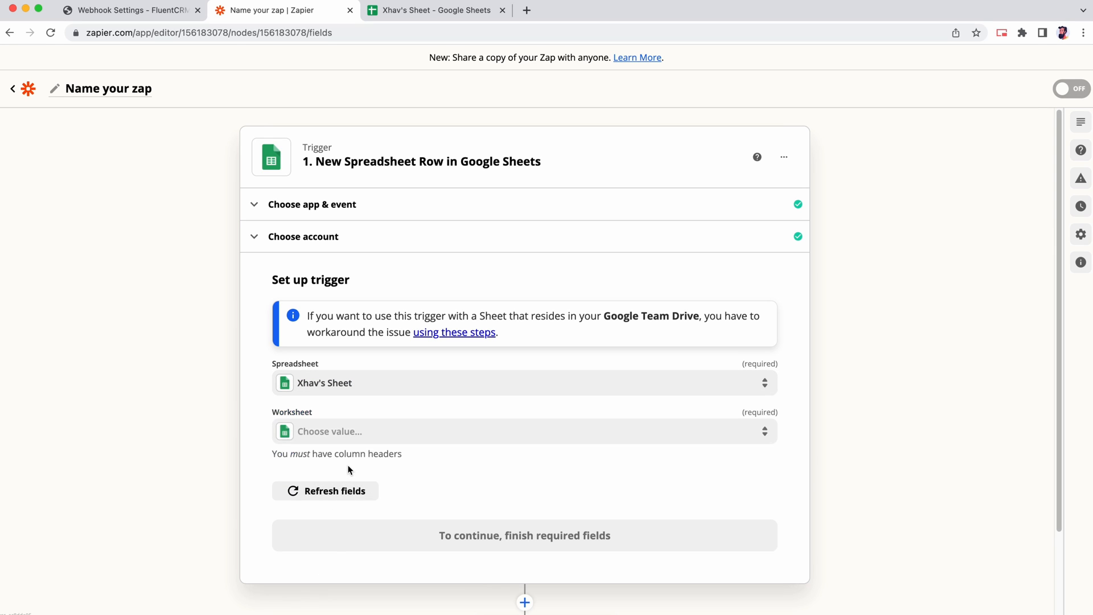
{"action": "left_click", "coordinate": [522, 431]}
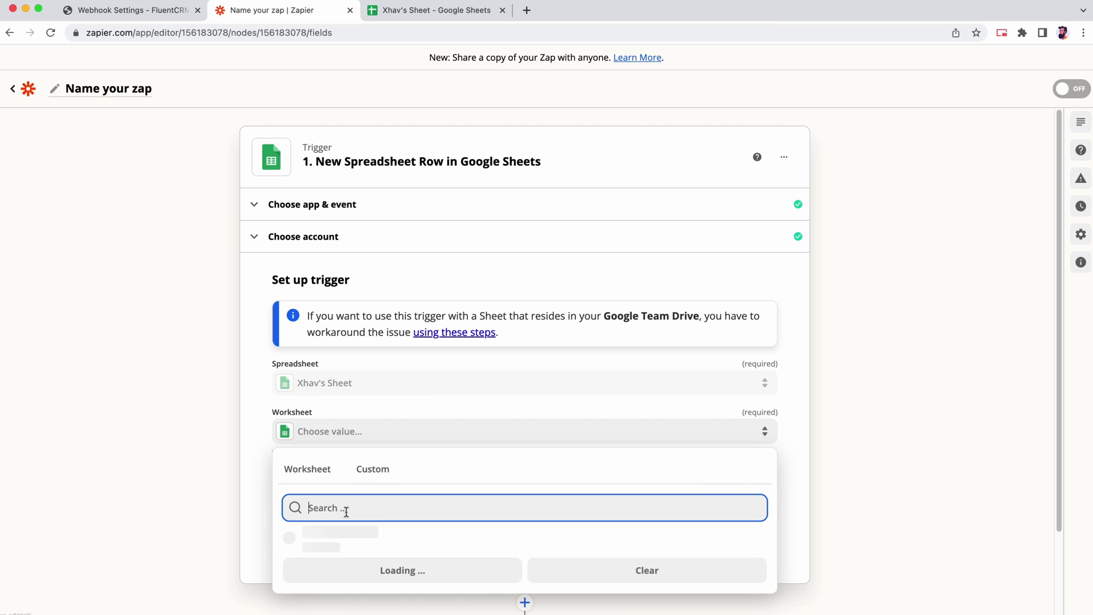
{"action": "left_click", "coordinate": [338, 531]}
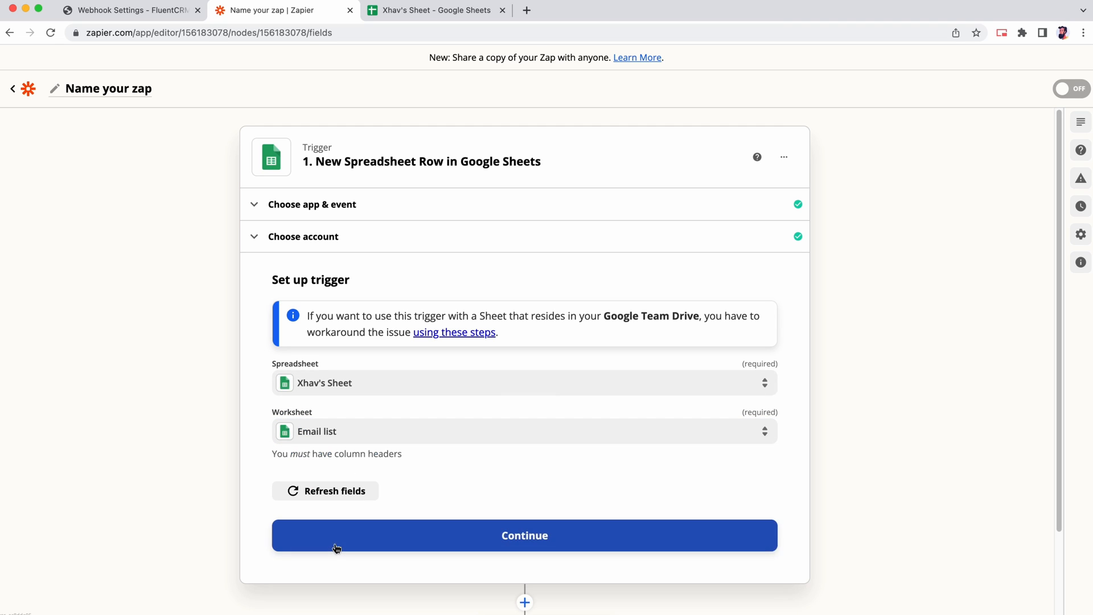
{"action": "left_click", "coordinate": [525, 536]}
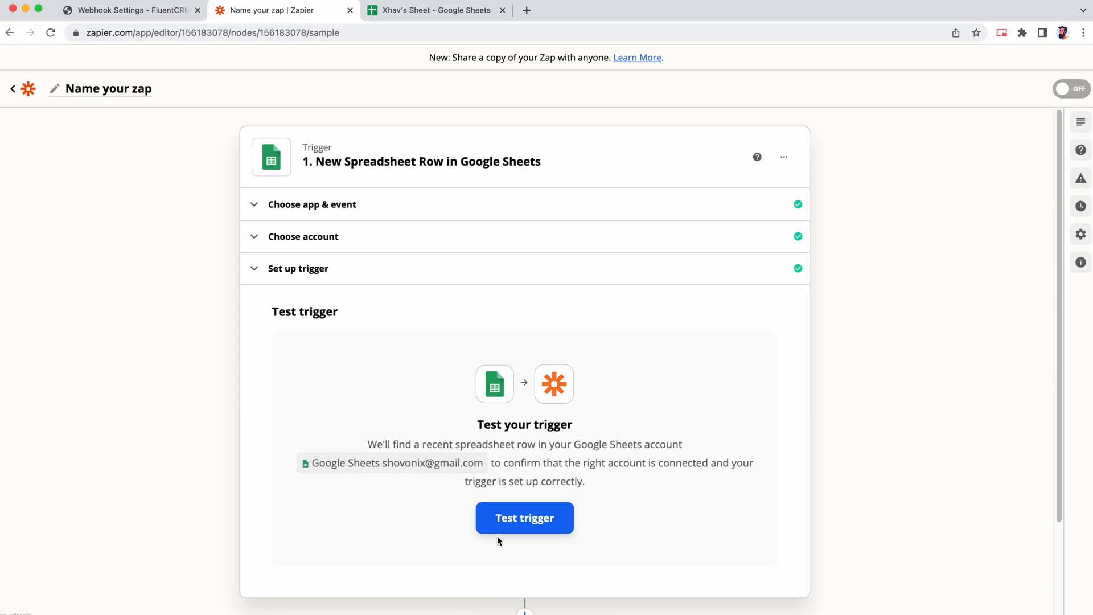
Test the trigger and verify the sample matches spreadsheet row 7.
{"action": "left_click", "coordinate": [524, 518]}
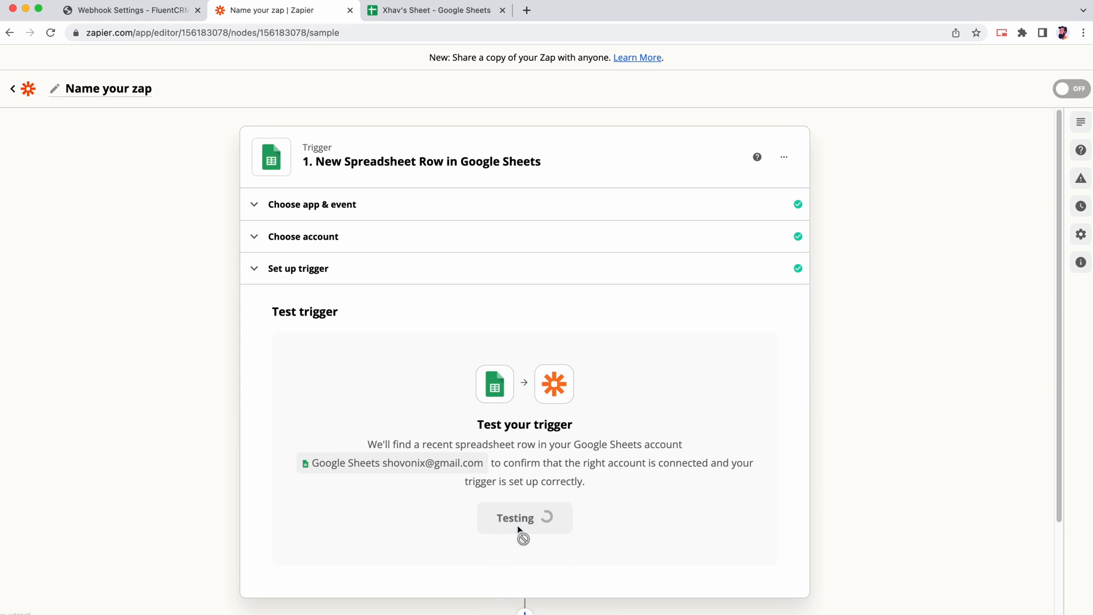
{"action": "left_click", "coordinate": [523, 518]}
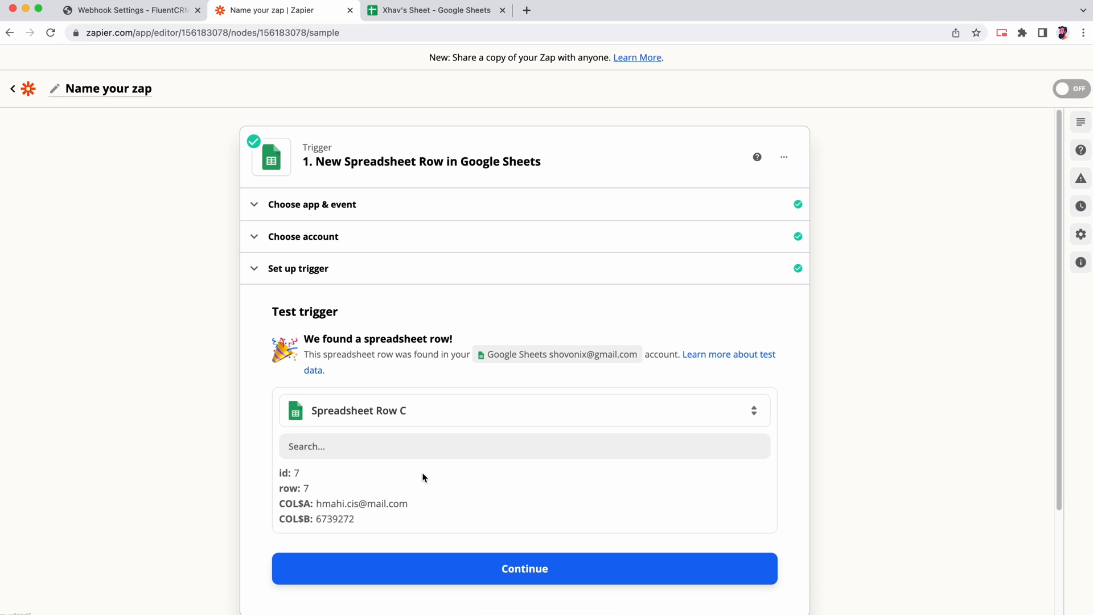
{"action": "left_click", "coordinate": [436, 10]}
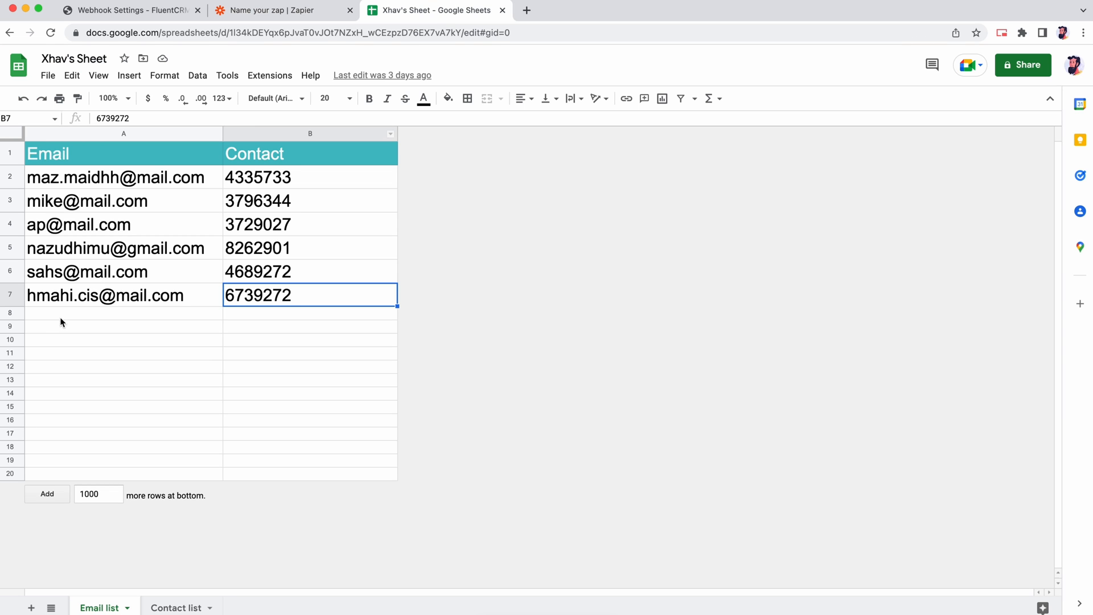
{"action": "left_click", "coordinate": [10, 295]}
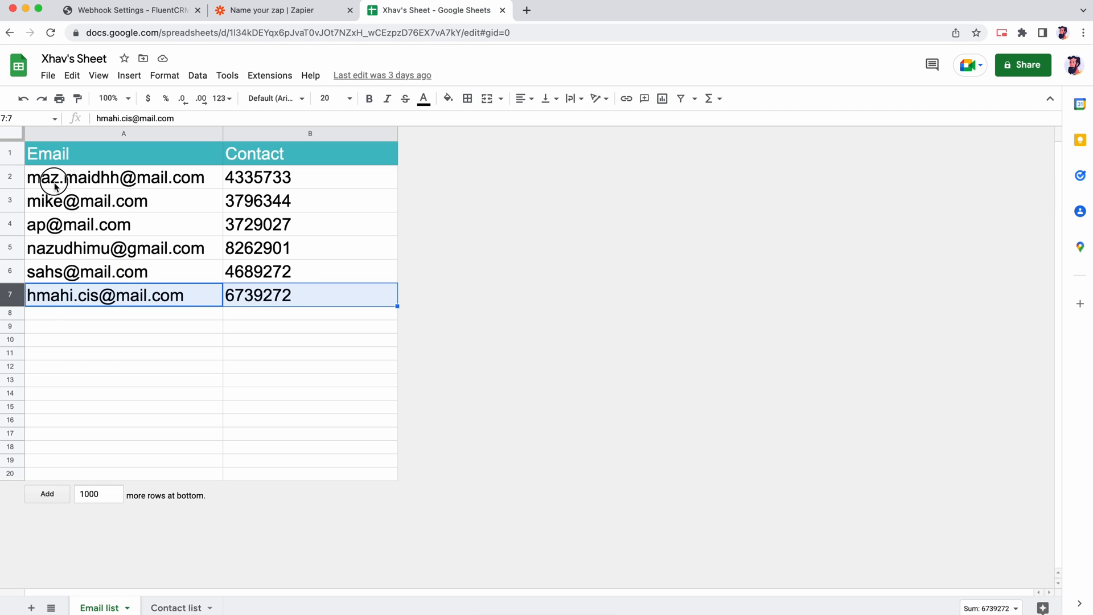
{"action": "left_click", "coordinate": [282, 10]}
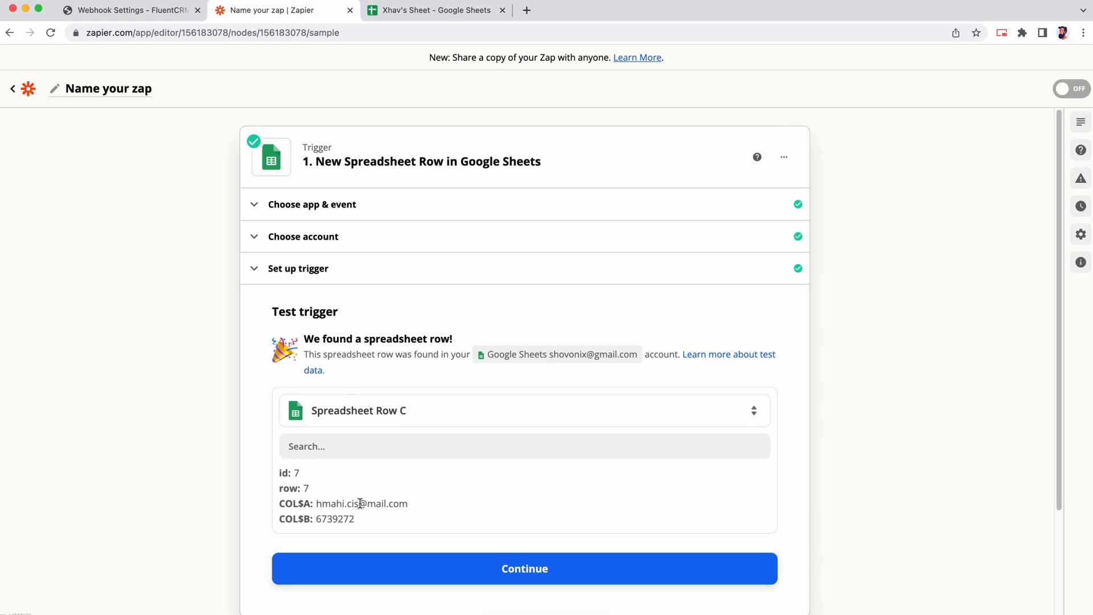
{"action": "scroll", "scroll_direction": "down", "scroll_amount": 3}
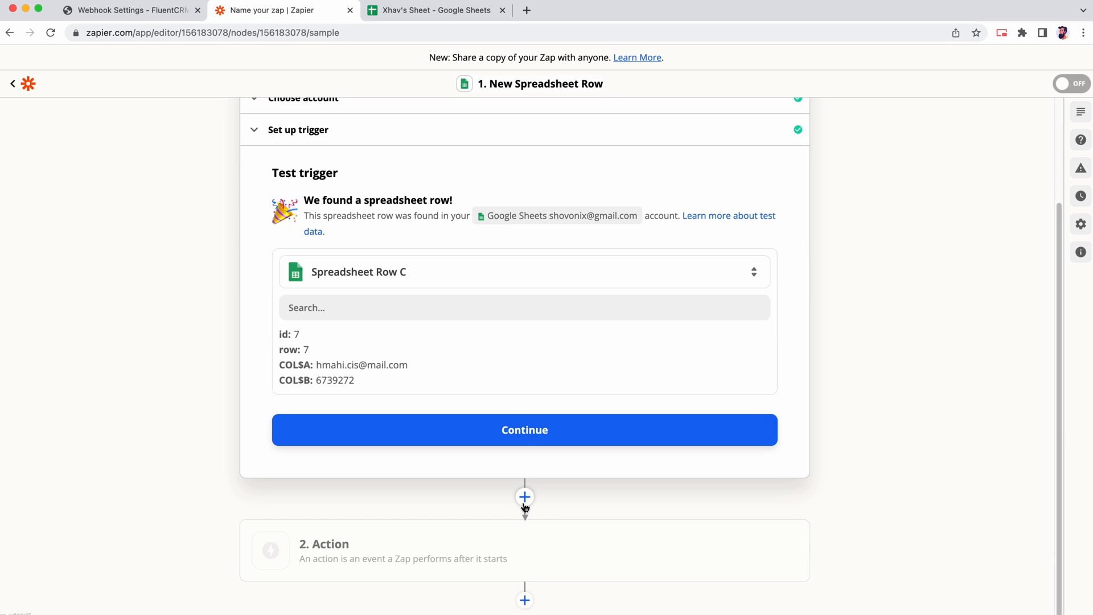
{"action": "left_click", "coordinate": [524, 429]}
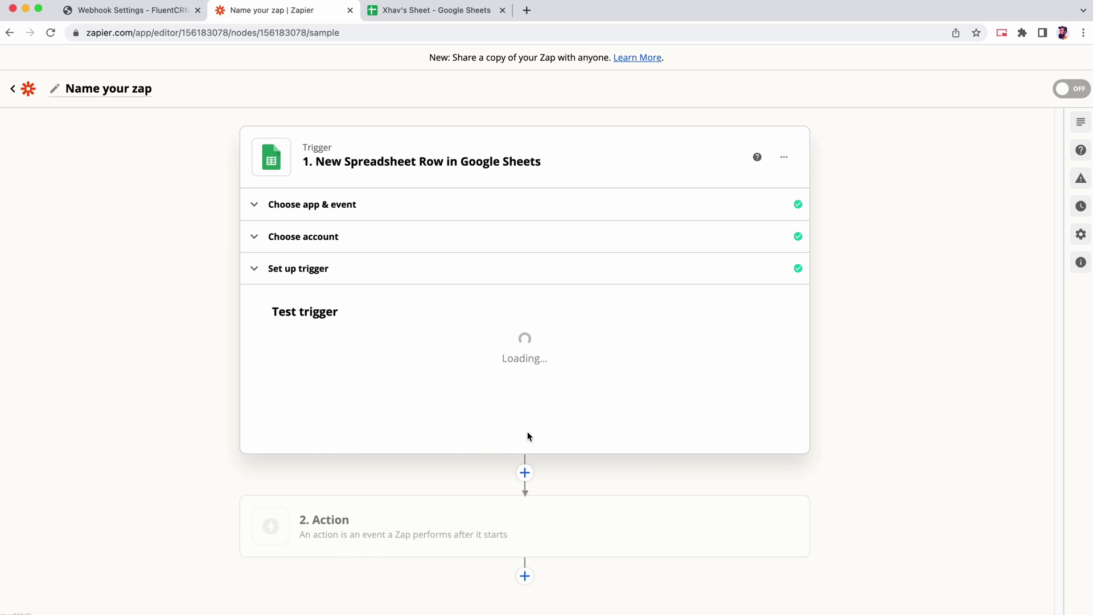
Set the action app to Webhooks by Zapier with the POST event.
{"action": "left_click", "coordinate": [524, 526]}
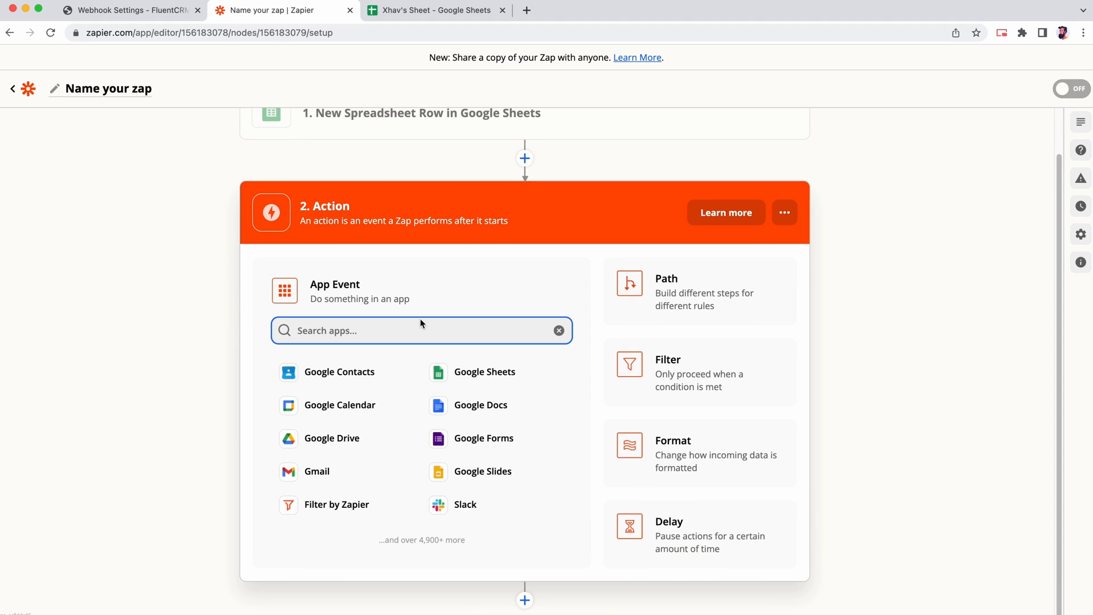
{"action": "mouse_move", "coordinate": [414, 393]}
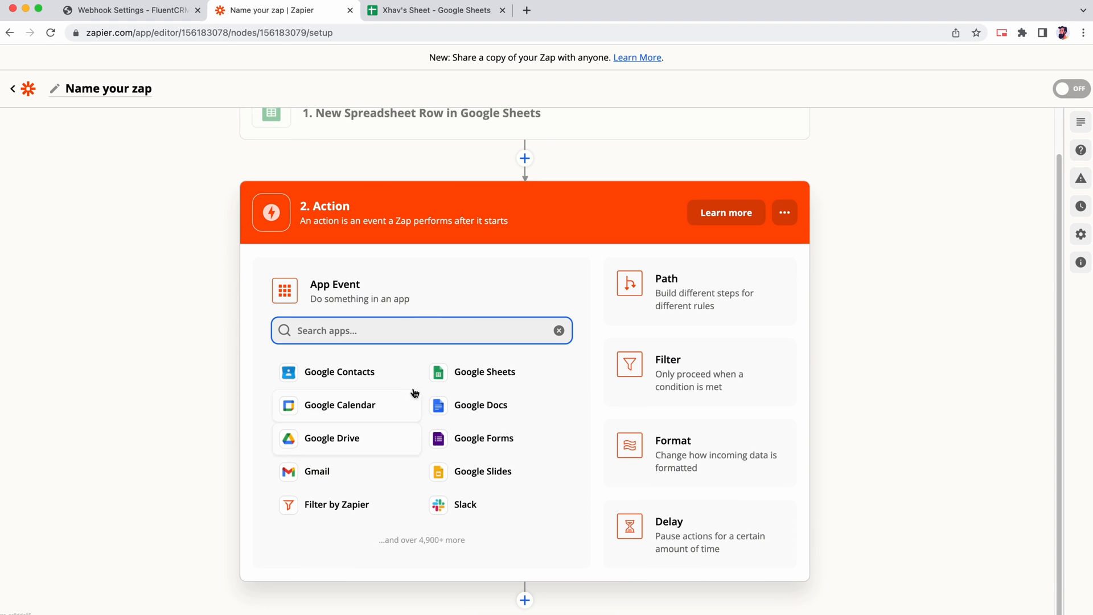
{"action": "type", "text": "web"}
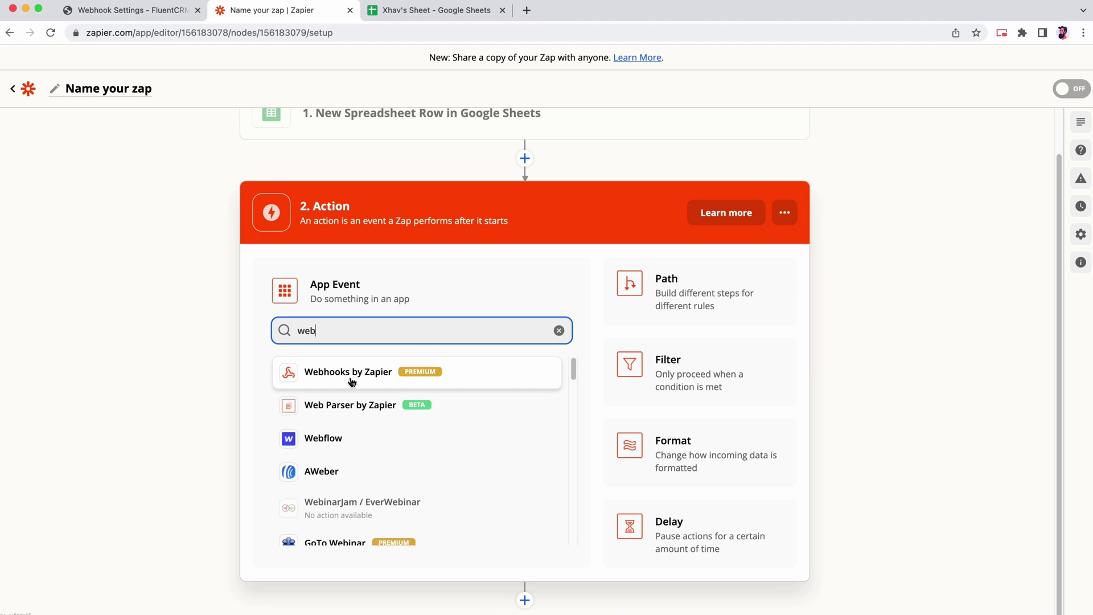
{"action": "left_click", "coordinate": [349, 372]}
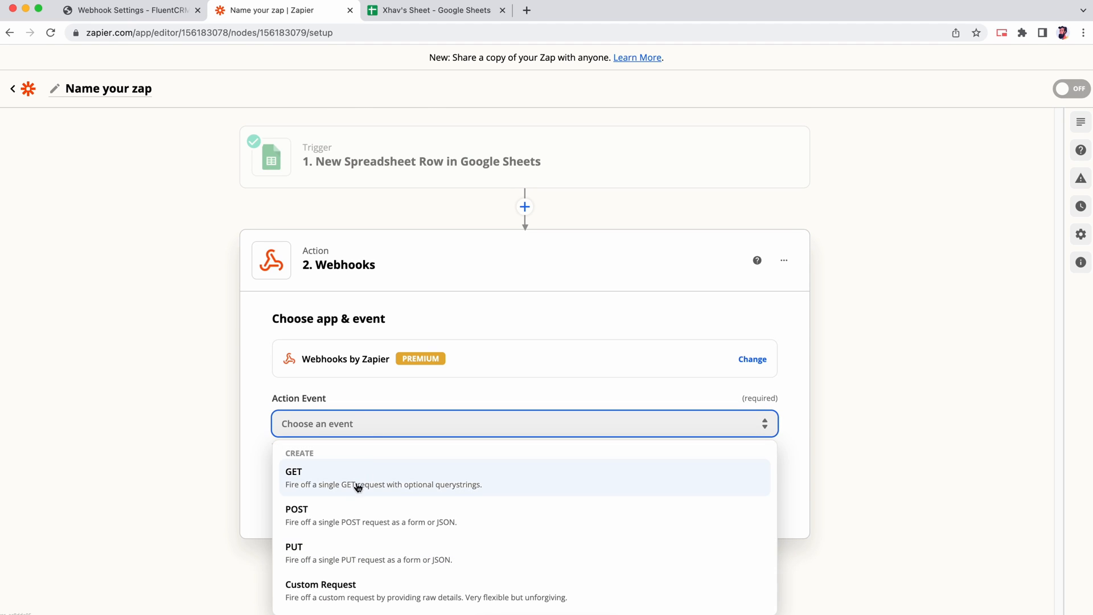
{"action": "left_click", "coordinate": [296, 509]}
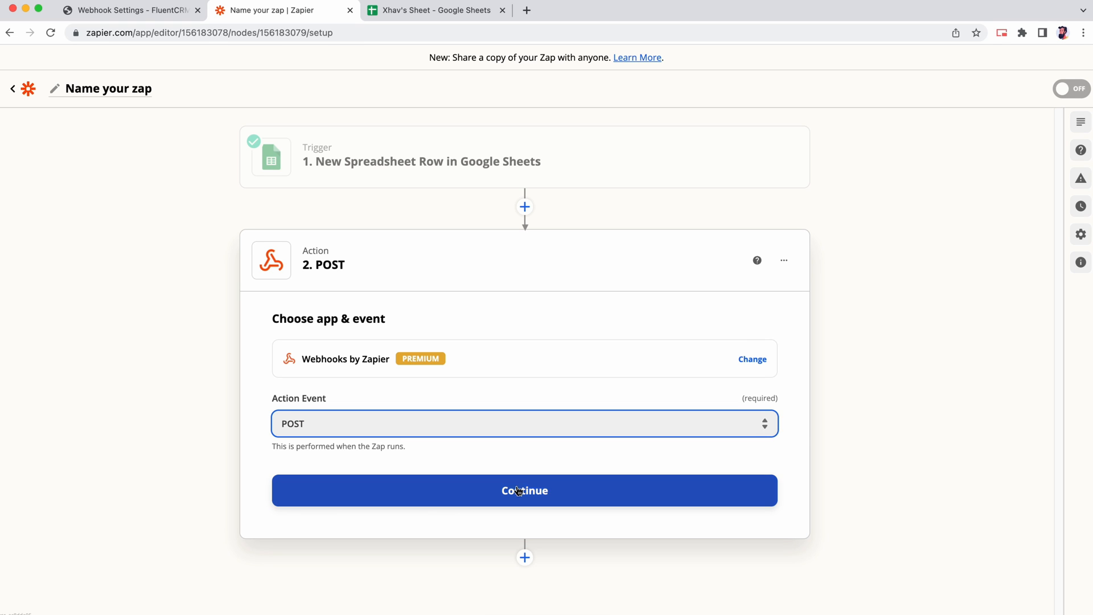
{"action": "left_click", "coordinate": [524, 490]}
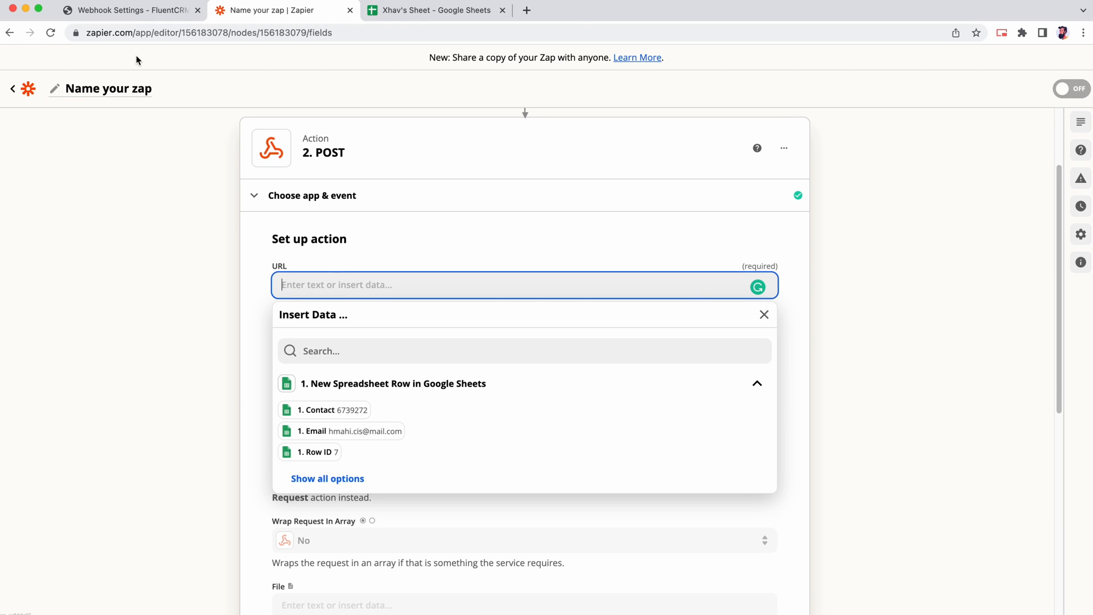
Paste the My hook smart URL from FluentCRM into the POST action's URL.
{"action": "left_click", "coordinate": [129, 10]}
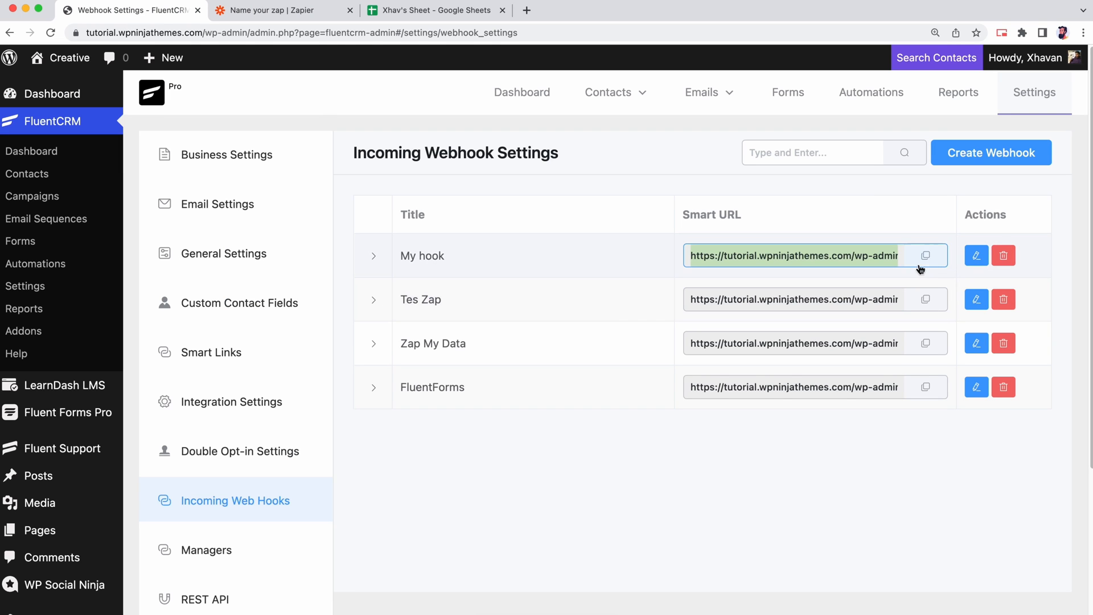
{"action": "left_click", "coordinate": [279, 10]}
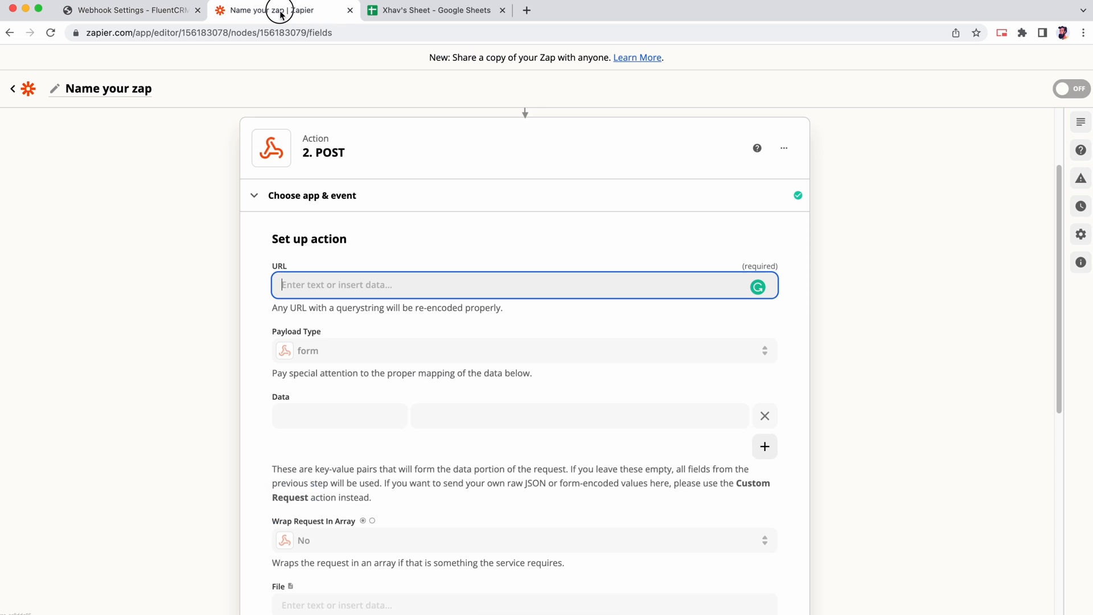
{"action": "left_click", "coordinate": [488, 285]}
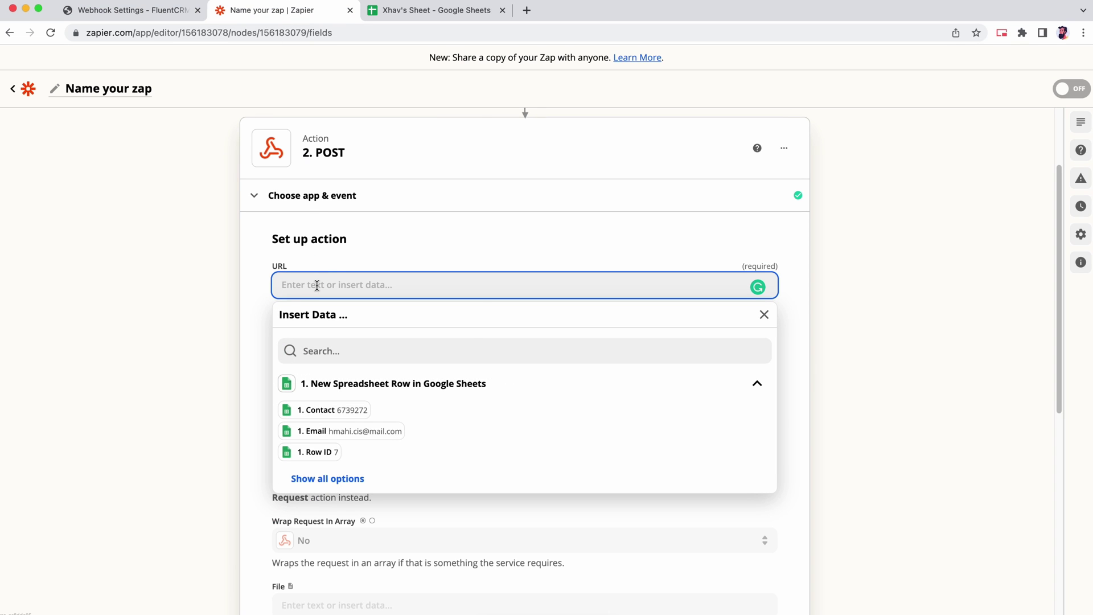
{"action": "right_click", "coordinate": [317, 284]}
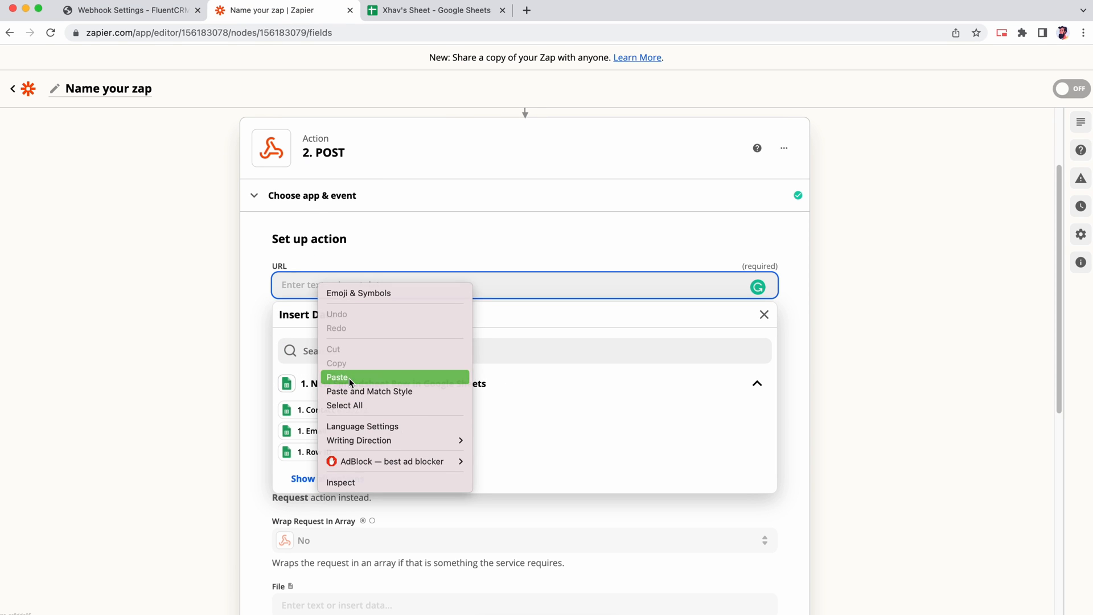
{"action": "left_click", "coordinate": [336, 376]}
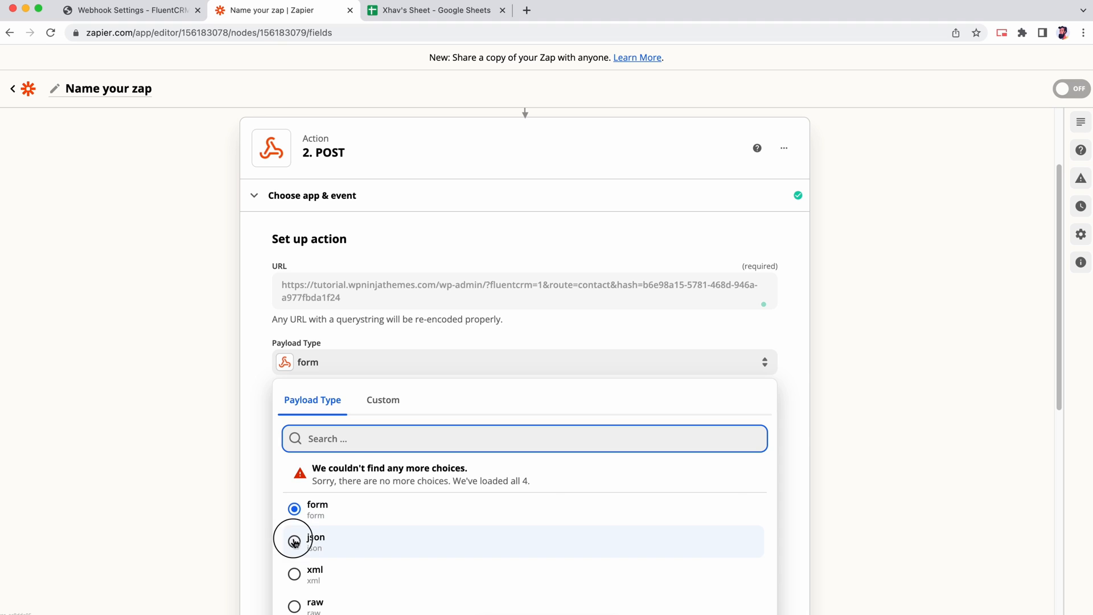
Set payload type to json and map data key 'email' to 1. Email.
{"action": "left_click", "coordinate": [316, 537]}
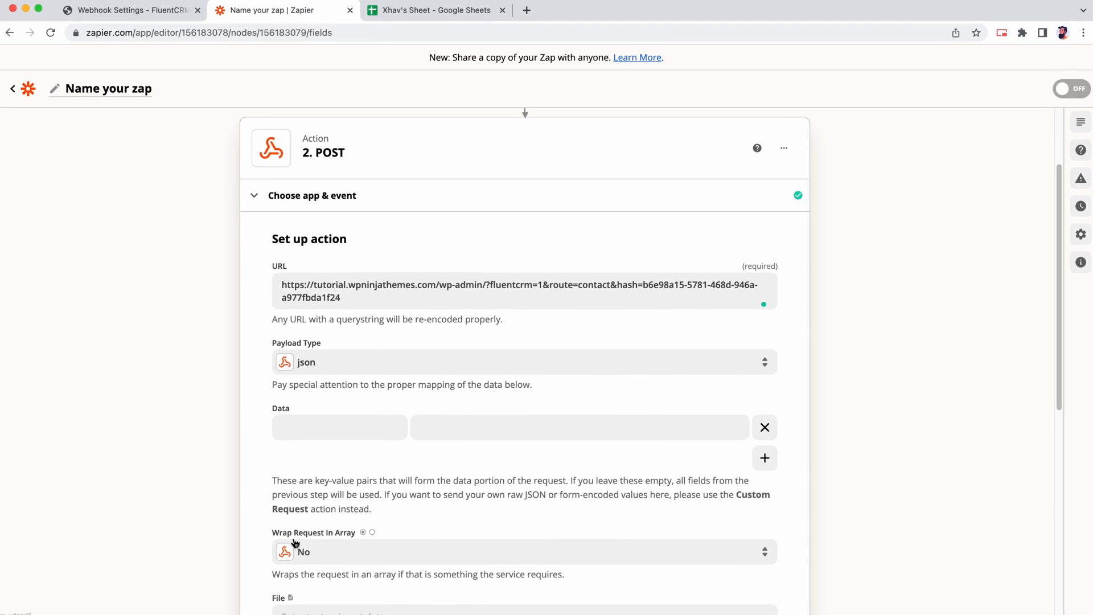
{"action": "mouse_move", "coordinate": [292, 529]}
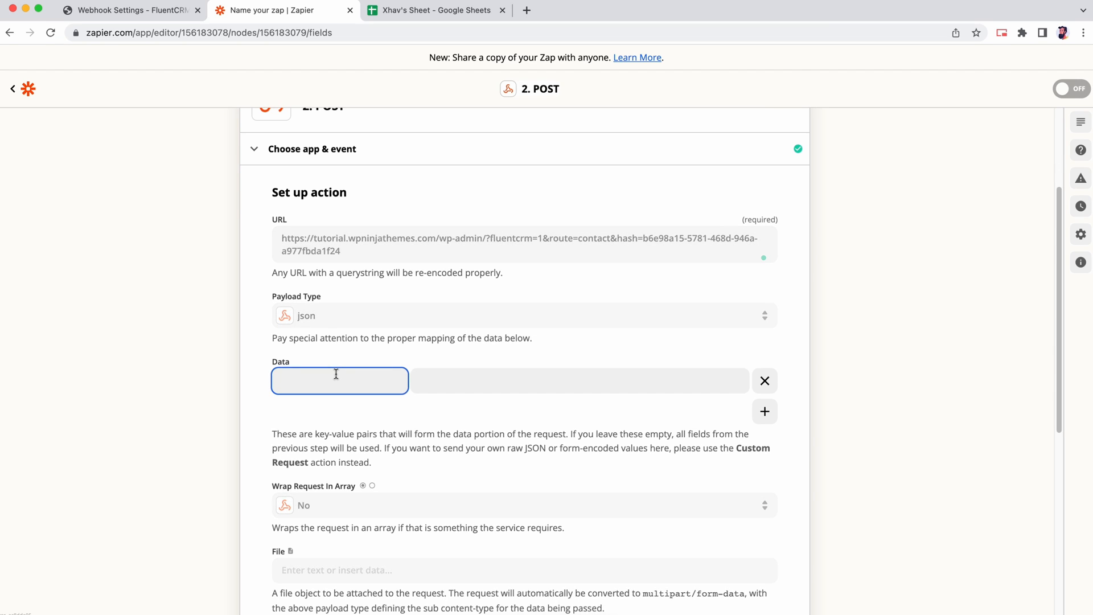
{"action": "type", "text": "email"}
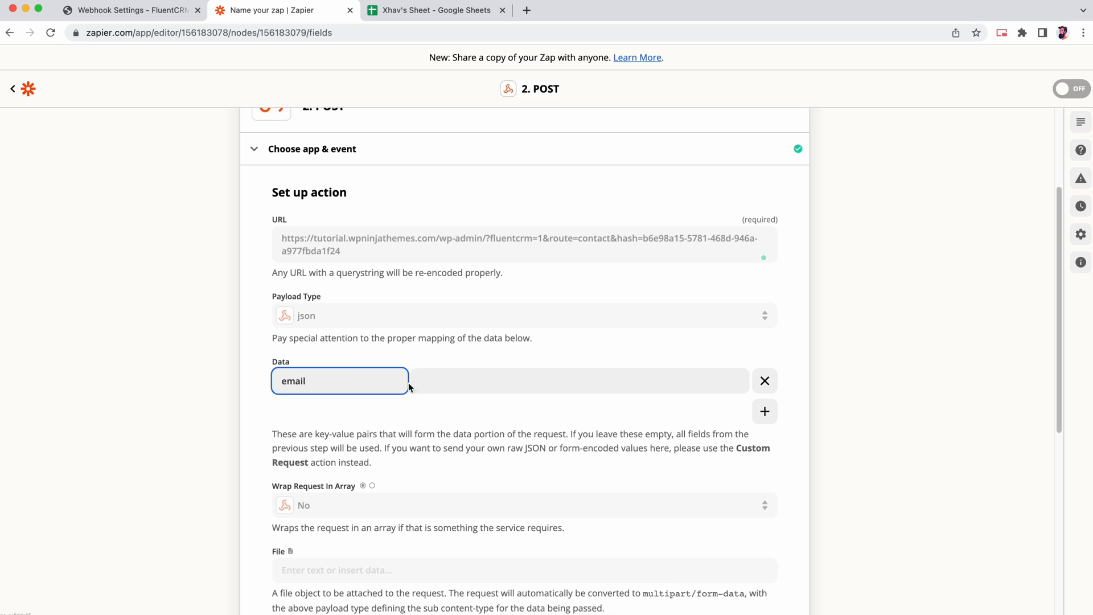
{"action": "left_click", "coordinate": [579, 381]}
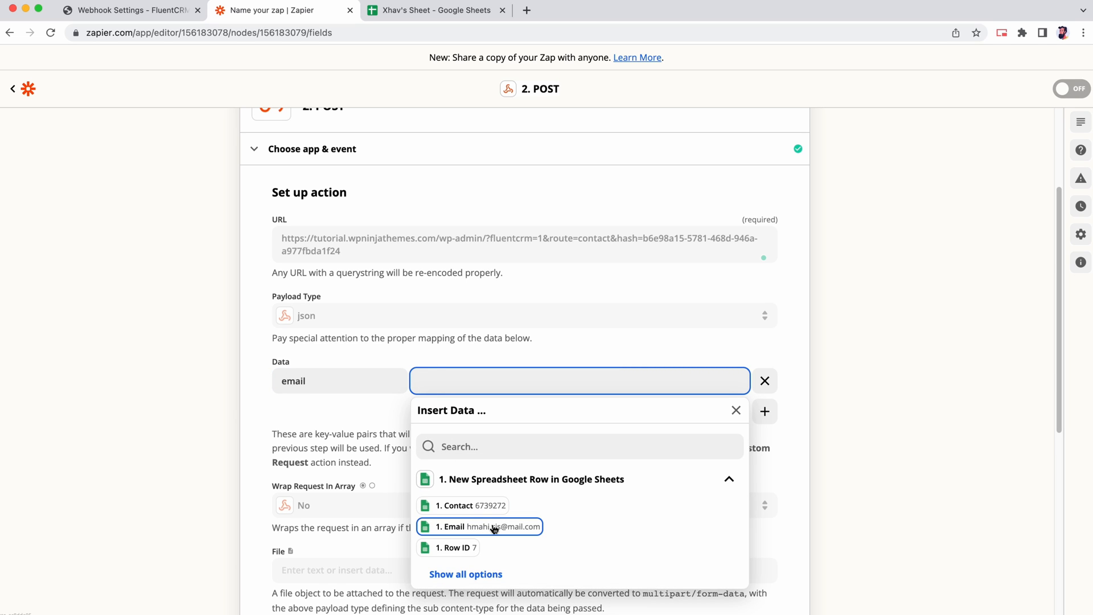
{"action": "left_click", "coordinate": [481, 526]}
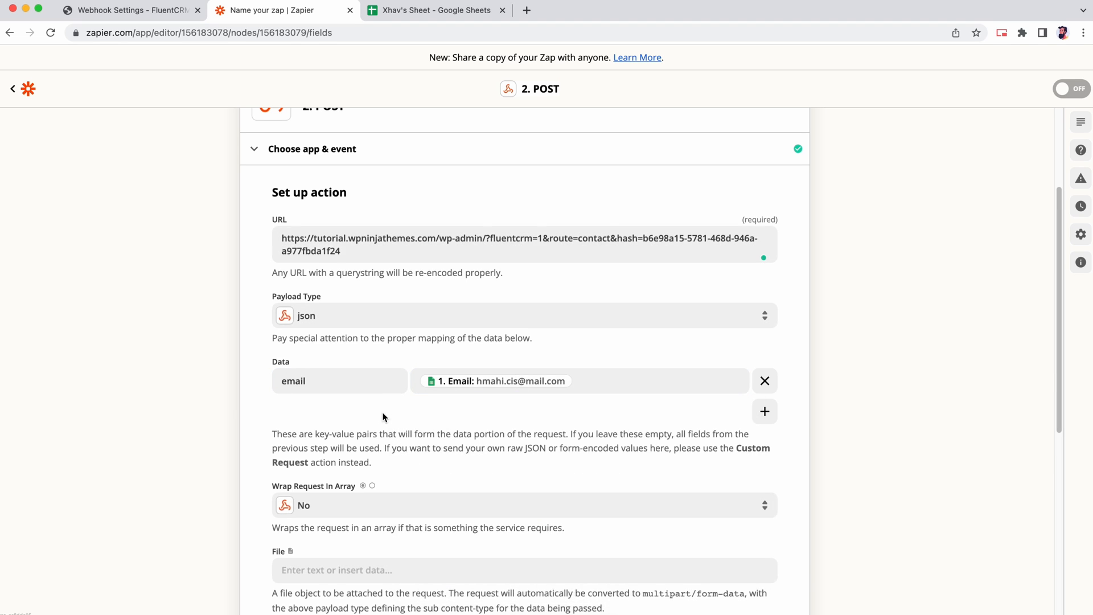
{"action": "scroll", "scroll_direction": "down", "scroll_amount": 3}
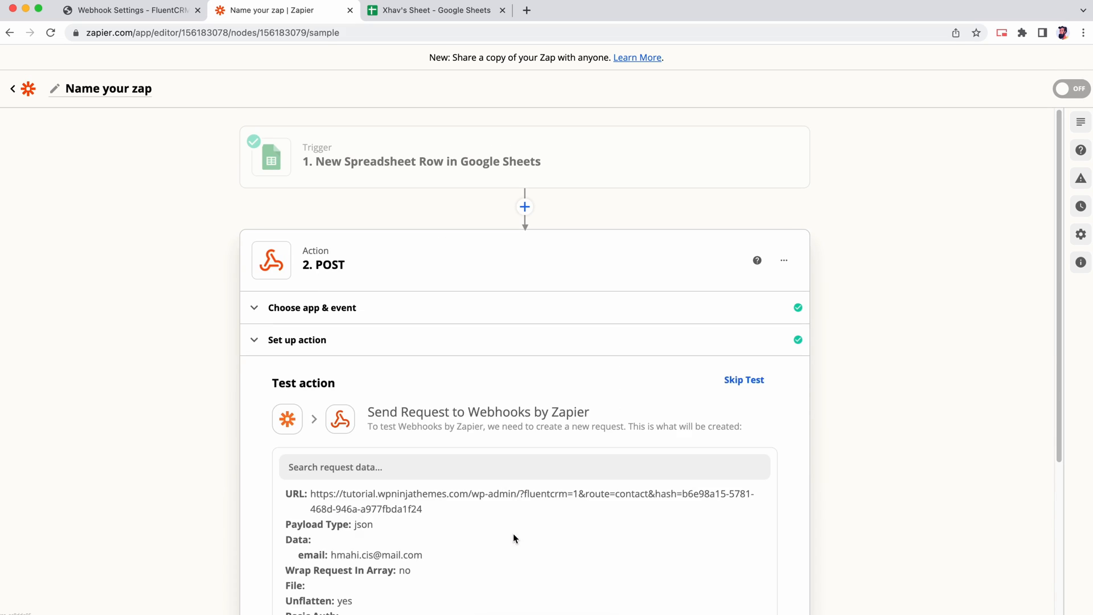
Run Test & Continue so FluentCRM returns an updated contact, then turn the zap on.
{"action": "scroll", "scroll_direction": "down", "scroll_amount": 3}
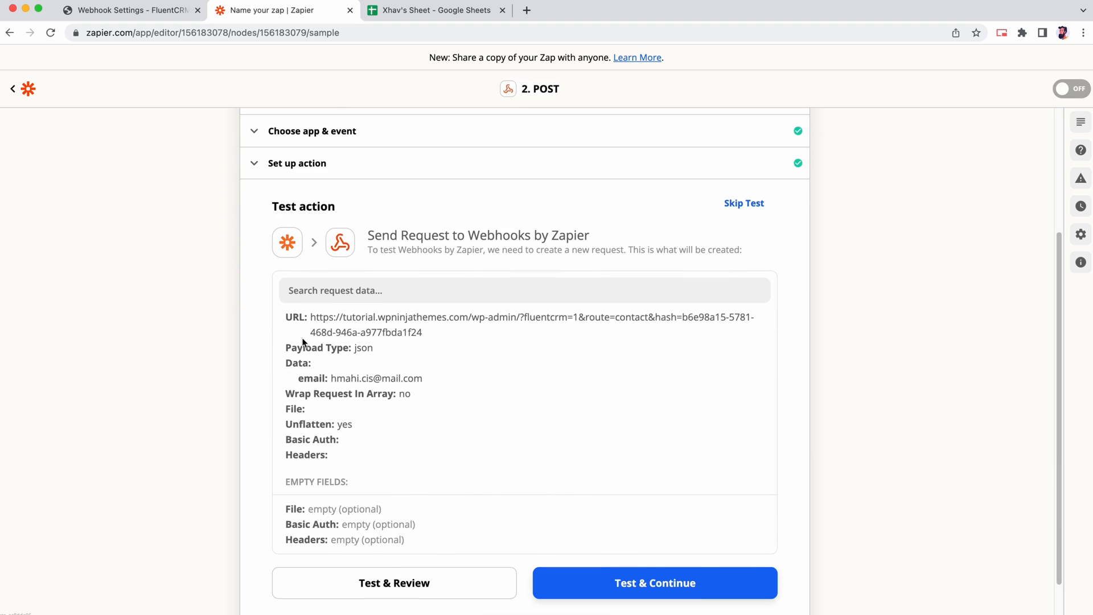
{"action": "mouse_move", "coordinate": [407, 363]}
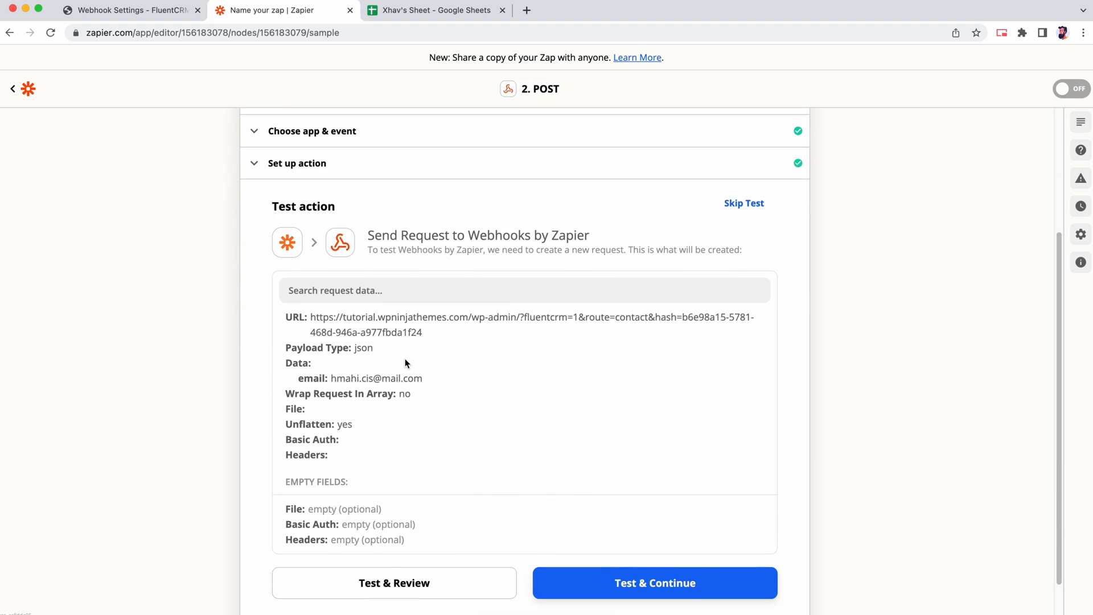
{"action": "left_click", "coordinate": [654, 583]}
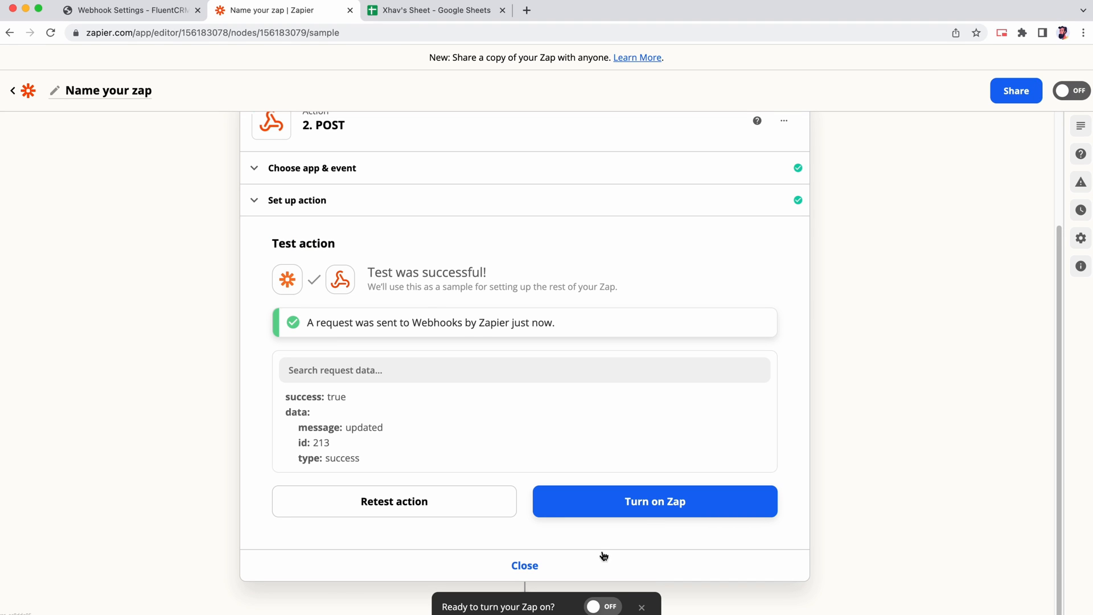
{"action": "mouse_move", "coordinate": [492, 321]}
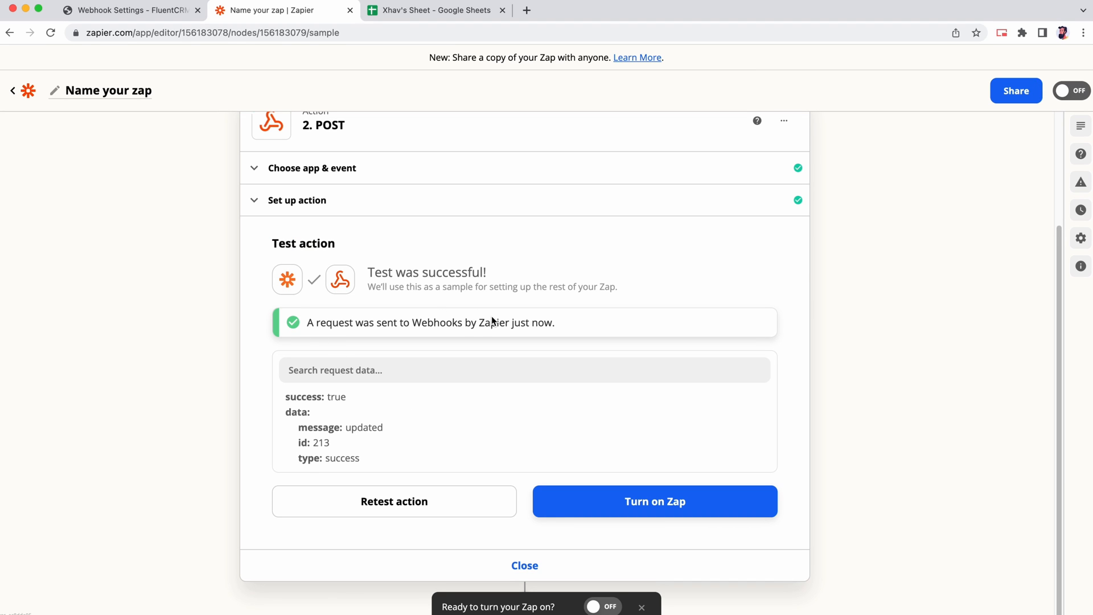
{"action": "mouse_move", "coordinate": [581, 483]}
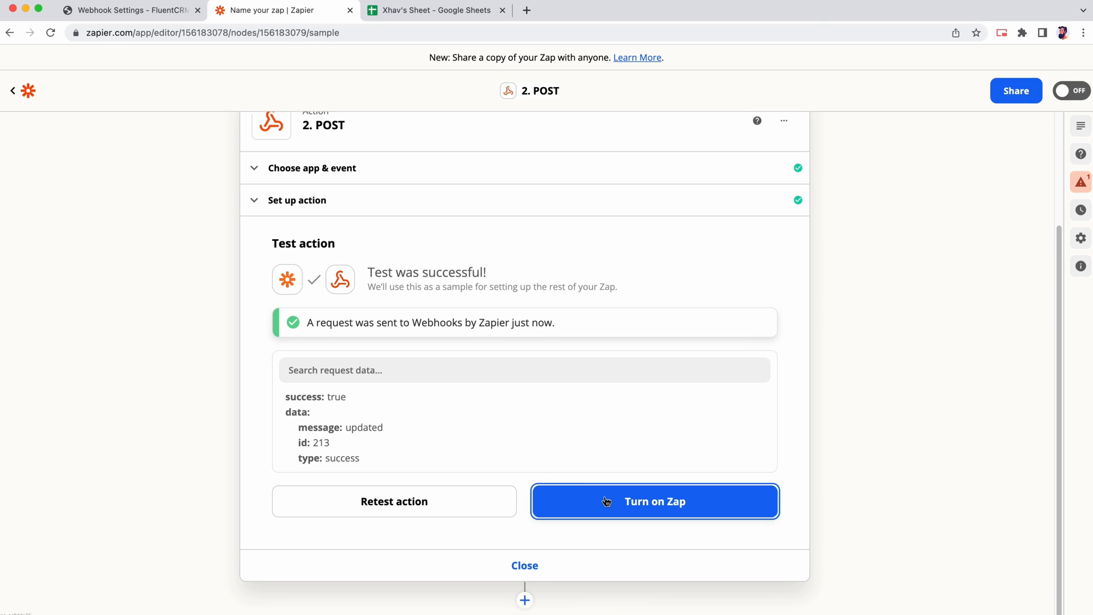
{"action": "left_click", "coordinate": [655, 501]}
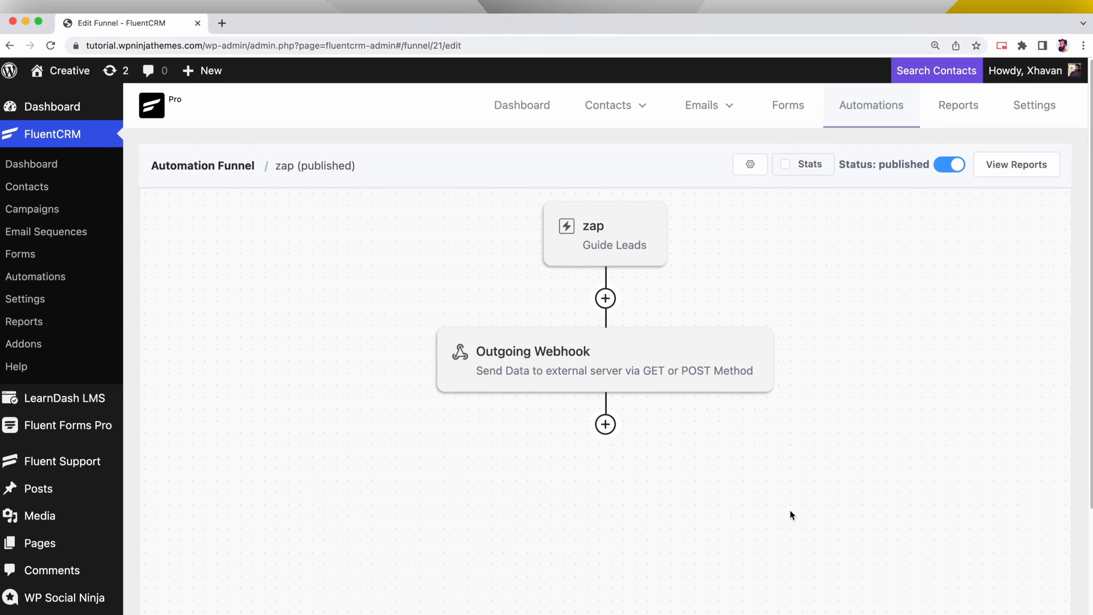
Browse action blocks after the funnel's Outgoing Webhook, then return to the funnels list.
{"action": "left_click", "coordinate": [605, 410]}
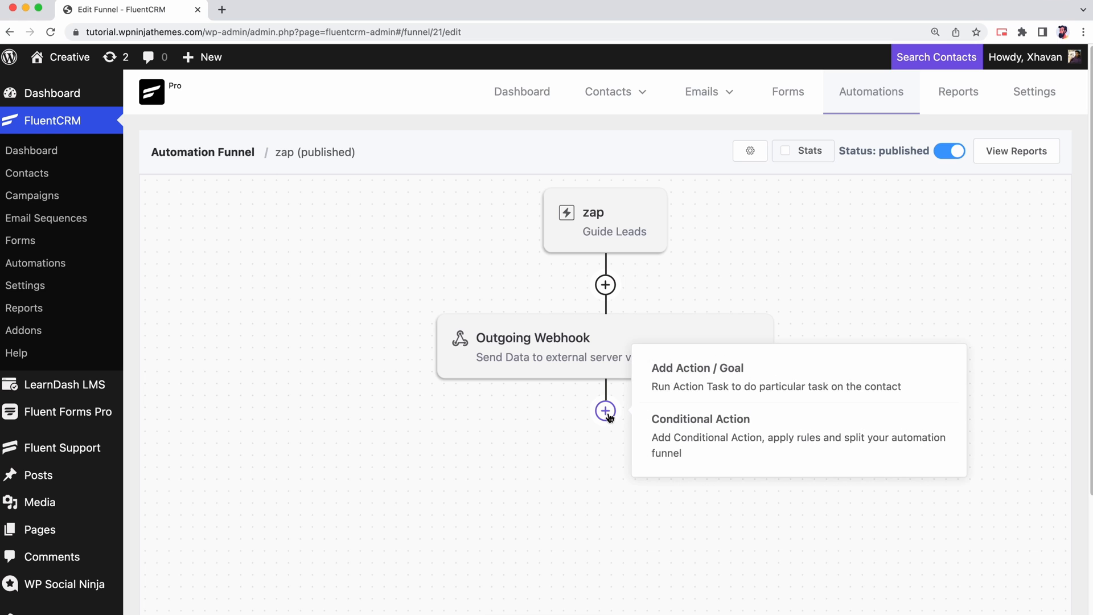
{"action": "left_click", "coordinate": [697, 368]}
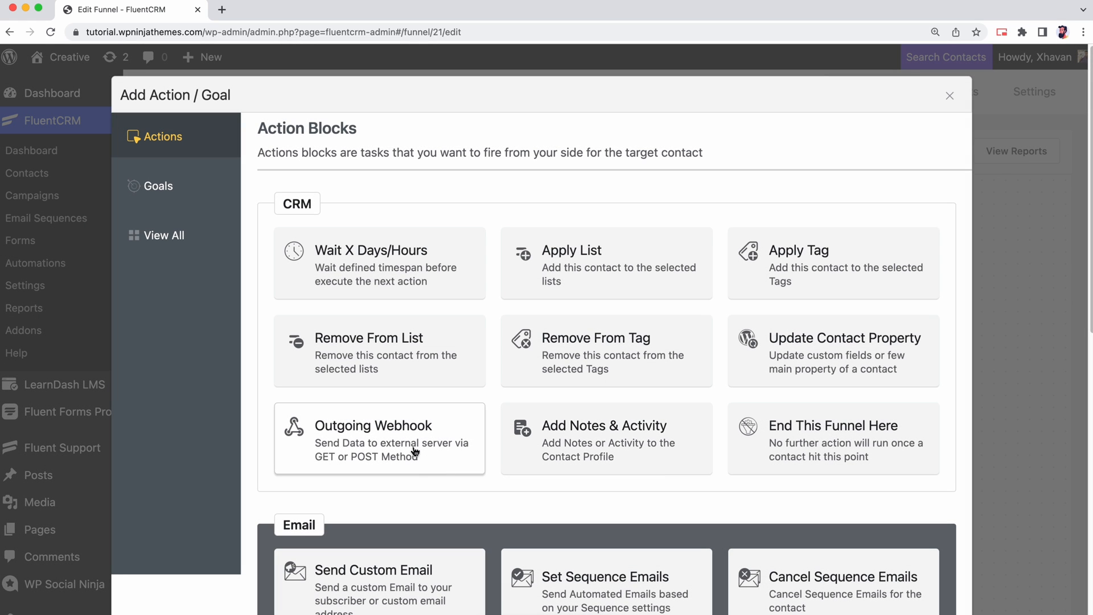
{"action": "mouse_move", "coordinate": [950, 96]}
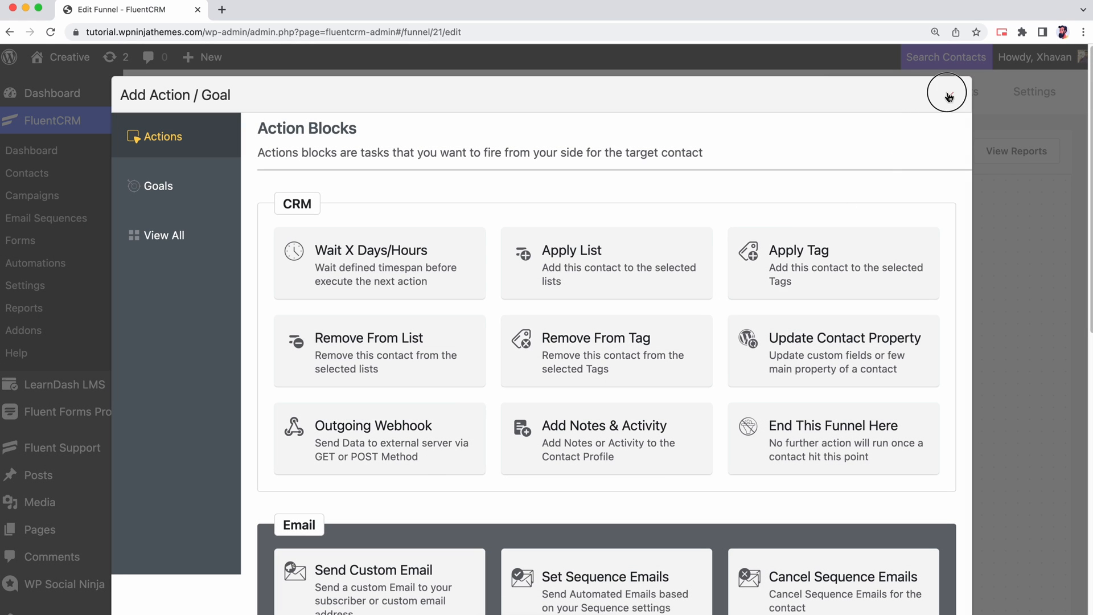
{"action": "left_click", "coordinate": [947, 92]}
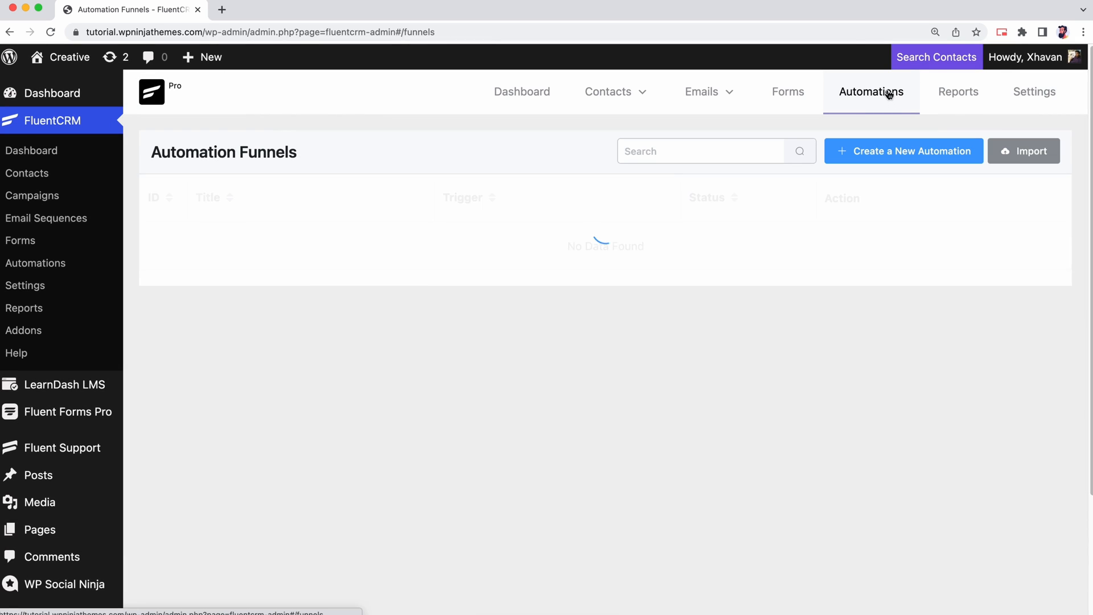
Create 'Test Automation' triggered by List Applied with the E-book leads list.
{"action": "left_click", "coordinate": [903, 150]}
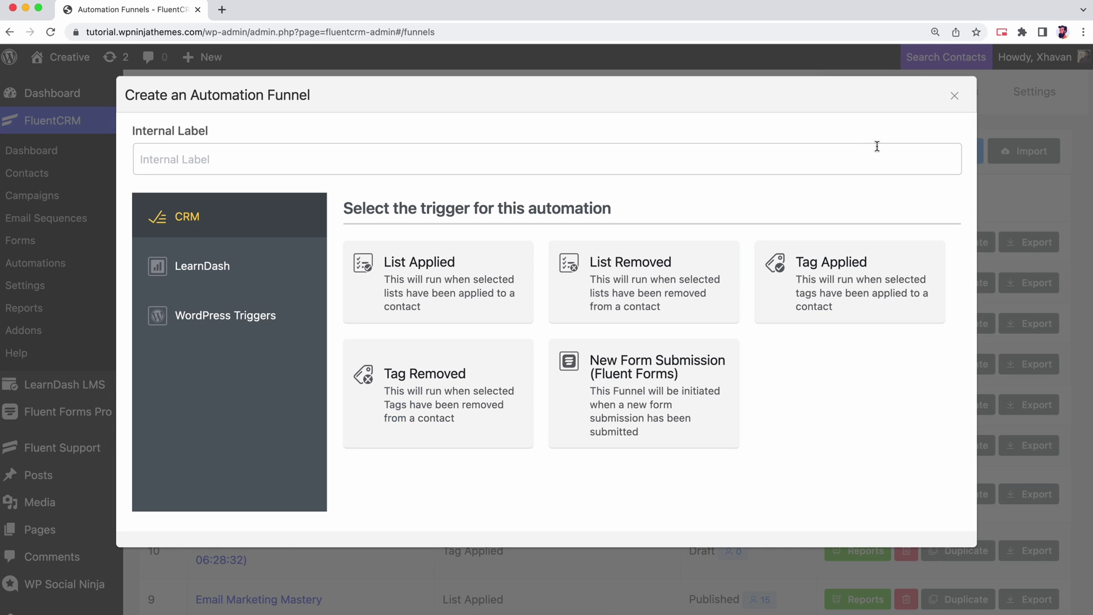
{"action": "type", "text": "Test Au"}
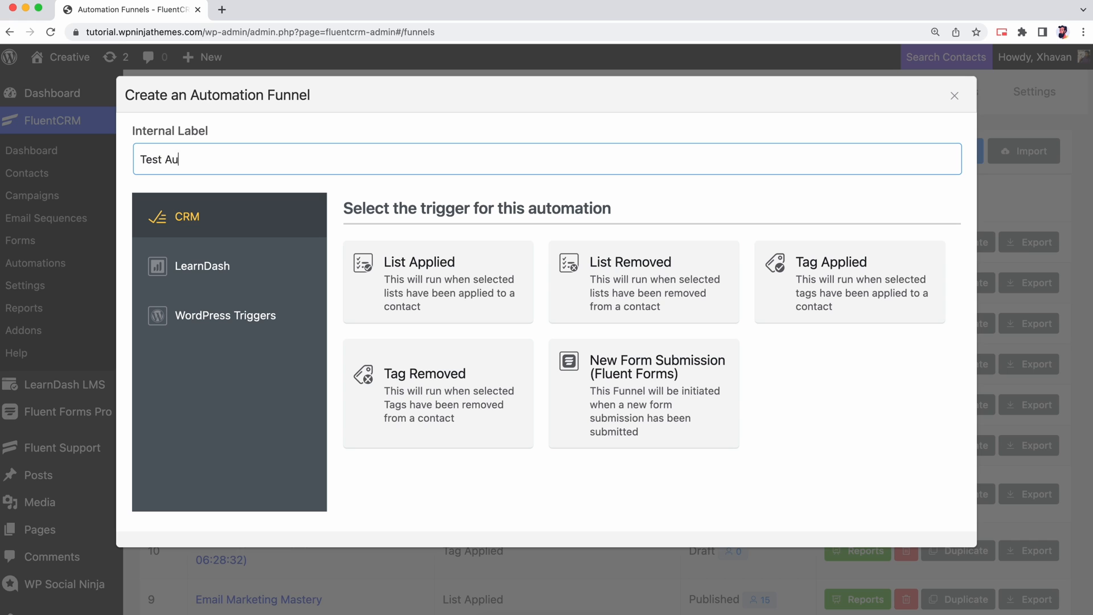
{"action": "left_click", "coordinate": [437, 282]}
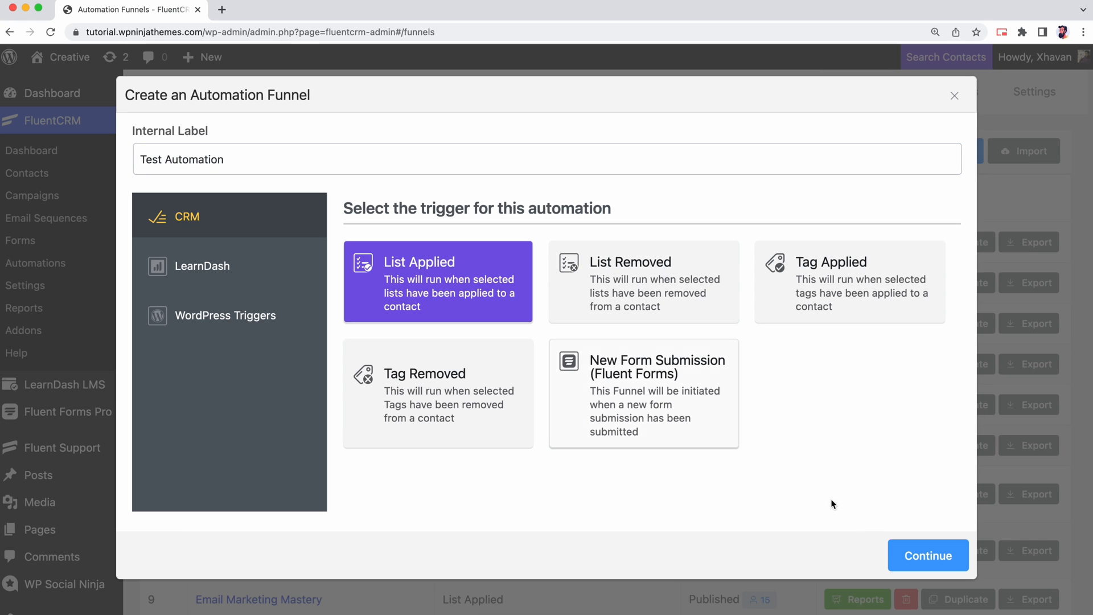
{"action": "left_click", "coordinate": [927, 556]}
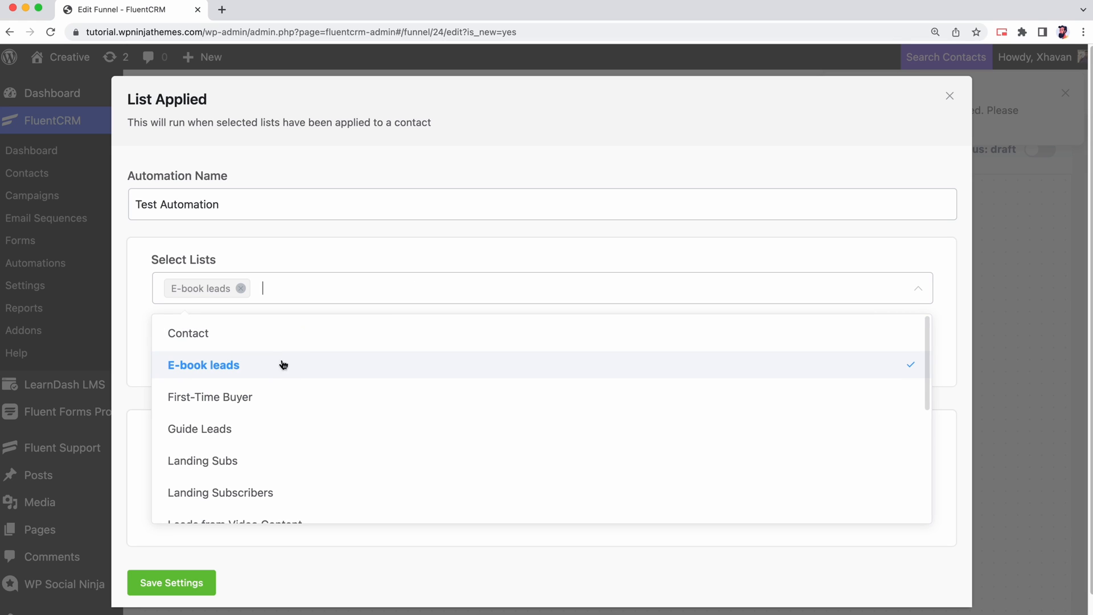
{"action": "left_click", "coordinate": [171, 582]}
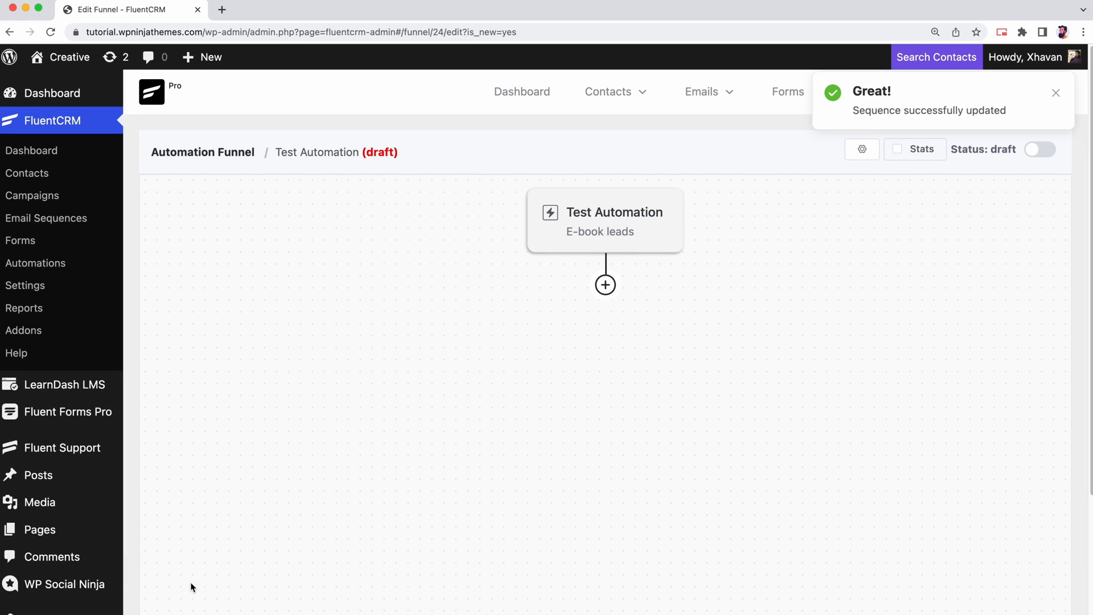
Add an Outgoing Webhook action after the Test Automation trigger, then go to Zapier.
{"action": "left_click", "coordinate": [604, 285]}
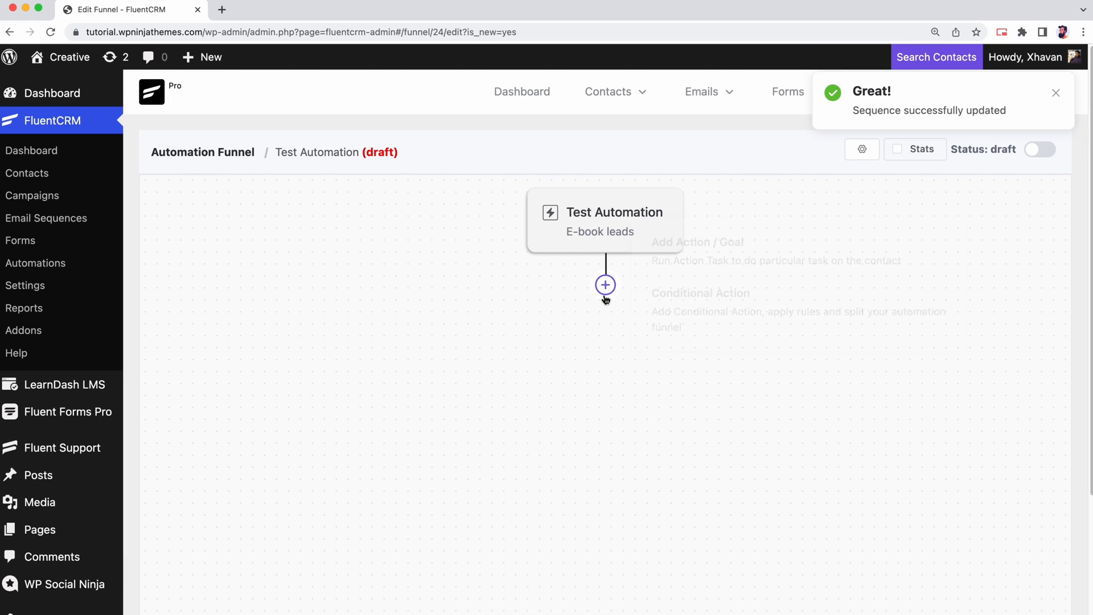
{"action": "left_click", "coordinate": [606, 284]}
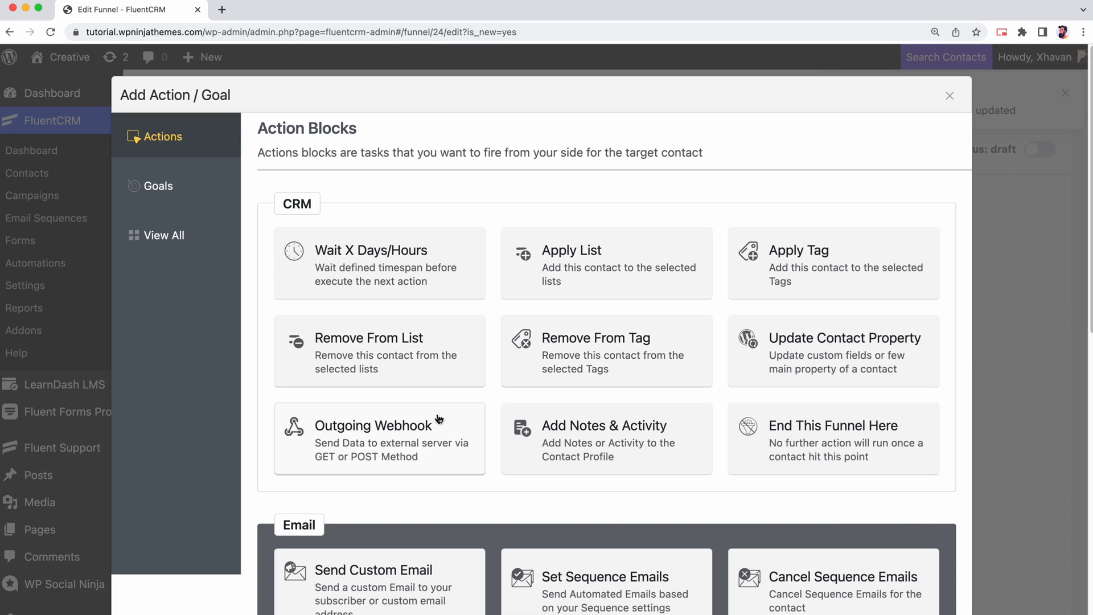
{"action": "left_click", "coordinate": [379, 438]}
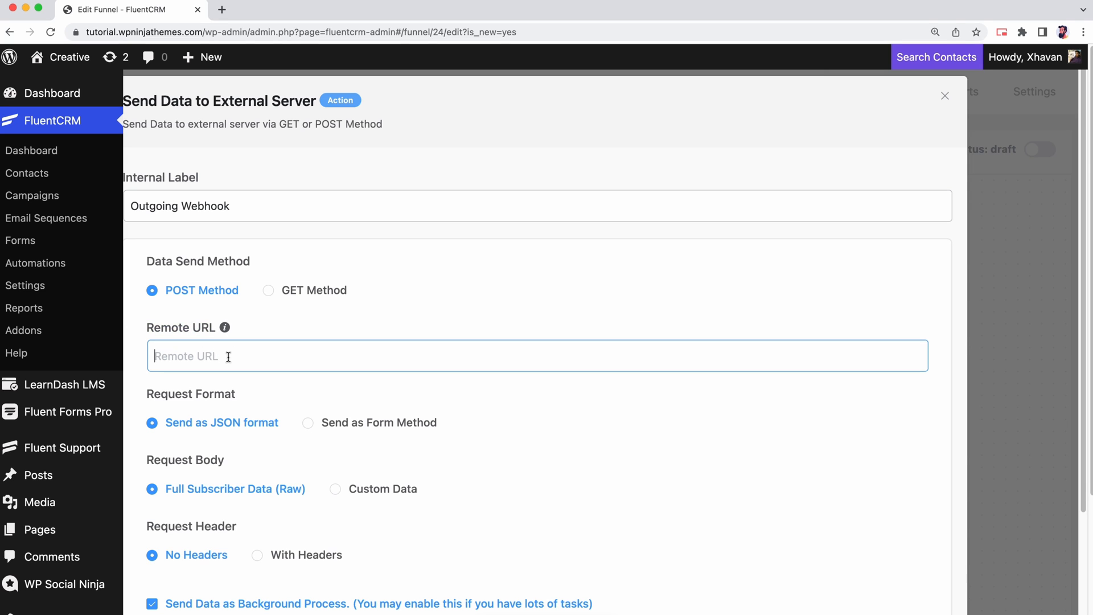
{"action": "left_click", "coordinate": [279, 9]}
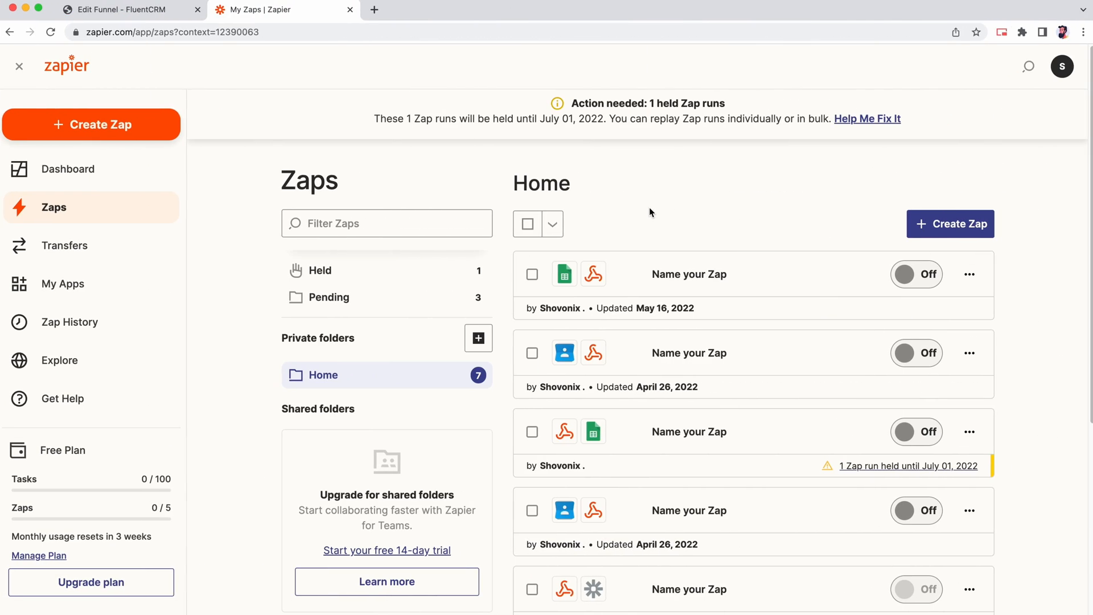
{"action": "mouse_move", "coordinate": [136, 131]}
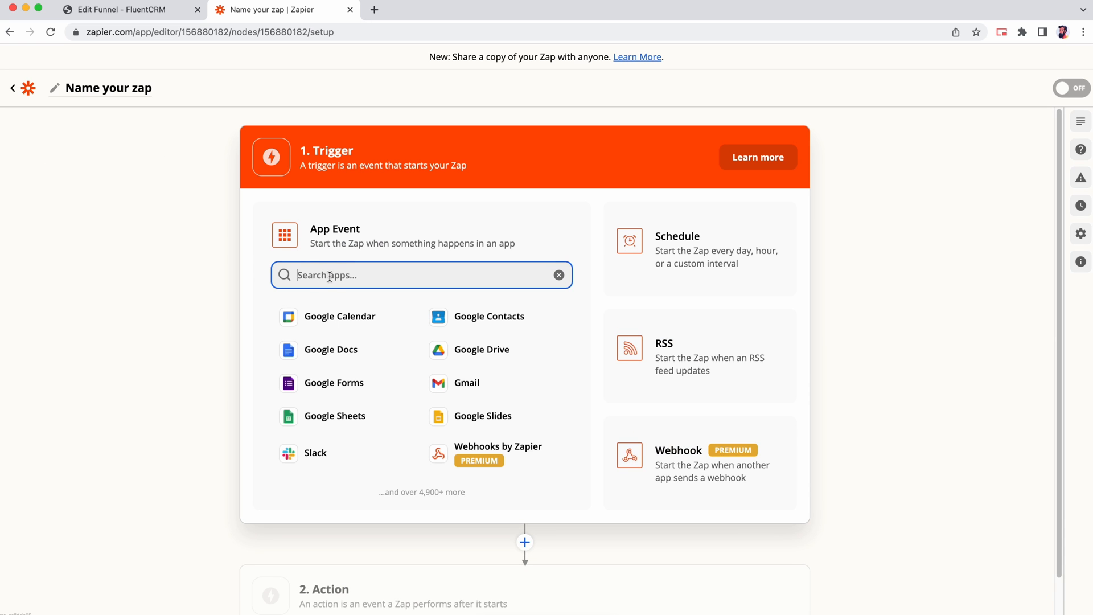
Add a Webhooks by Zapier Catch Hook trigger, copy its URL, and return to FluentCRM.
{"action": "type", "text": "web"}
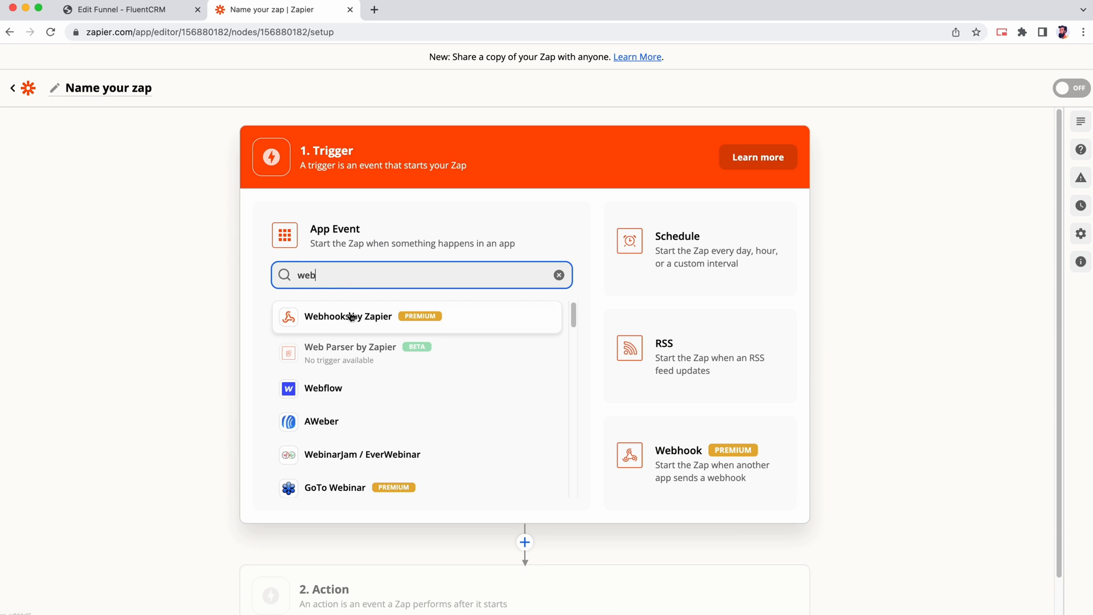
{"action": "left_click", "coordinate": [348, 316]}
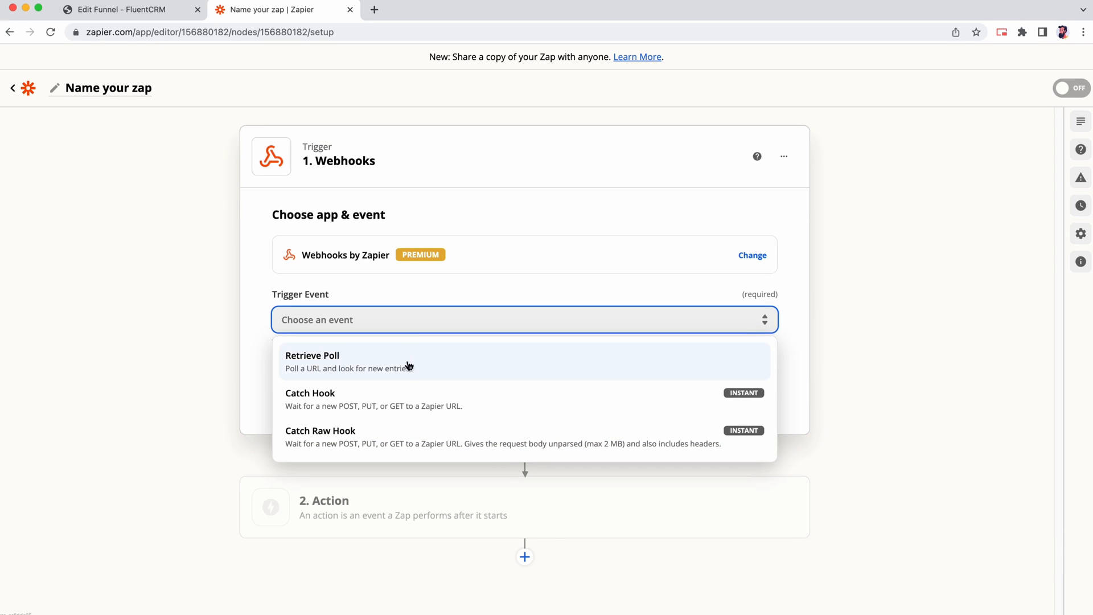
{"action": "left_click", "coordinate": [311, 393]}
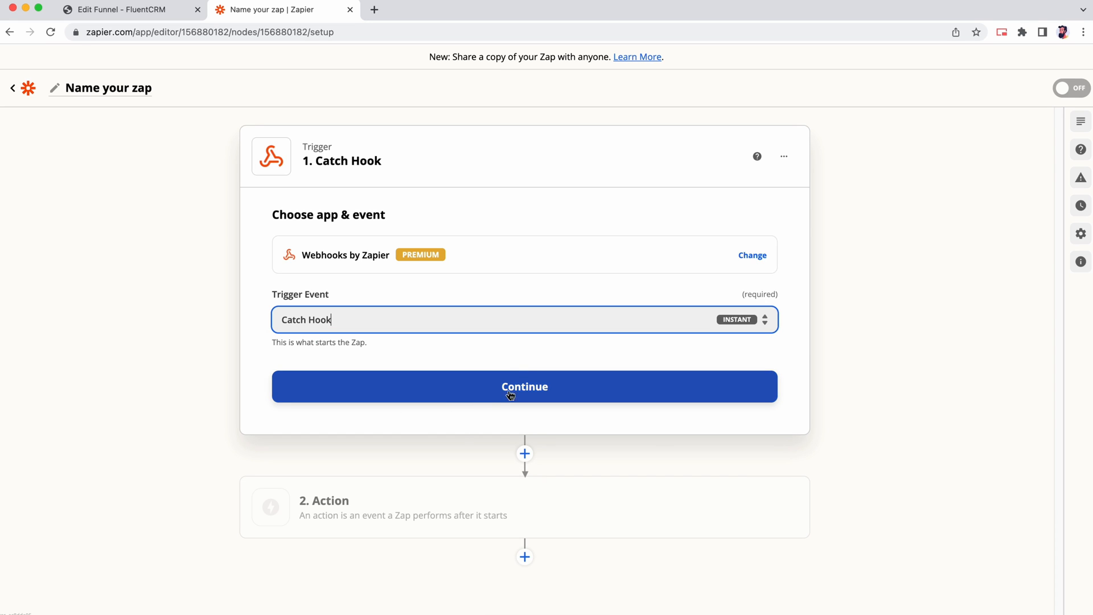
{"action": "left_click", "coordinate": [525, 386]}
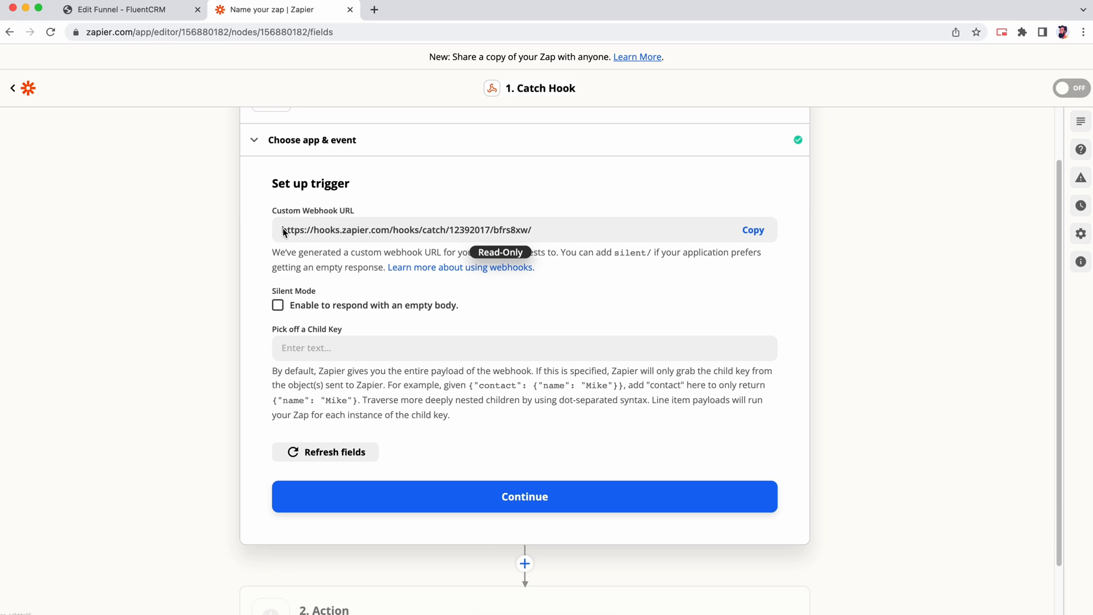
{"action": "left_click", "coordinate": [753, 230]}
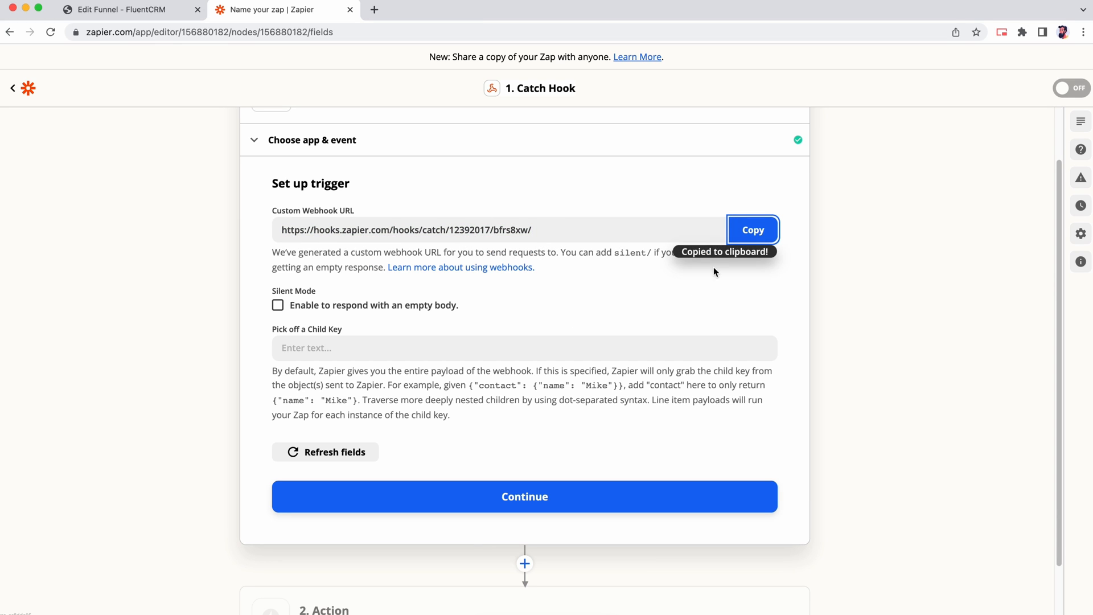
{"action": "left_click", "coordinate": [525, 496]}
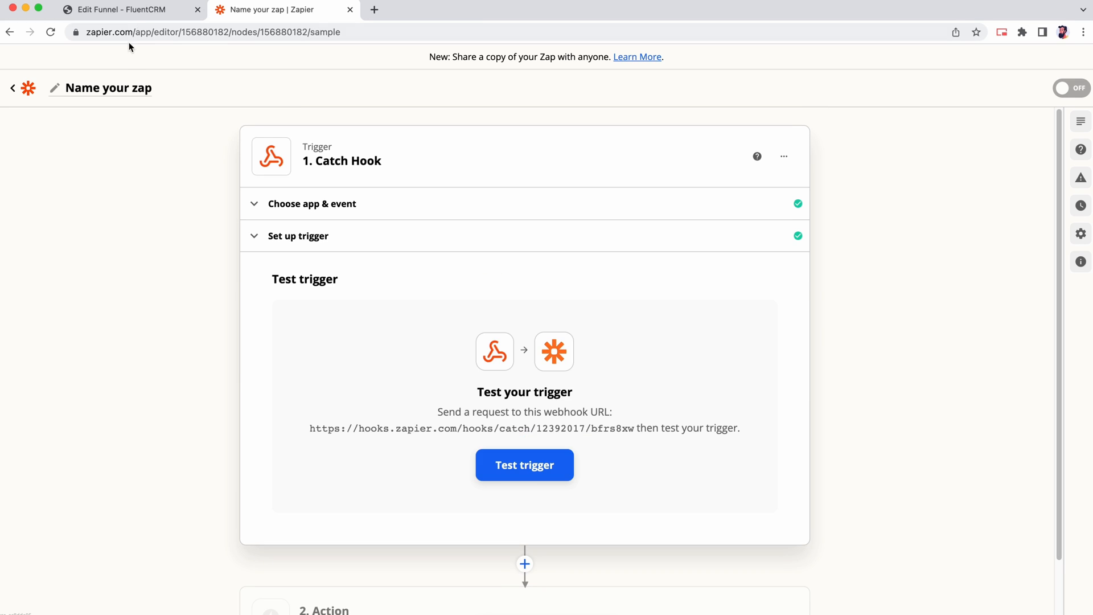
{"action": "left_click", "coordinate": [129, 9]}
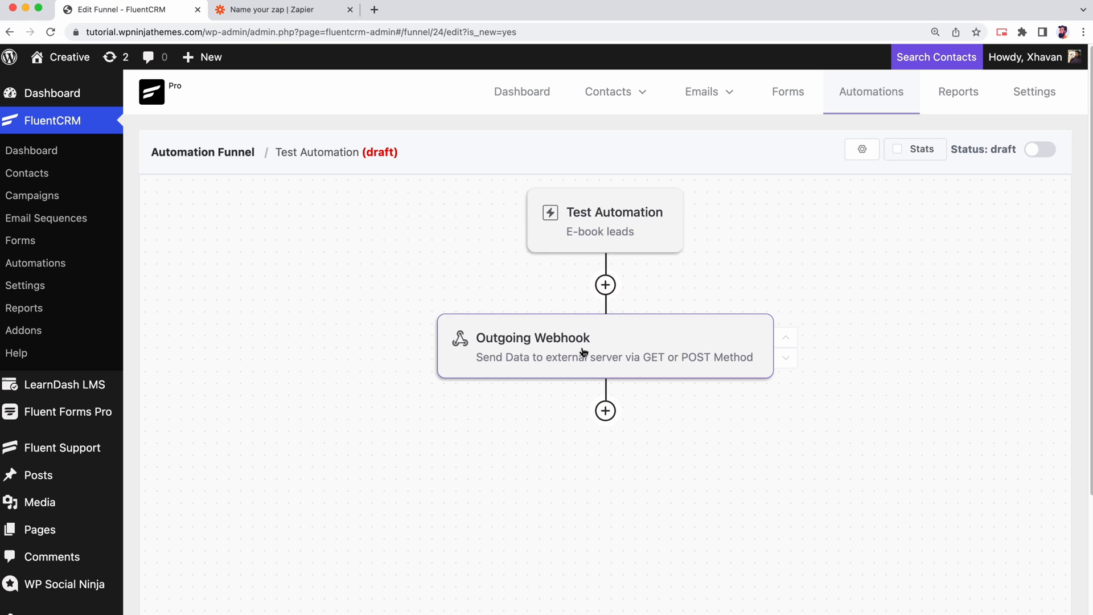
Set the Outgoing Webhook's Remote URL to the Zapier catch-hook URL and publish Test Automation.
{"action": "left_click", "coordinate": [604, 345]}
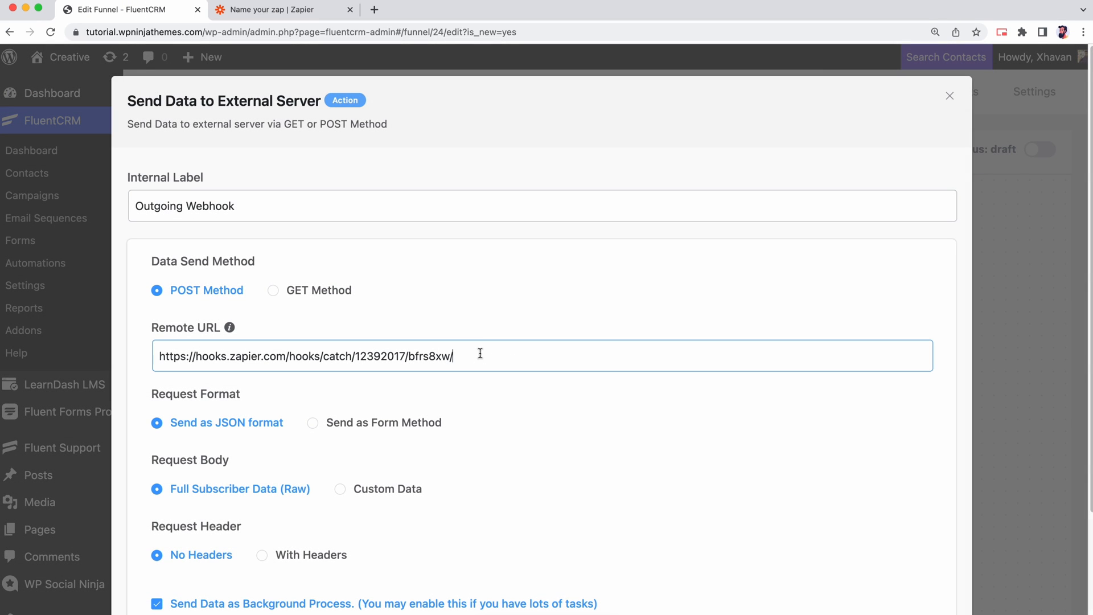
{"action": "right_click", "coordinate": [480, 354]}
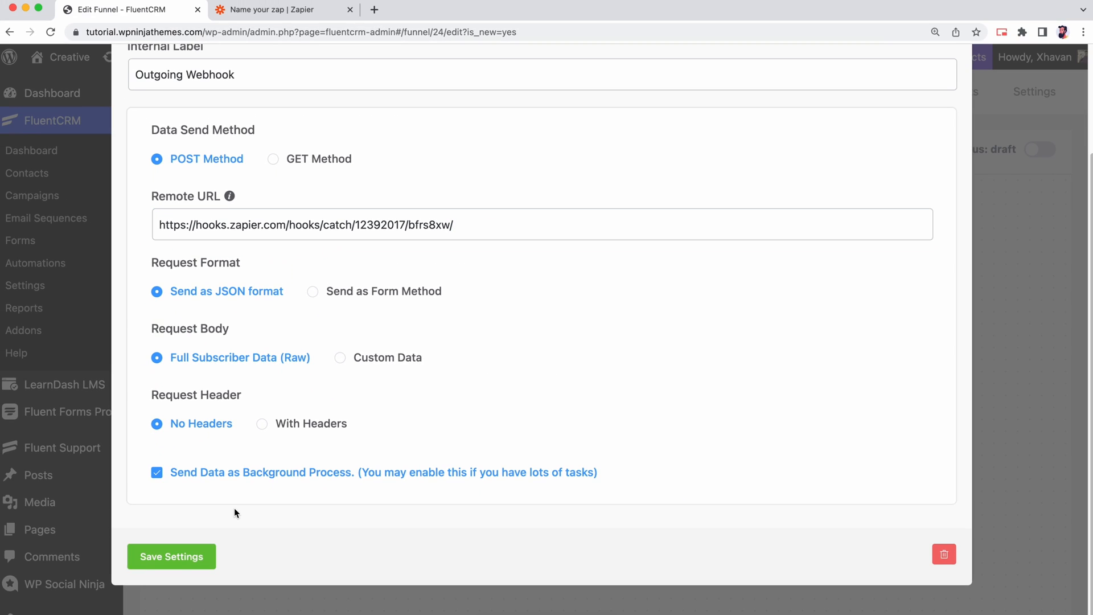
{"action": "left_click", "coordinate": [171, 556]}
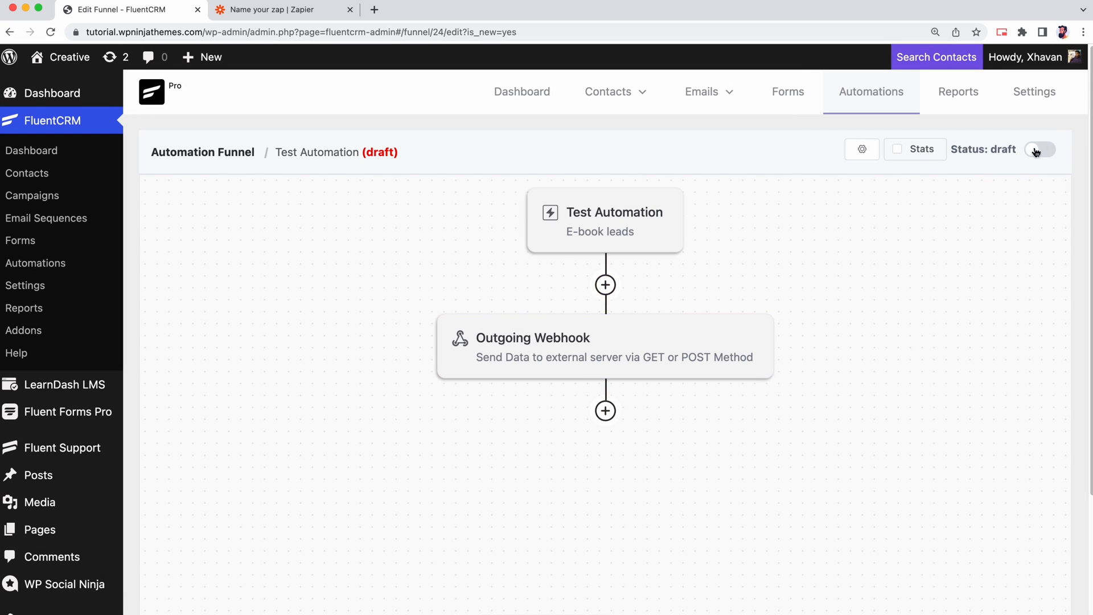
{"action": "left_click", "coordinate": [1038, 149]}
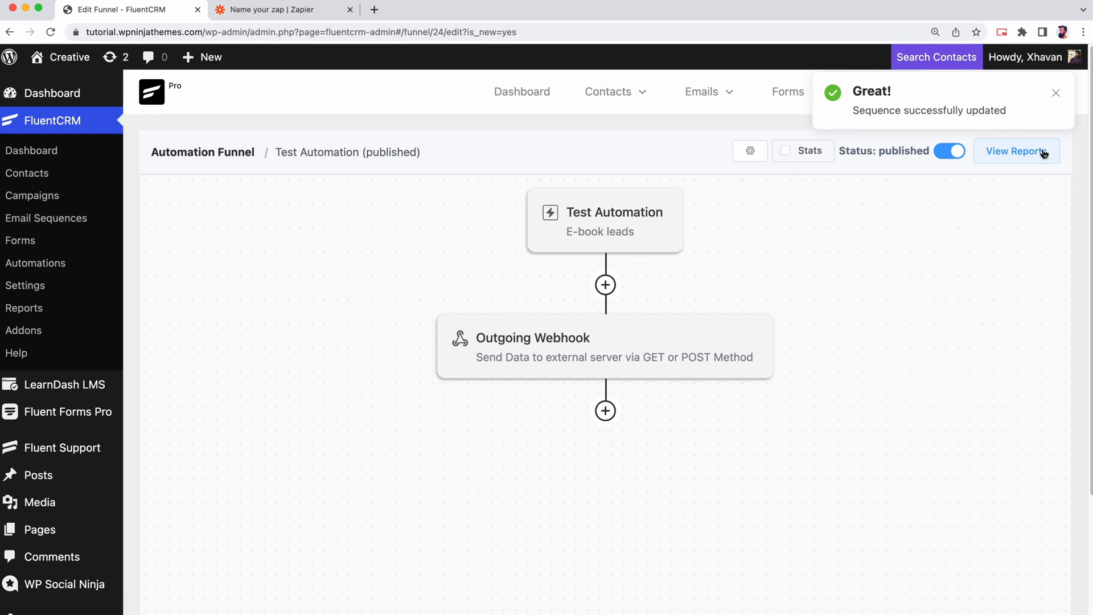
{"action": "mouse_move", "coordinate": [950, 162]}
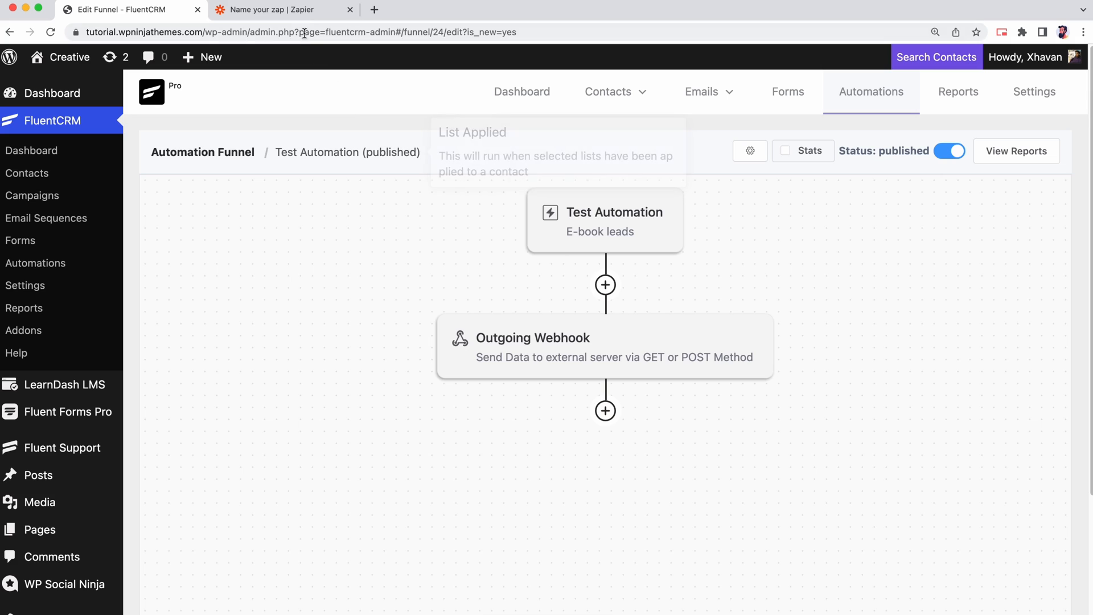
Run Zapier's Catch Hook trigger test, which reports no request found yet.
{"action": "left_click", "coordinate": [282, 9]}
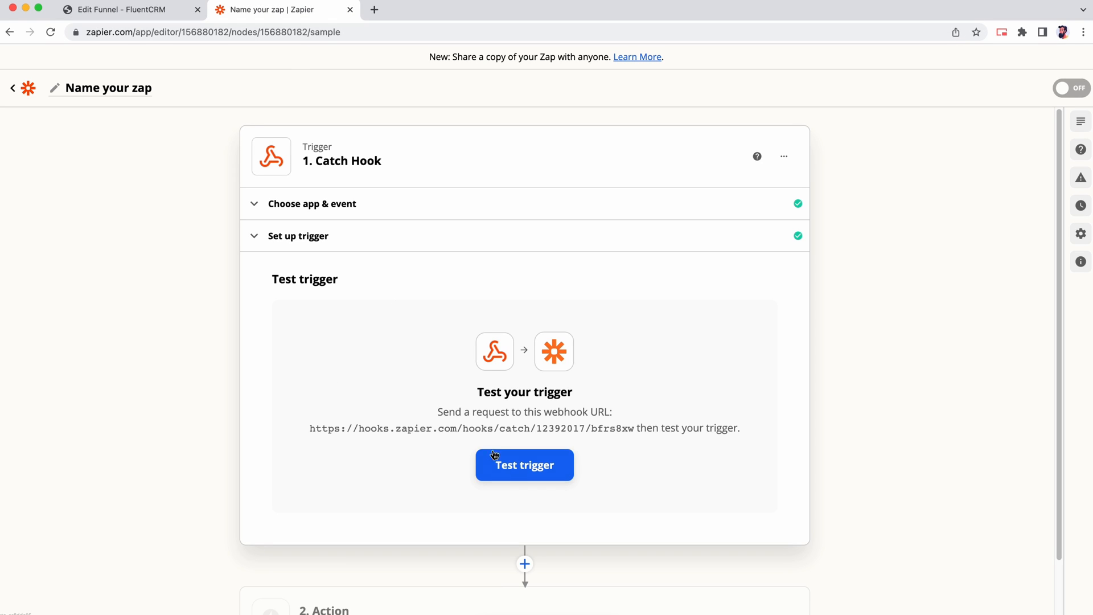
{"action": "left_click", "coordinate": [525, 466]}
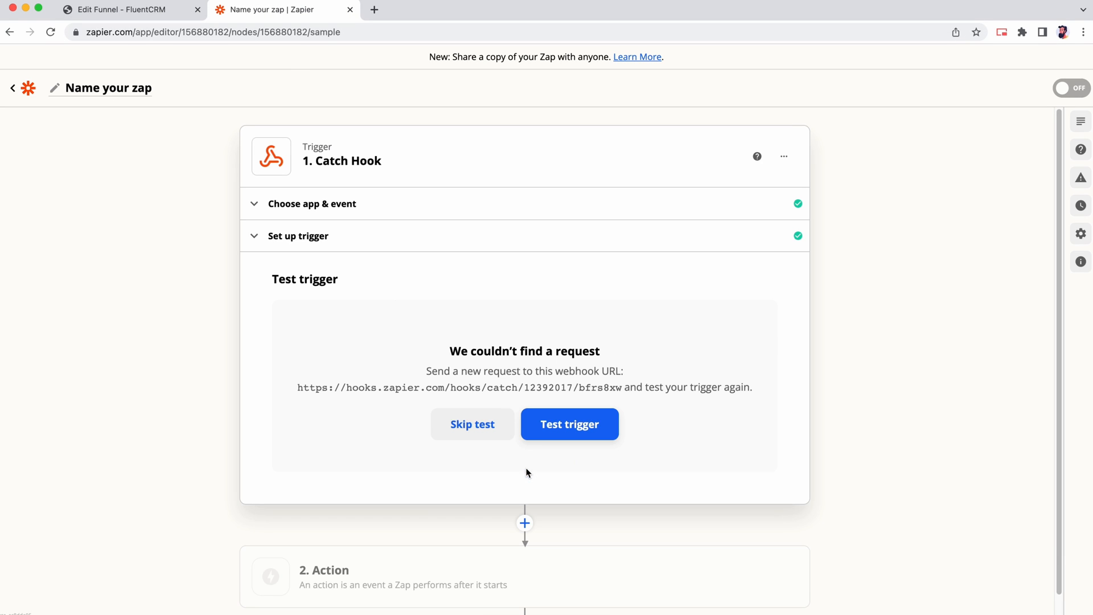
{"action": "mouse_move", "coordinate": [554, 348]}
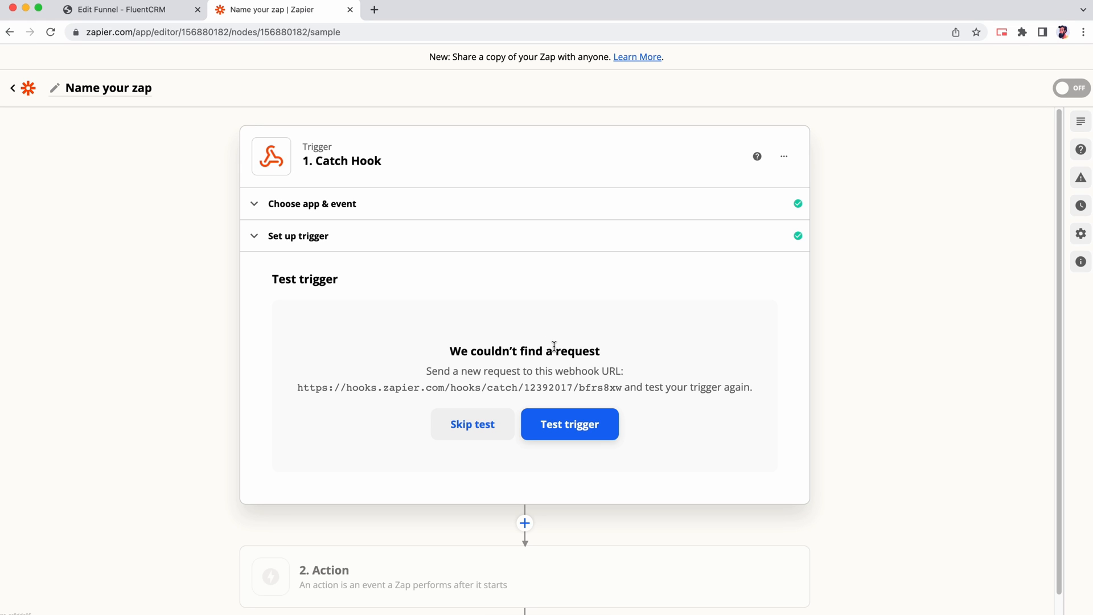
{"action": "mouse_move", "coordinate": [307, 194]}
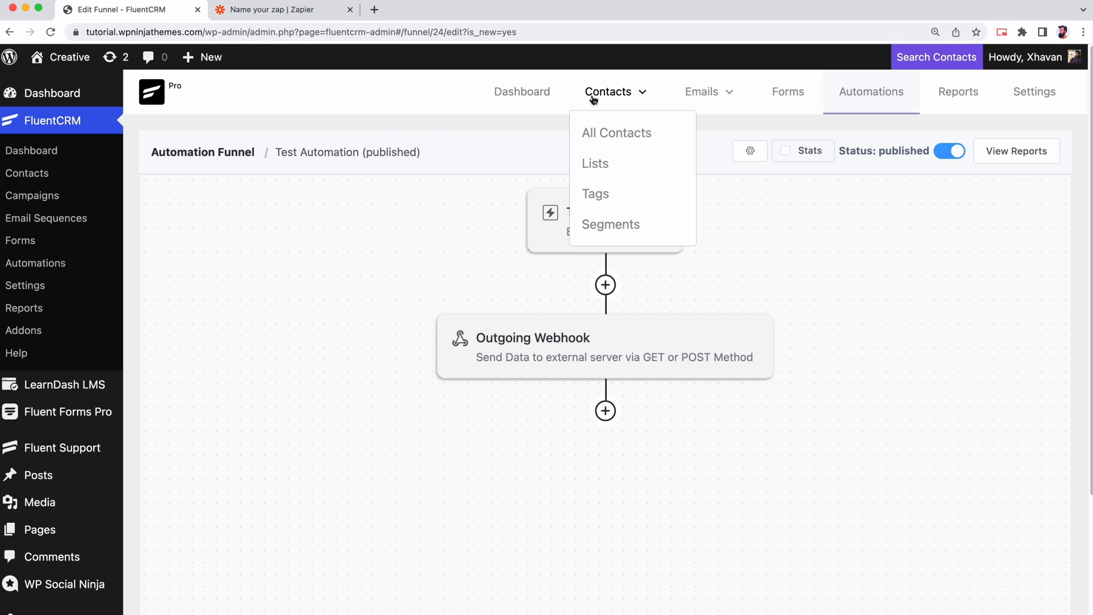
{"action": "mouse_move", "coordinate": [616, 133]}
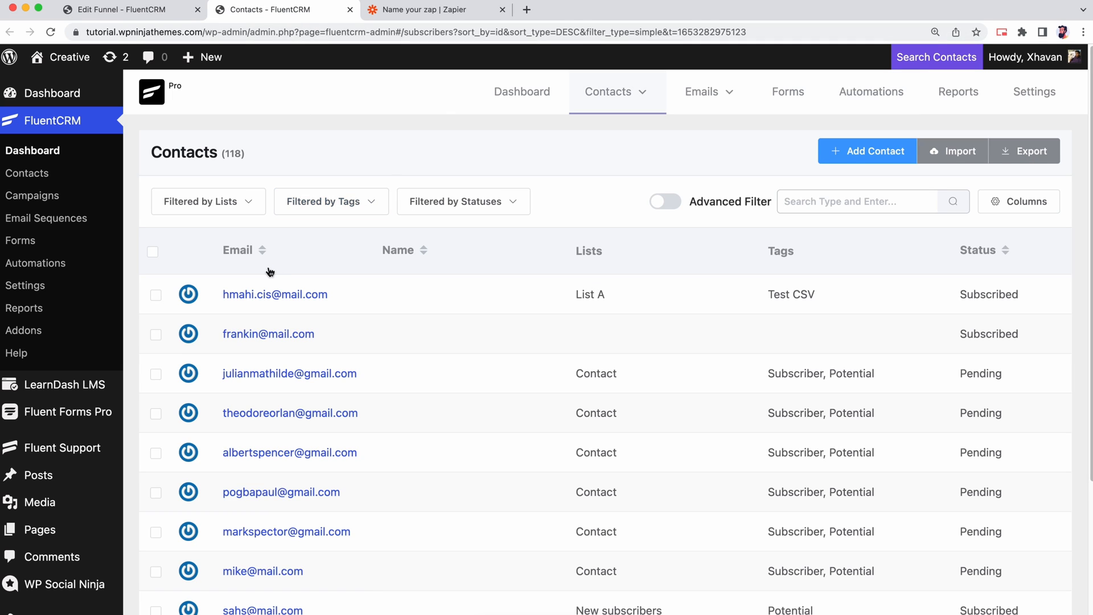
{"action": "left_click", "coordinate": [152, 251]}
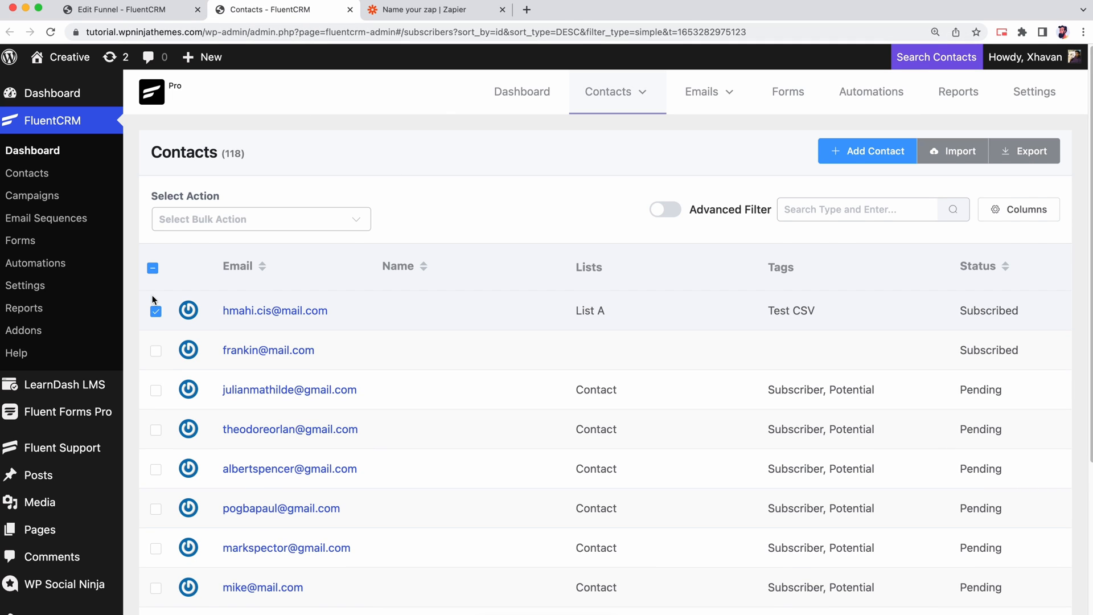
{"action": "left_click", "coordinate": [261, 218]}
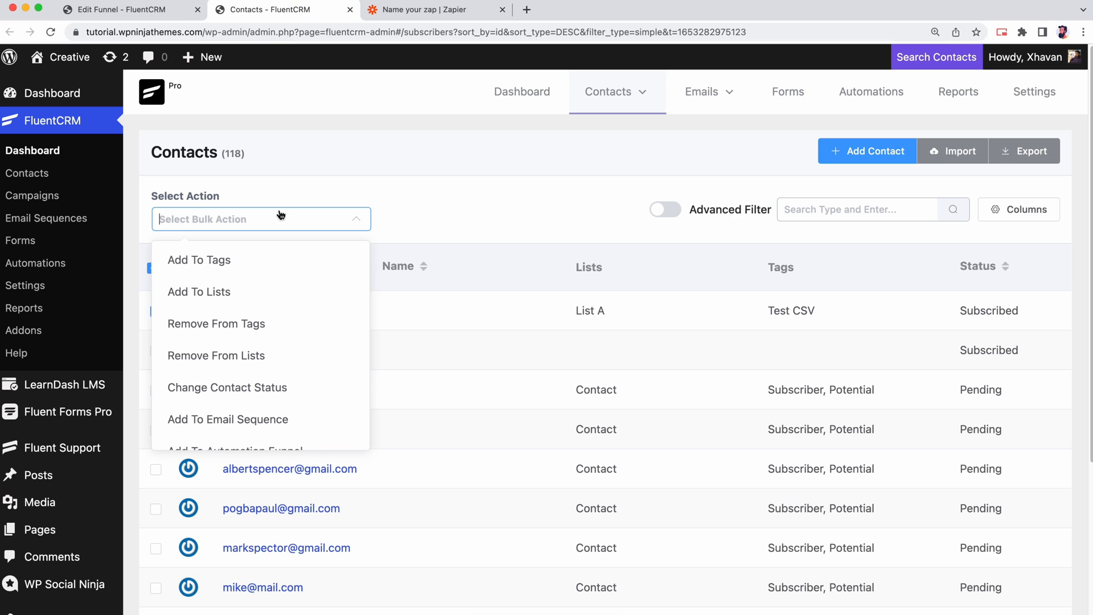
{"action": "scroll", "scroll_direction": "down", "scroll_amount": 3}
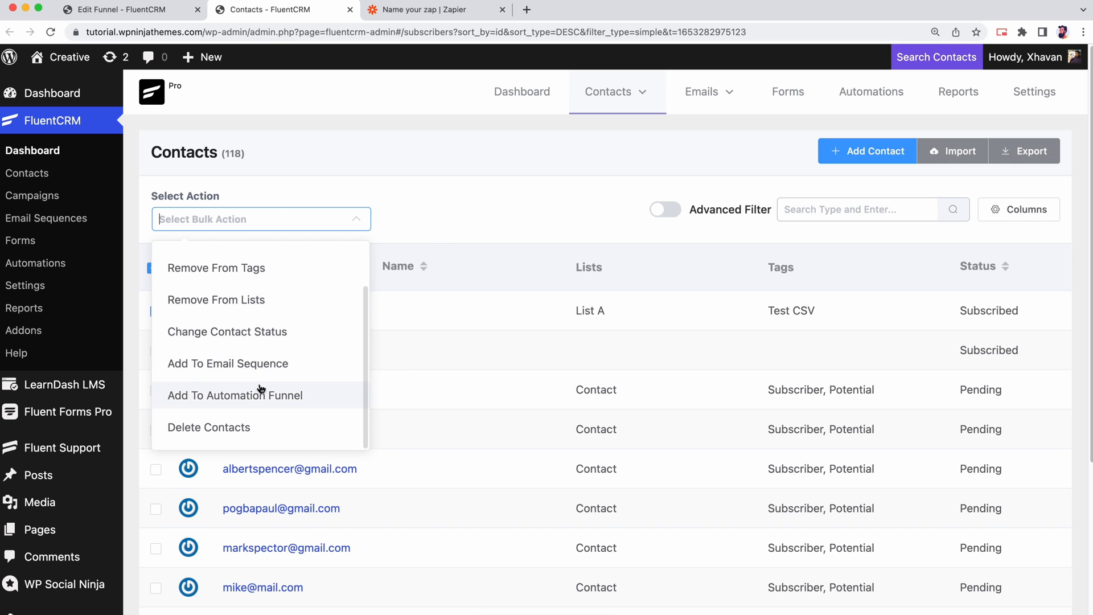
{"action": "left_click", "coordinate": [235, 395]}
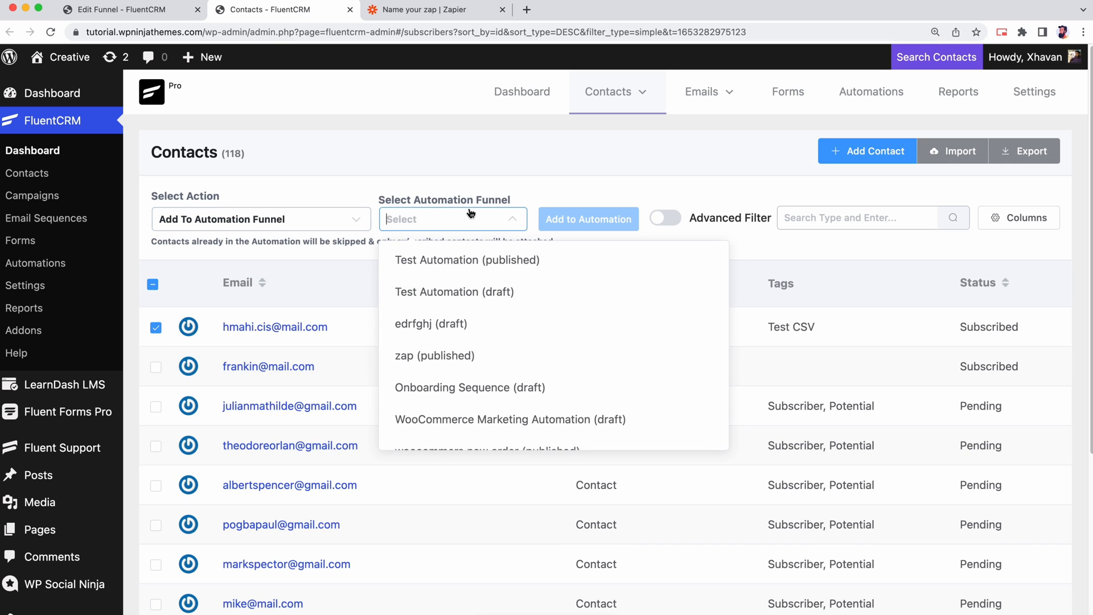
{"action": "mouse_move", "coordinate": [466, 260]}
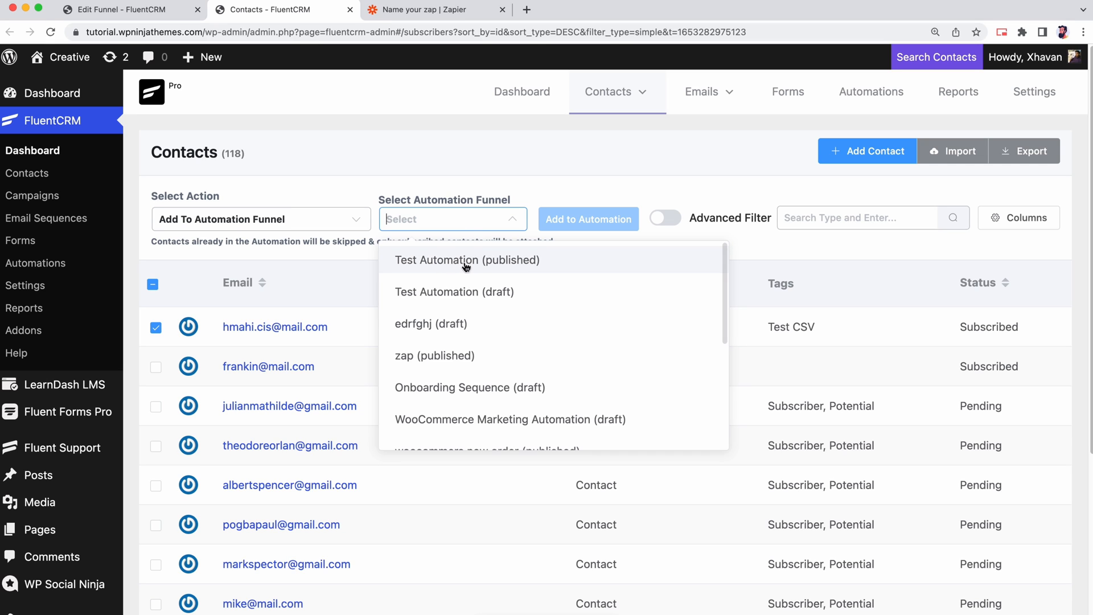
{"action": "left_click", "coordinate": [466, 259]}
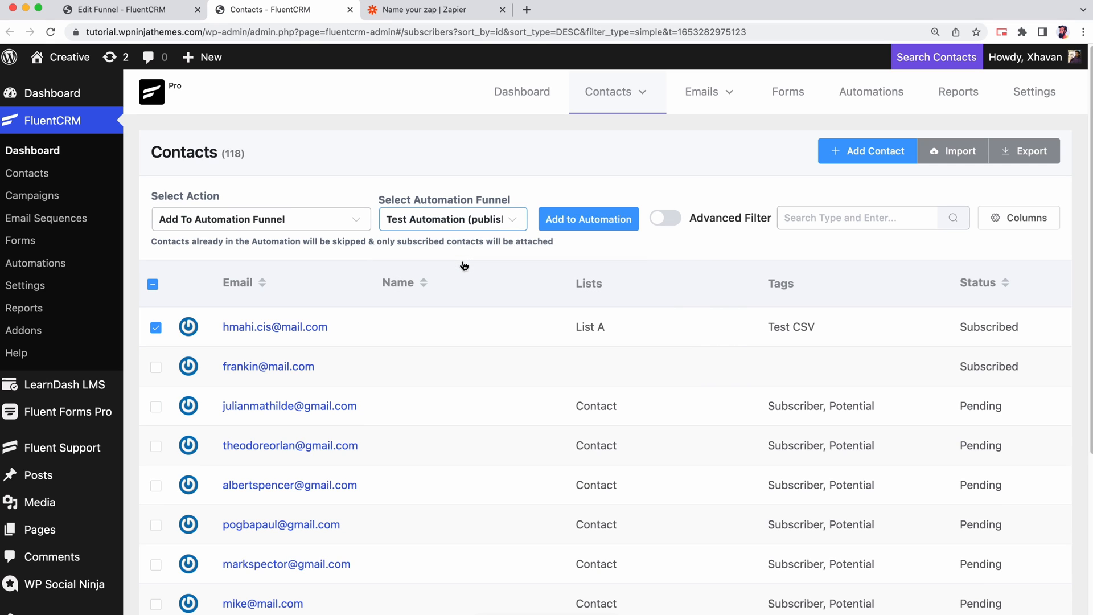
{"action": "left_click", "coordinate": [587, 219]}
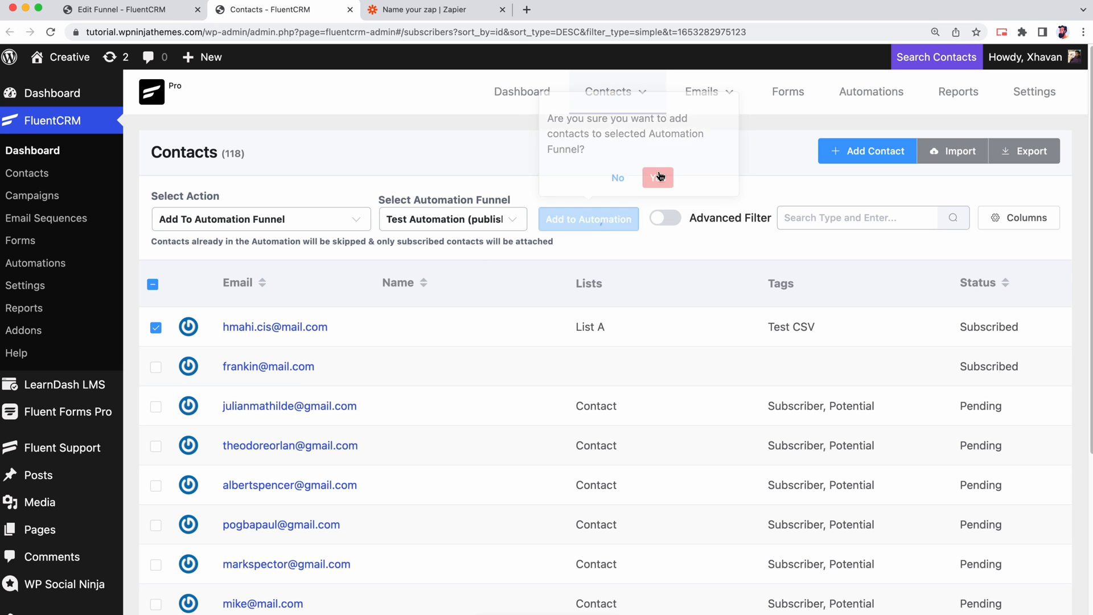
{"action": "left_click", "coordinate": [658, 177]}
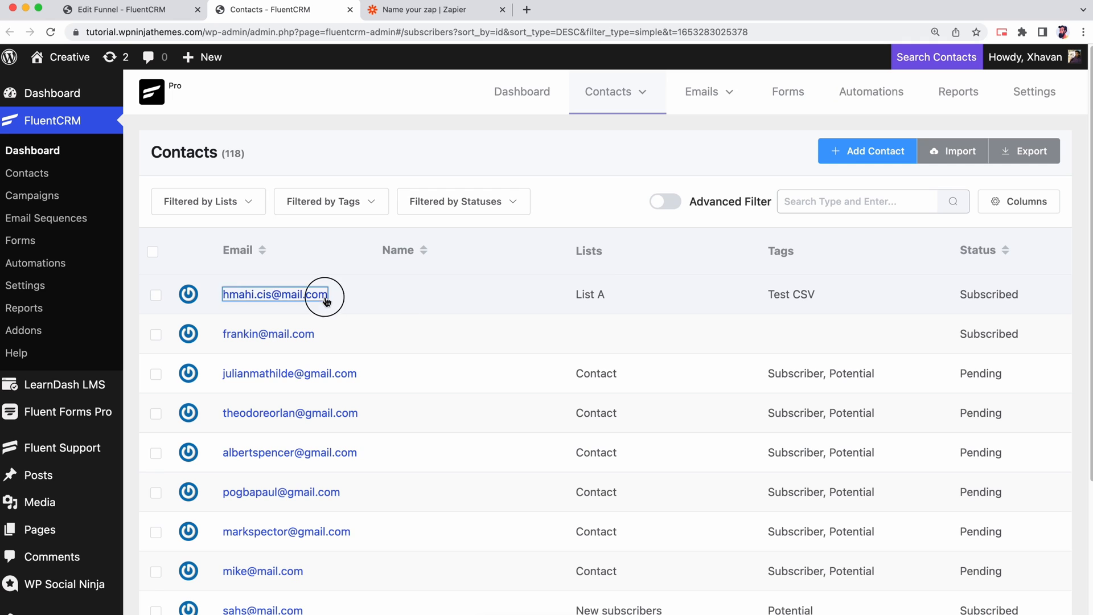
{"action": "left_click", "coordinate": [274, 294]}
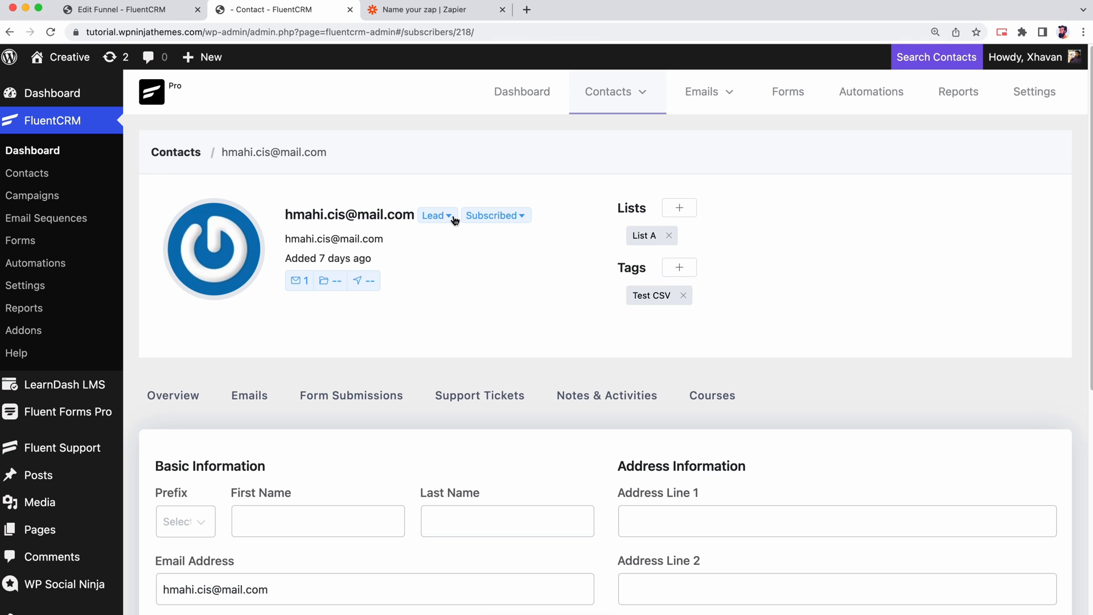
{"action": "left_click", "coordinate": [679, 208]}
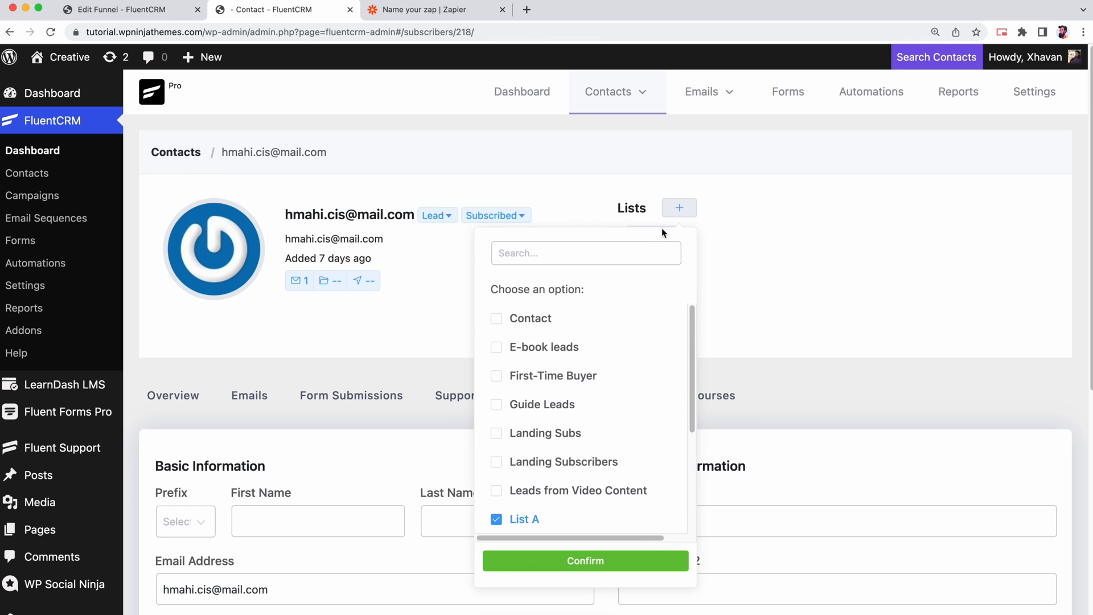
{"action": "left_click", "coordinate": [496, 347]}
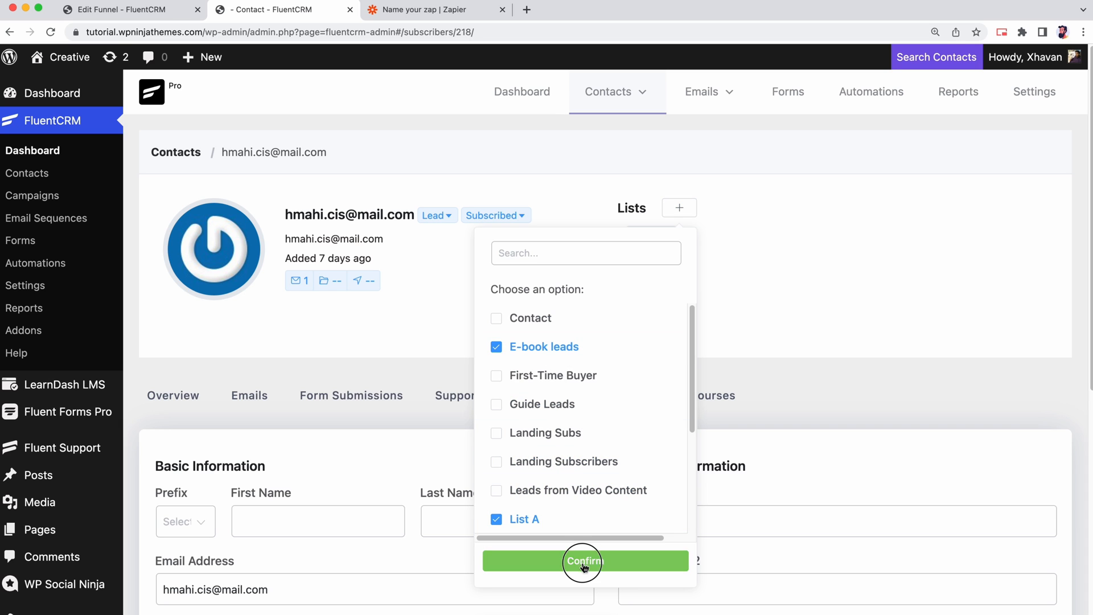
{"action": "left_click", "coordinate": [584, 560]}
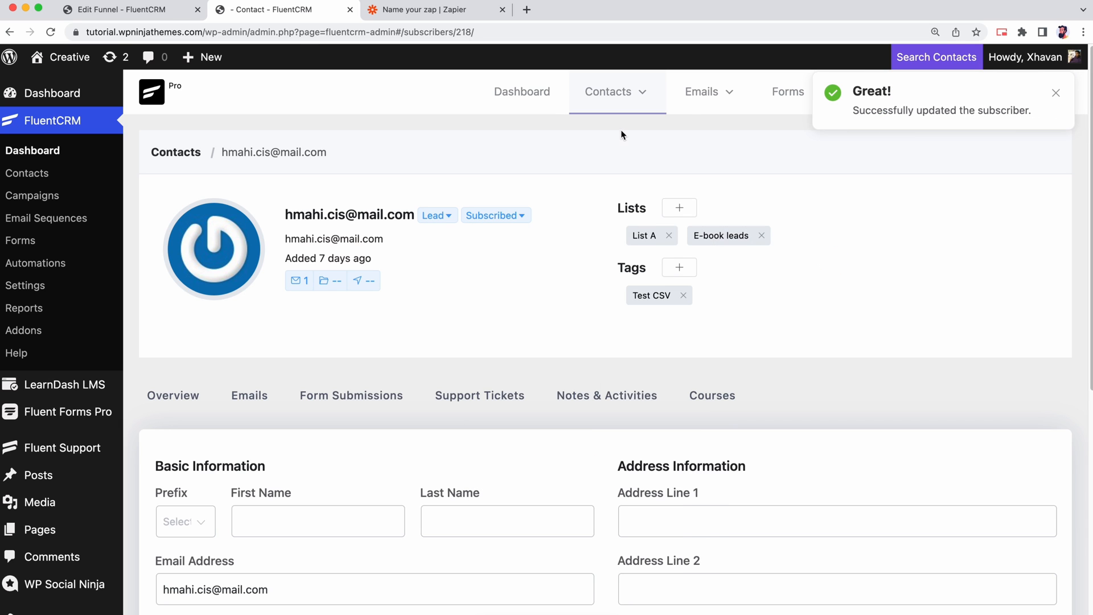
{"action": "left_click", "coordinate": [175, 152]}
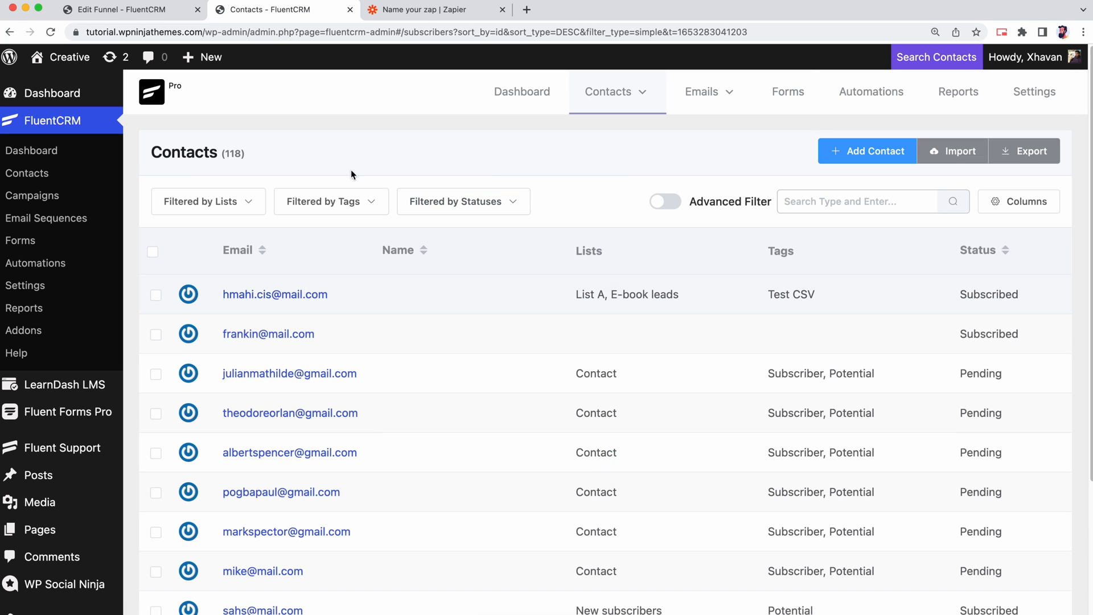
{"action": "left_click", "coordinate": [436, 9]}
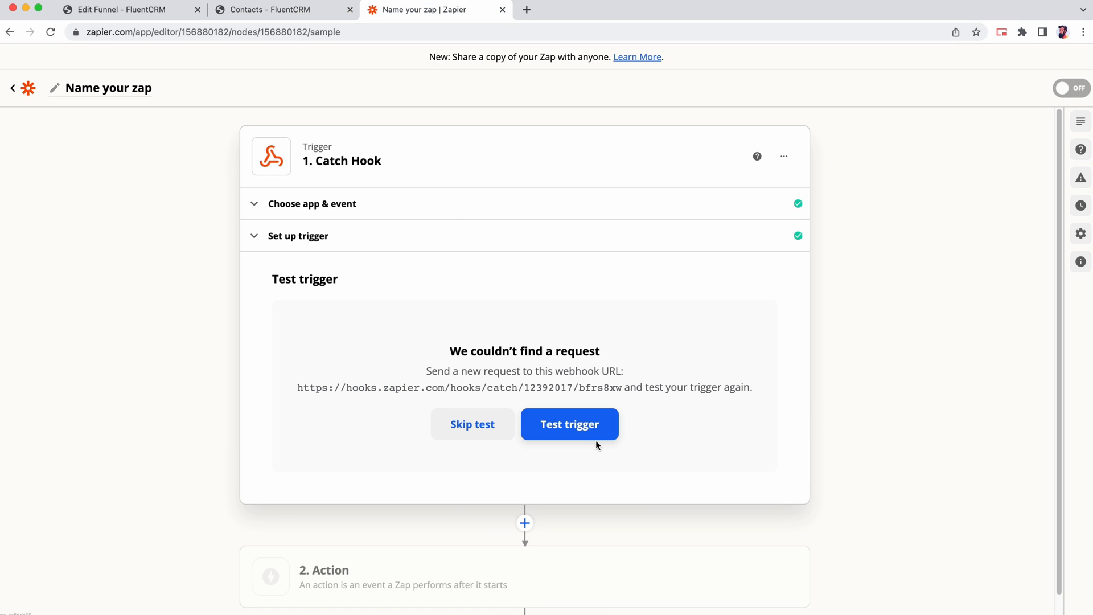
{"action": "left_click", "coordinate": [569, 424]}
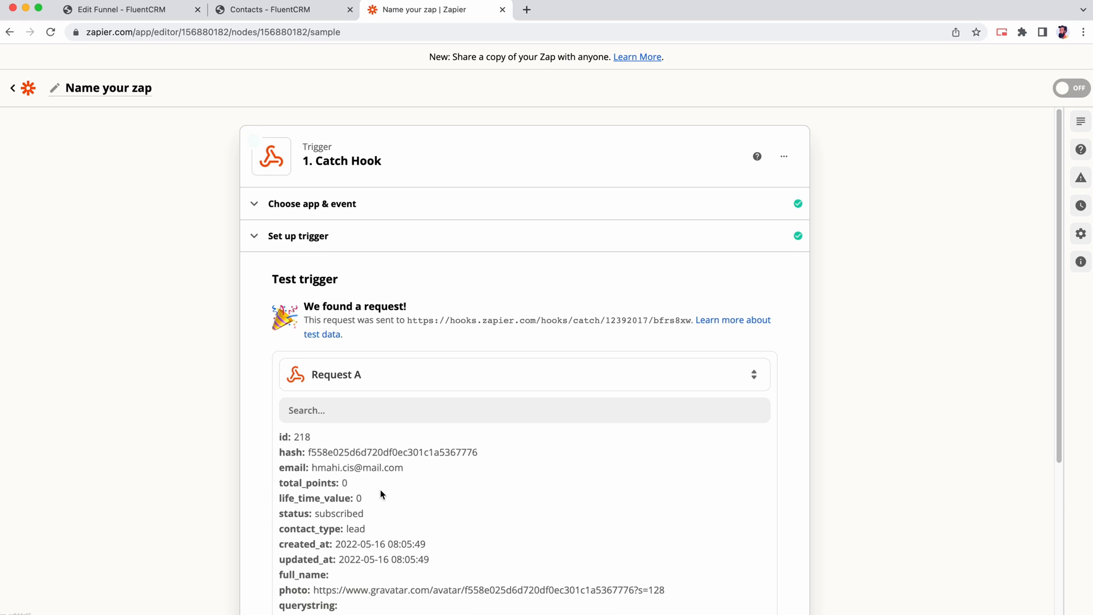
{"action": "scroll", "scroll_direction": "down", "scroll_amount": 3}
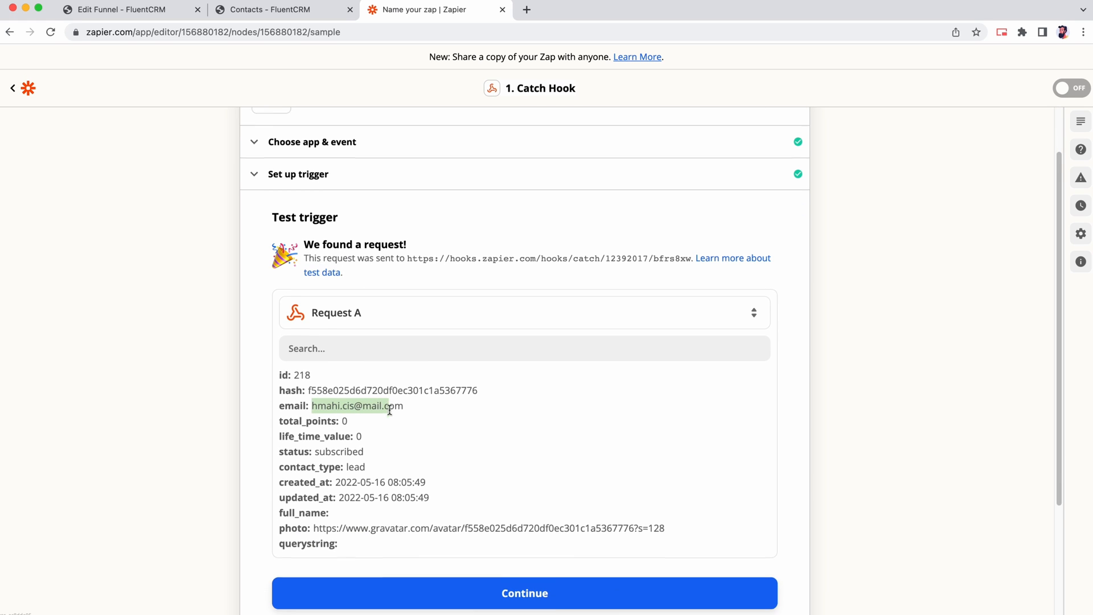
{"action": "left_click", "coordinate": [524, 592]}
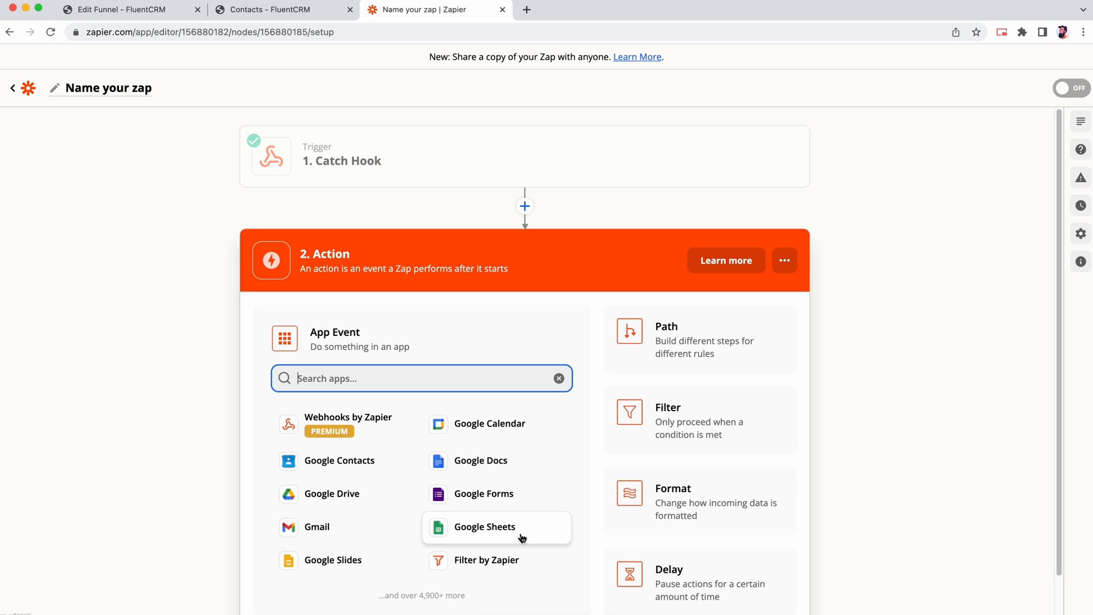
{"action": "mouse_move", "coordinate": [471, 535]}
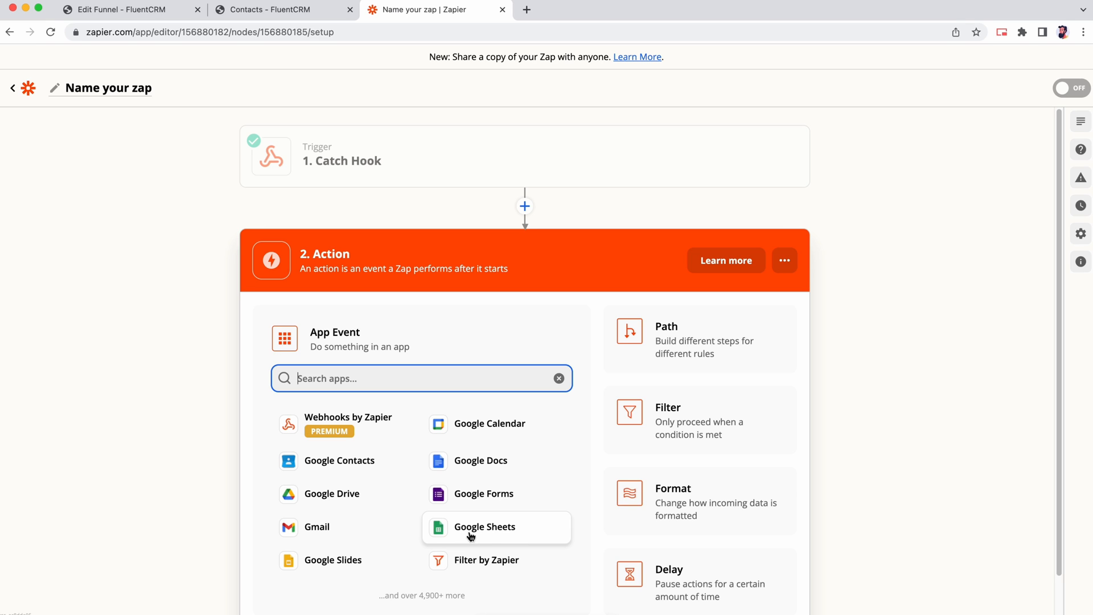
Set the action to Google Sheets 'Create Spreadsheet Row(s)' with the connected Sheets account.
{"action": "left_click", "coordinate": [485, 527]}
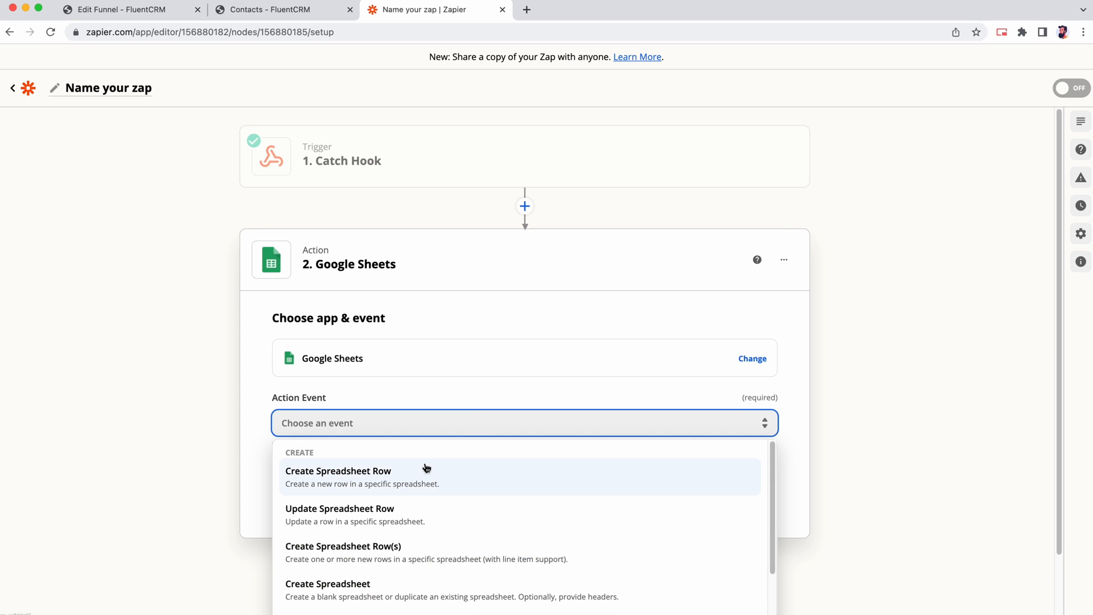
{"action": "left_click", "coordinate": [342, 546]}
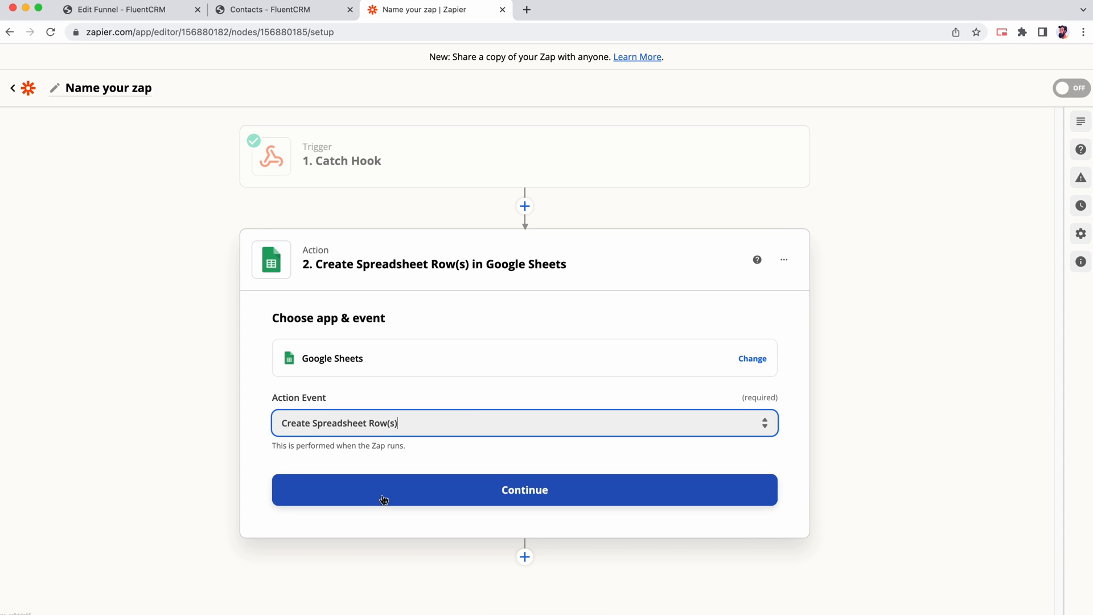
{"action": "left_click", "coordinate": [525, 489]}
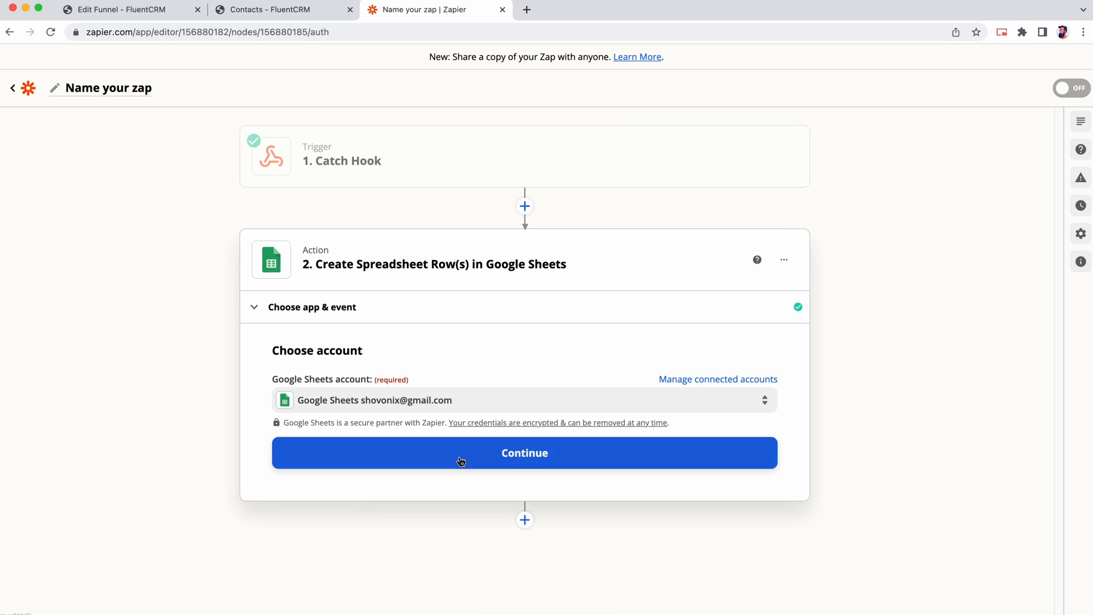
{"action": "left_click", "coordinate": [525, 453]}
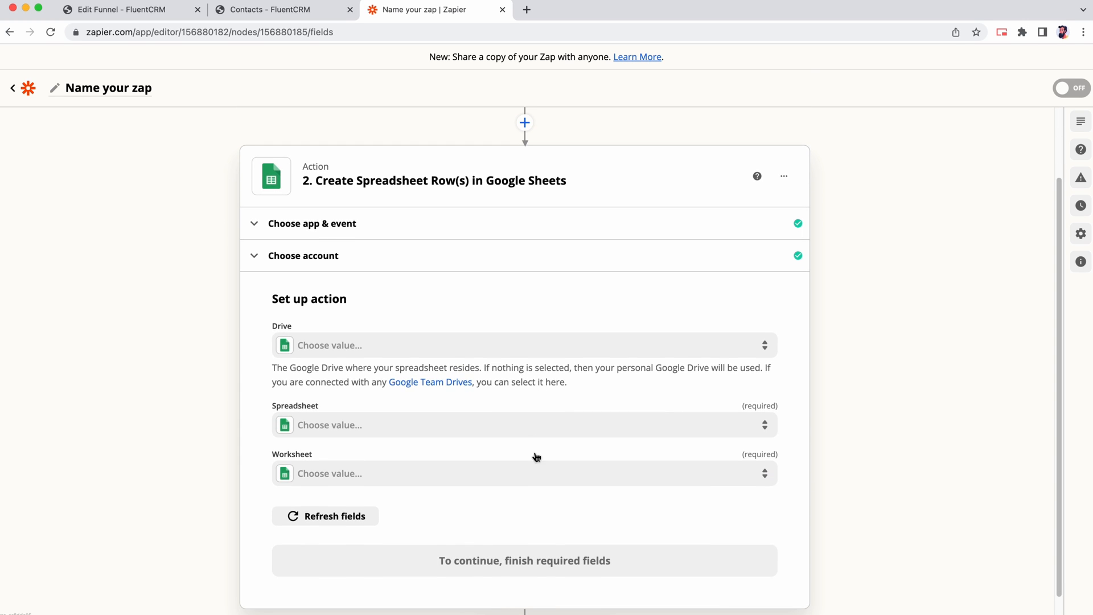
Select Xhav's Sheet as the target spreadsheet and bring up its worksheet choices.
{"action": "left_click", "coordinate": [523, 346]}
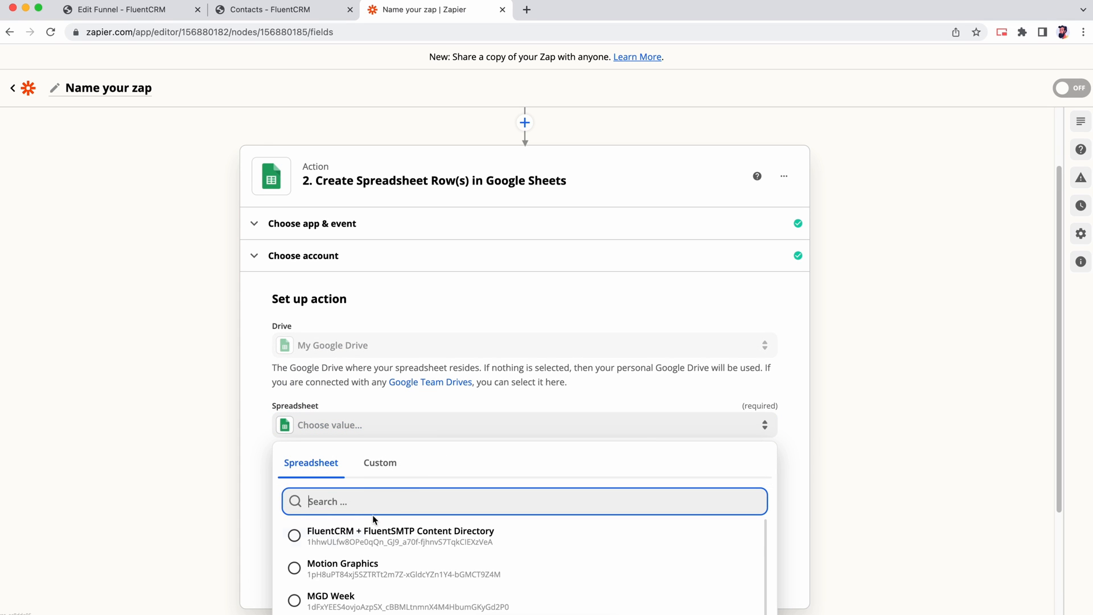
{"action": "scroll", "scroll_direction": "down", "scroll_amount": 3}
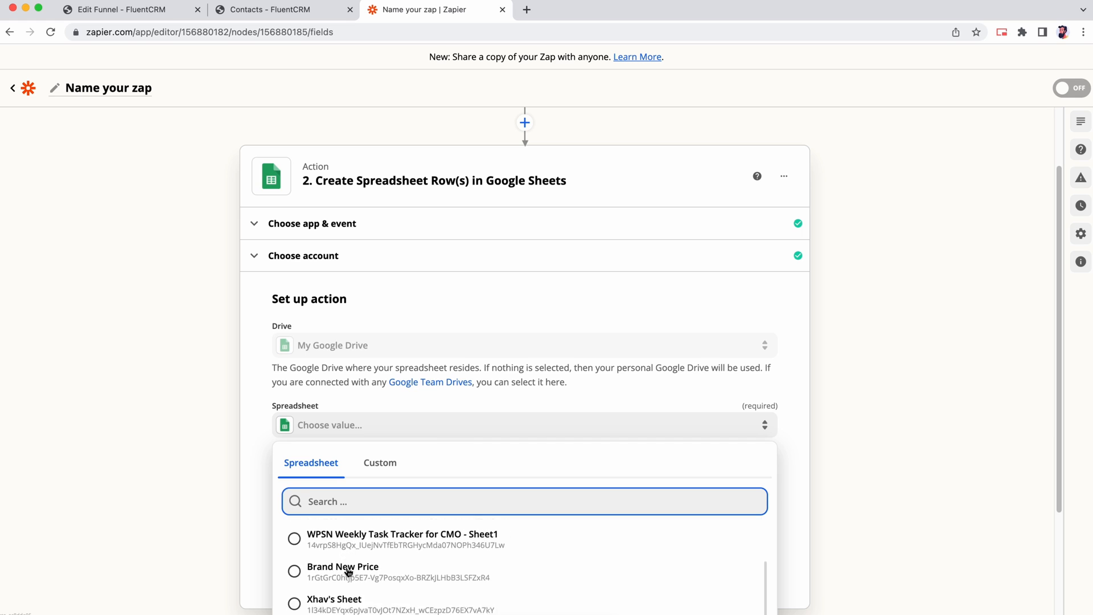
{"action": "left_click", "coordinate": [333, 599]}
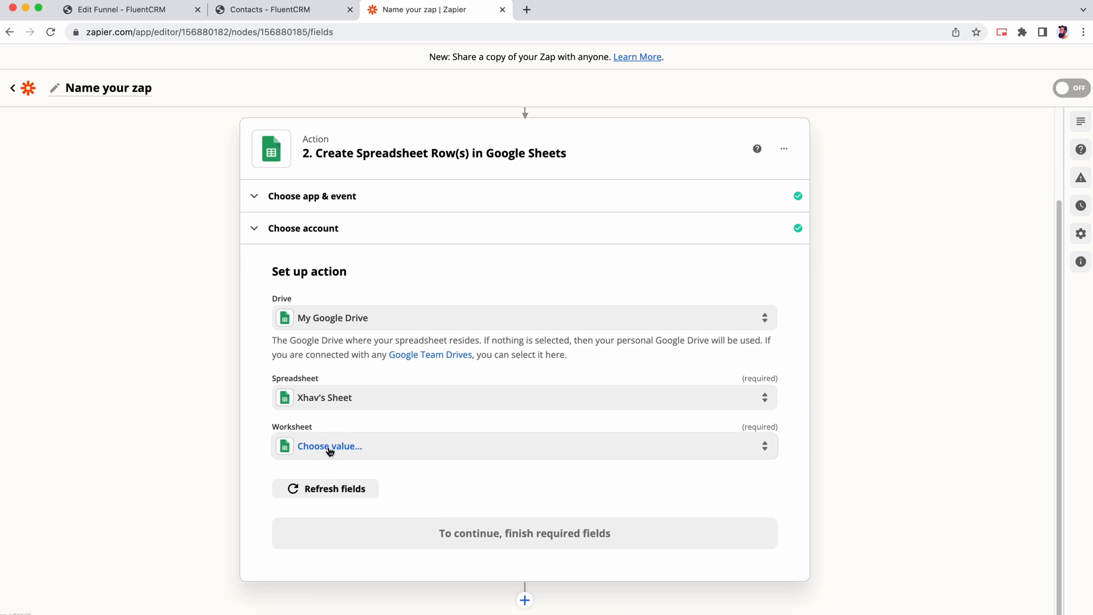
{"action": "left_click", "coordinate": [329, 445]}
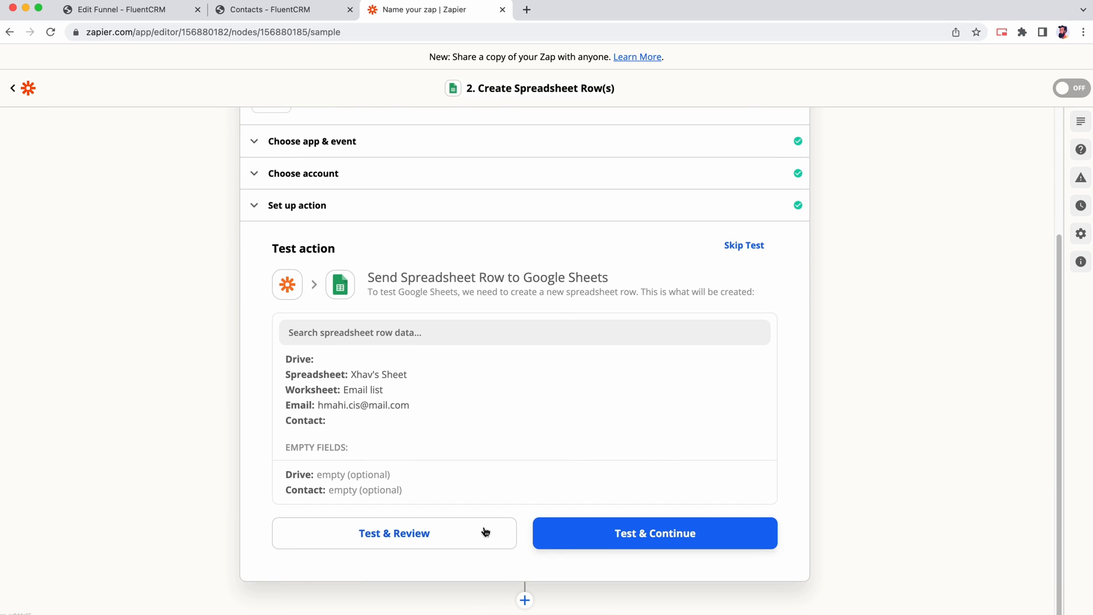
{"action": "left_click", "coordinate": [655, 533]}
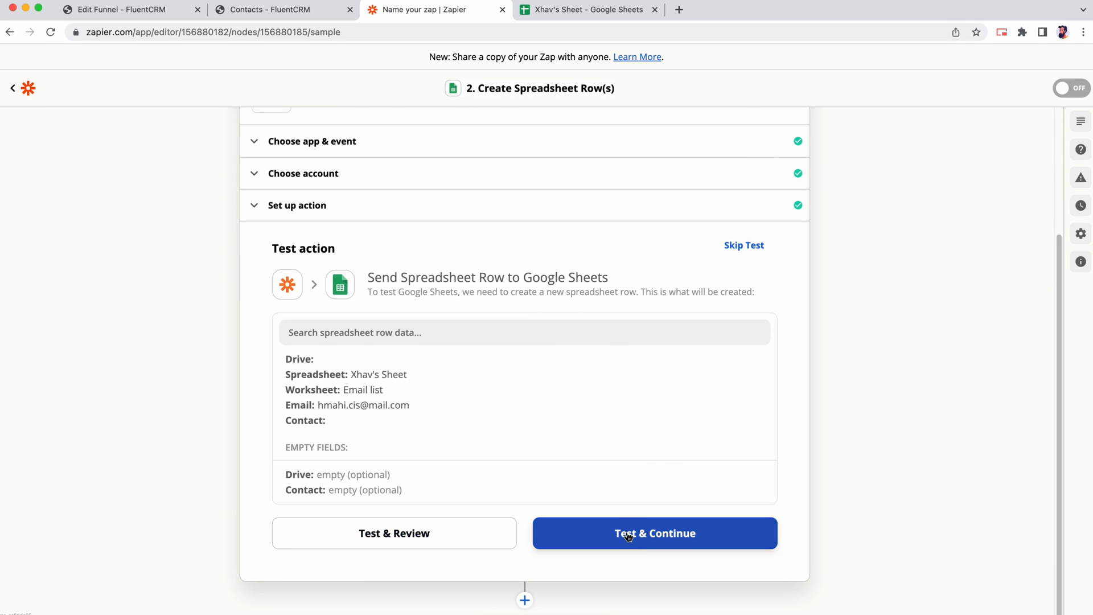
{"action": "left_click", "coordinate": [654, 534]}
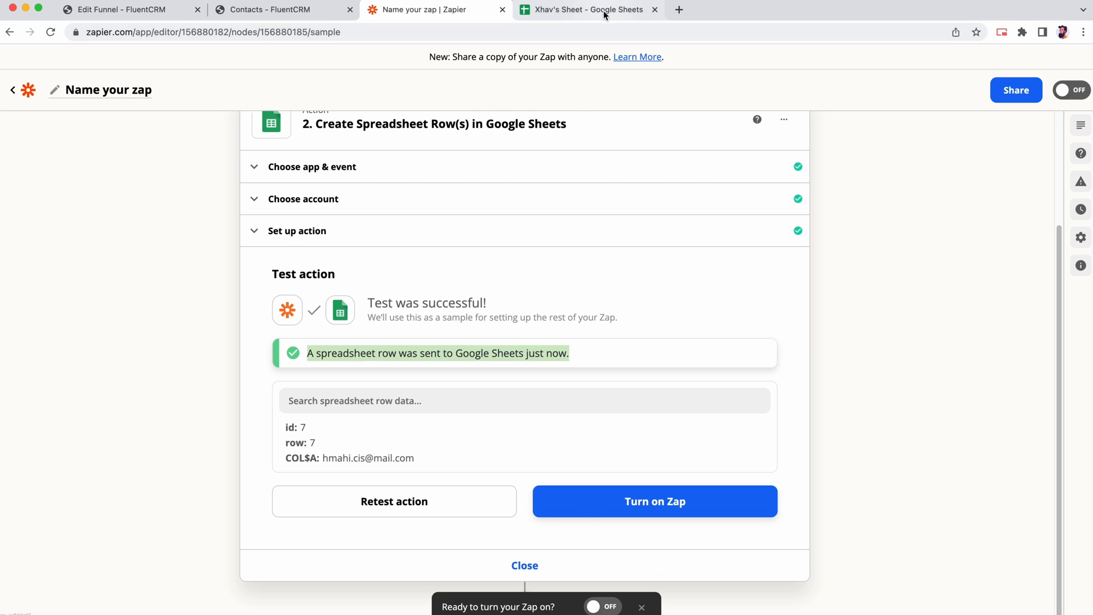
{"action": "left_click", "coordinate": [588, 9]}
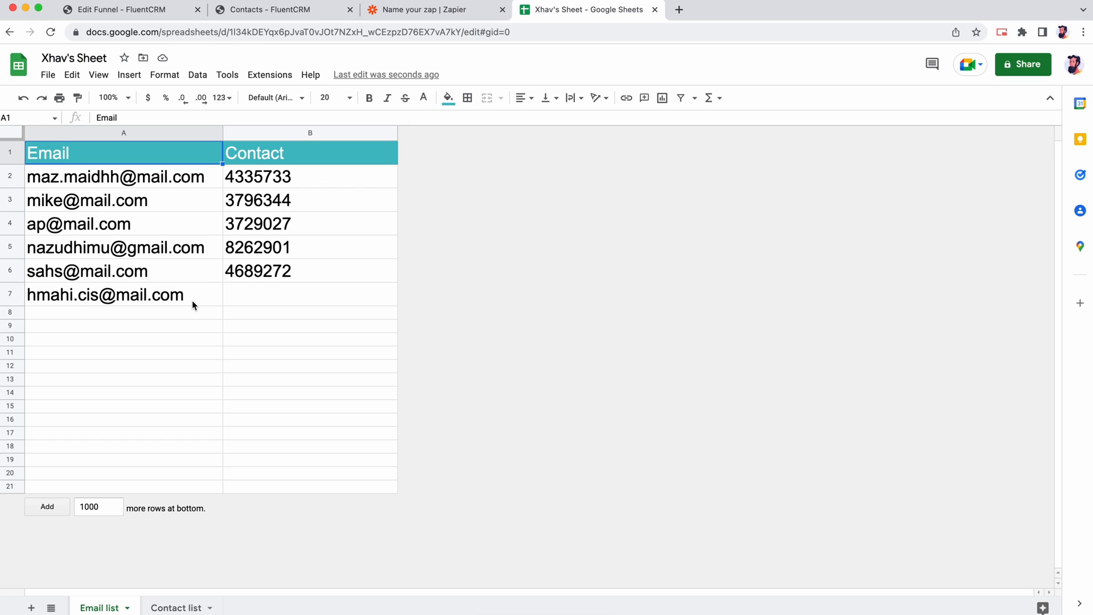
{"action": "mouse_move", "coordinate": [205, 350]}
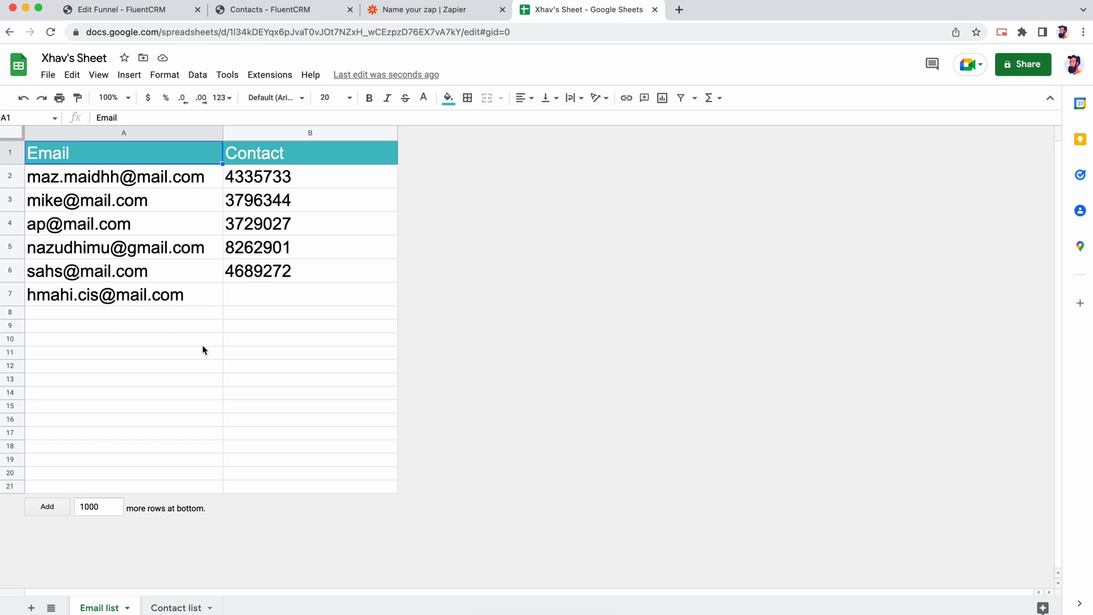
{"action": "left_click", "coordinate": [432, 9]}
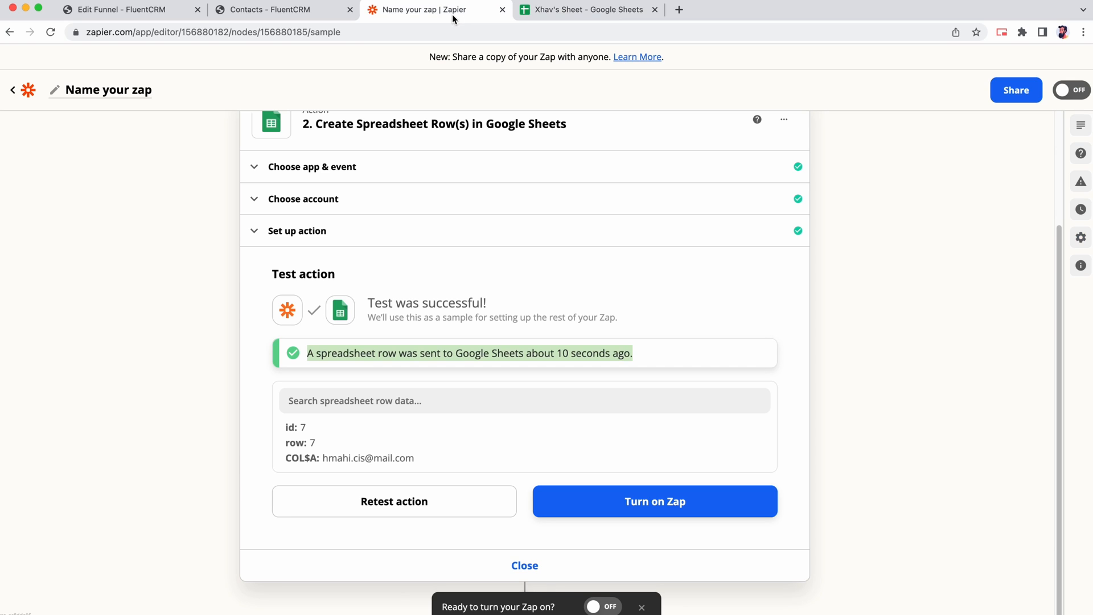
Finish the Sheets action setup and dismiss the add-step options in the FluentCRM funnel.
{"action": "left_click", "coordinate": [525, 566]}
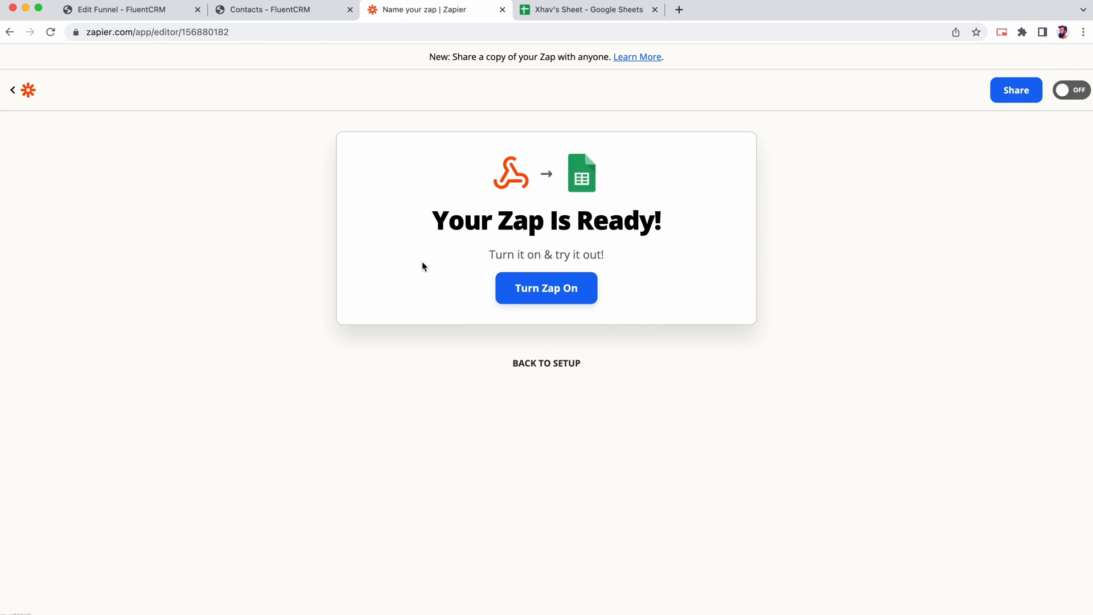
{"action": "left_click", "coordinate": [129, 9]}
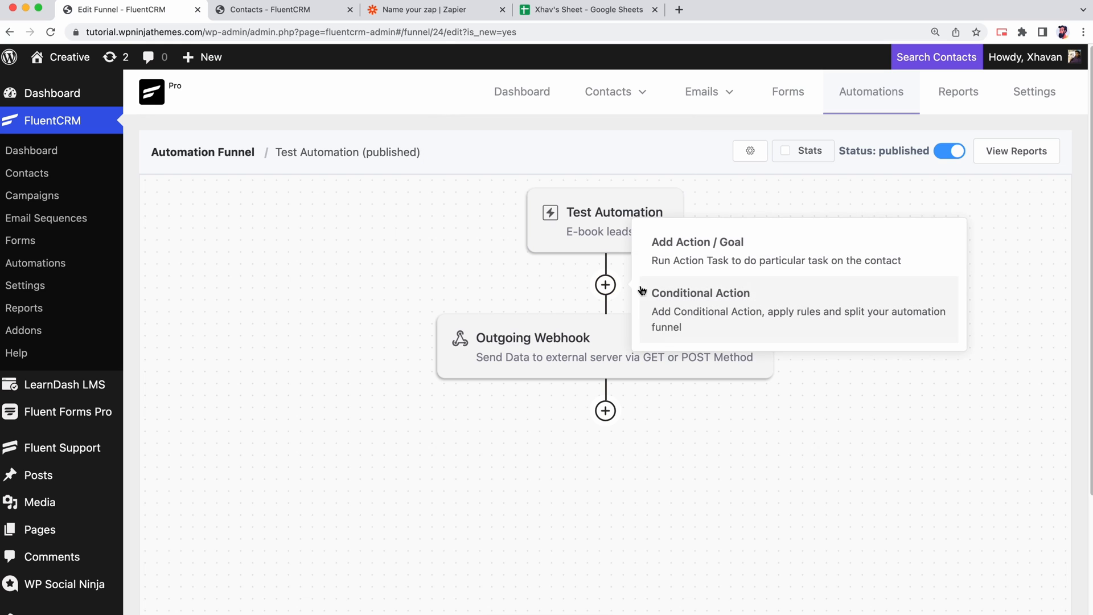
{"action": "left_click", "coordinate": [792, 440]}
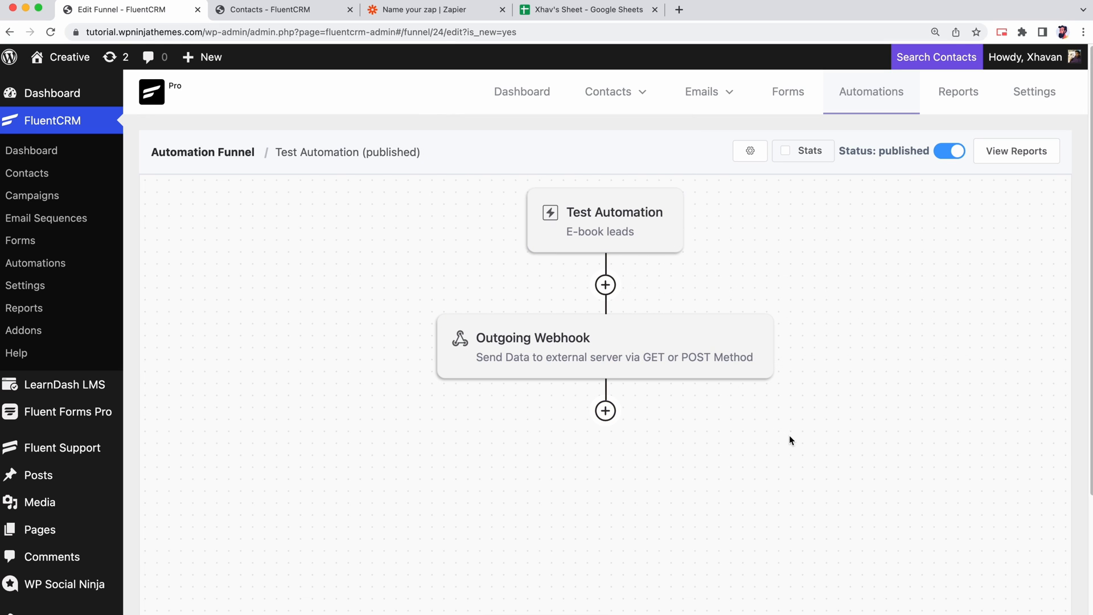